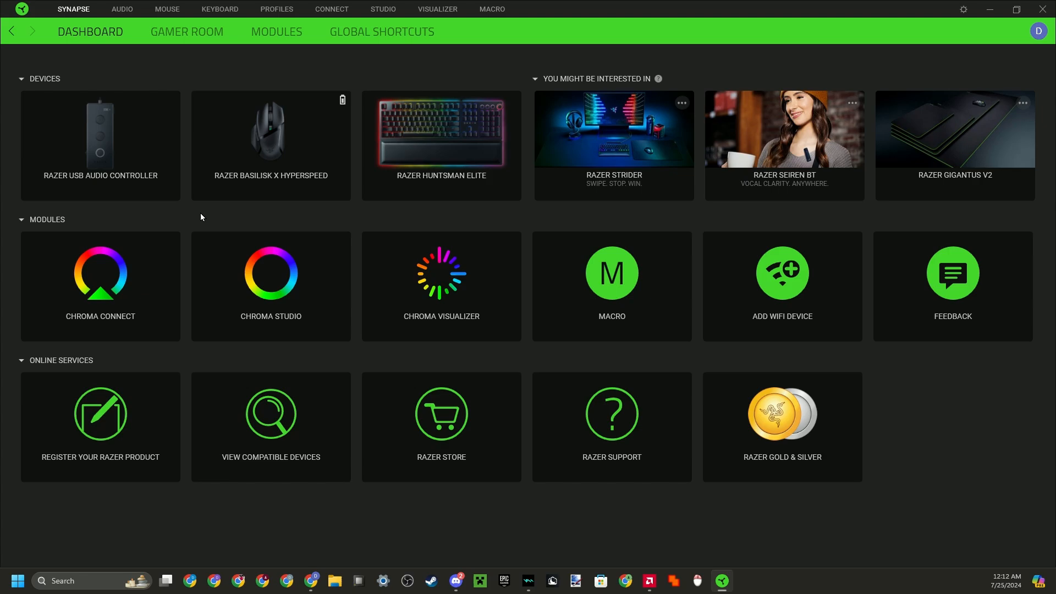
mouse_move(271, 174)
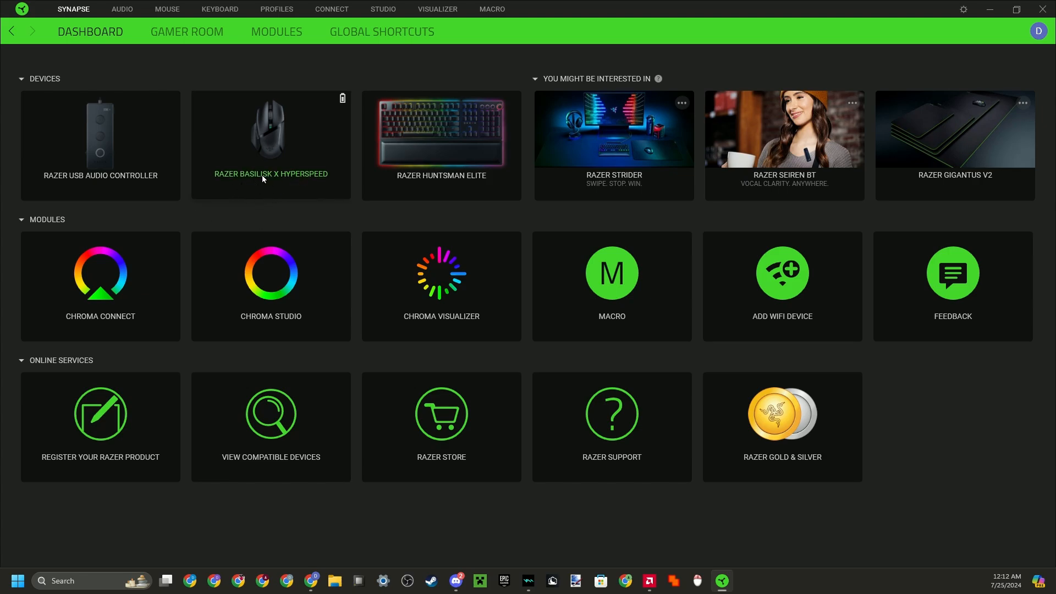
mouse_move(612, 81)
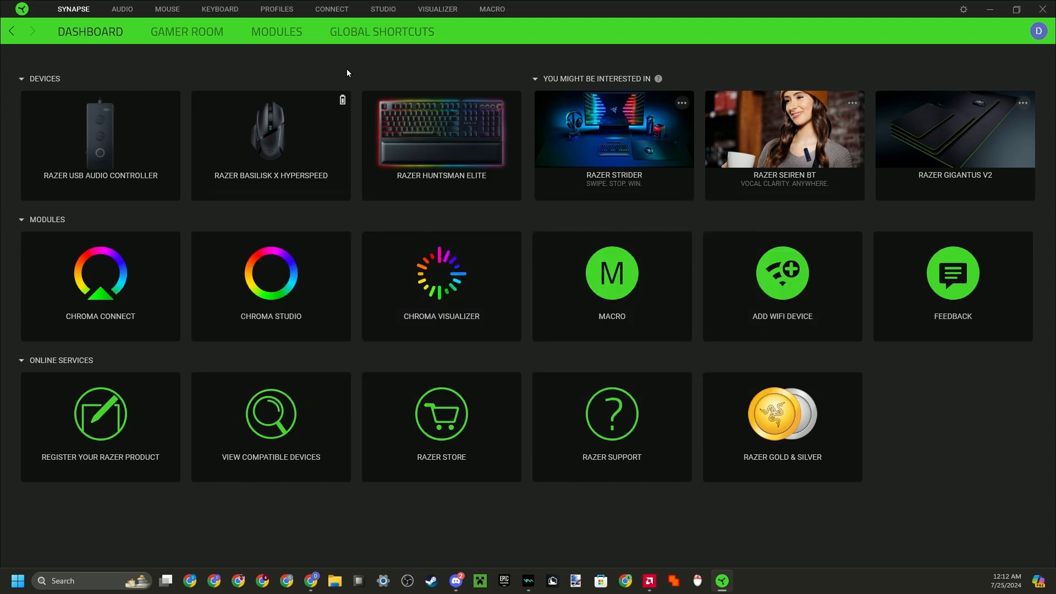
mouse_move(611, 286)
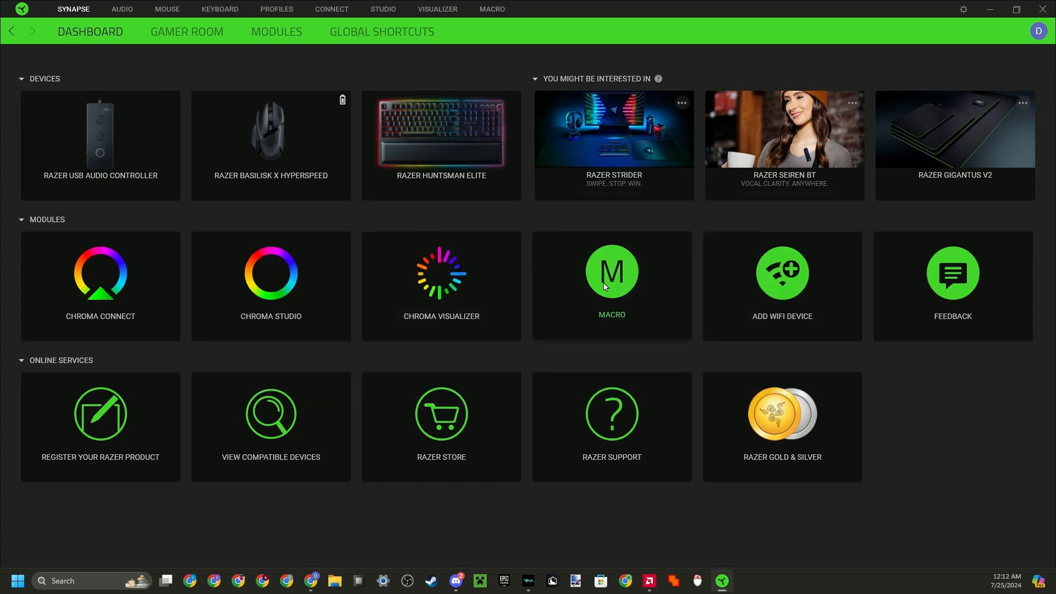
mouse_move(523, 60)
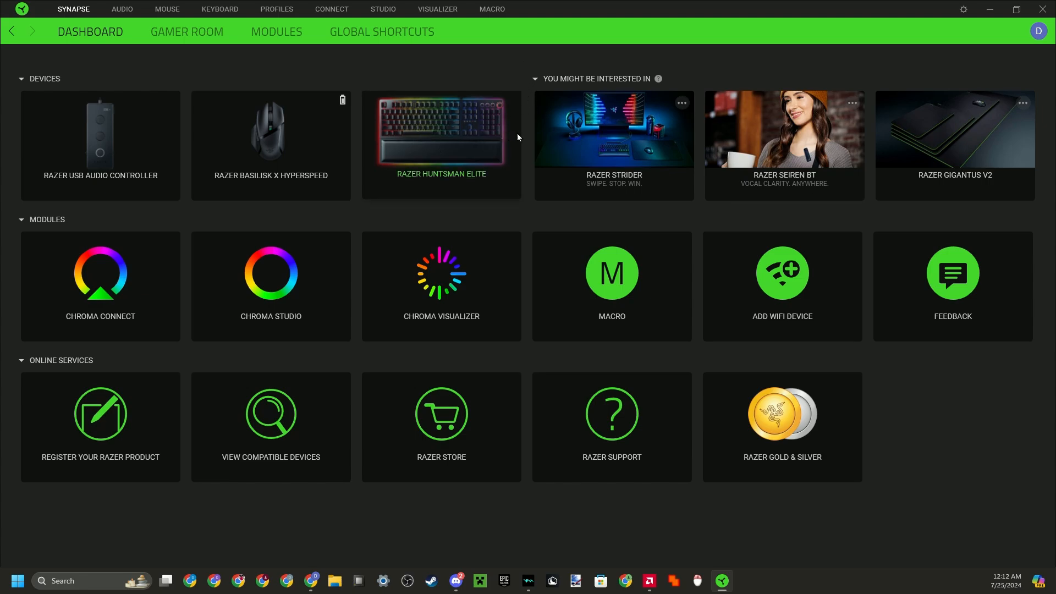
mouse_move(611, 310)
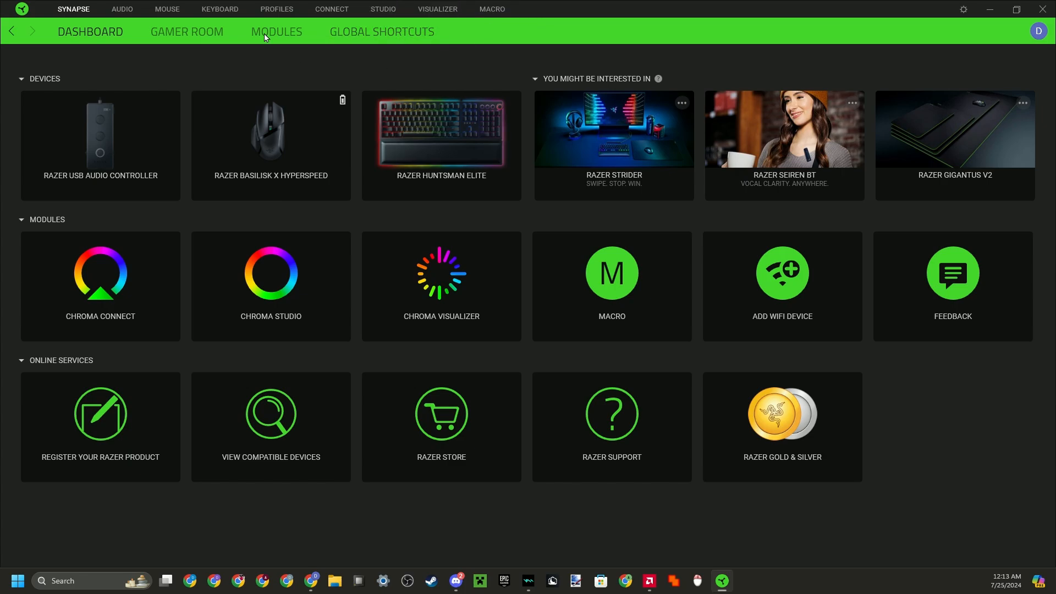
Step: Browse the modules and dashboard, then add a new blank macro in the Macro section
click(276, 32)
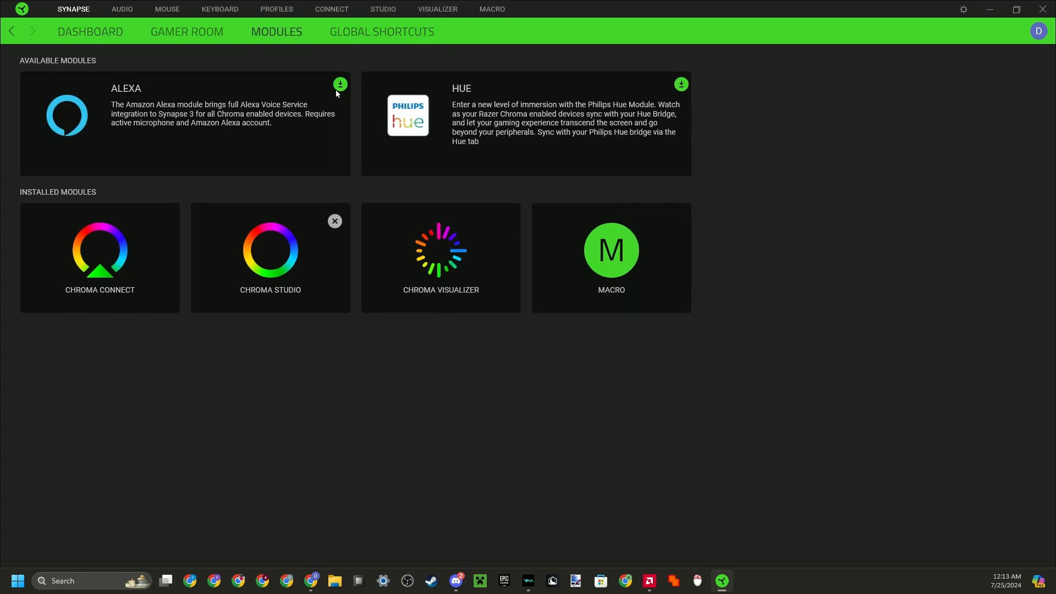
mouse_move(268, 263)
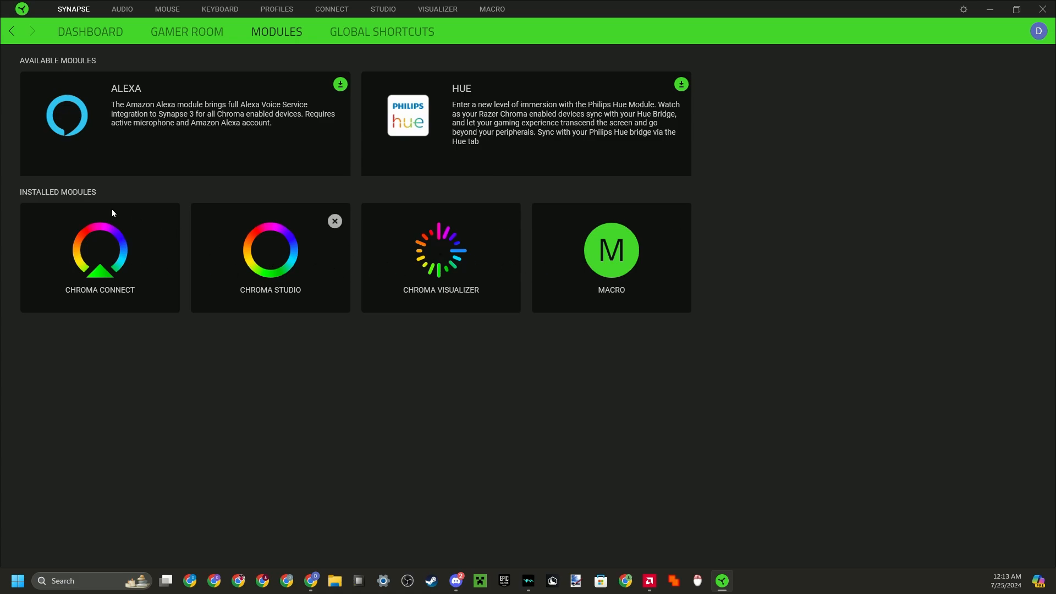
mouse_move(65, 38)
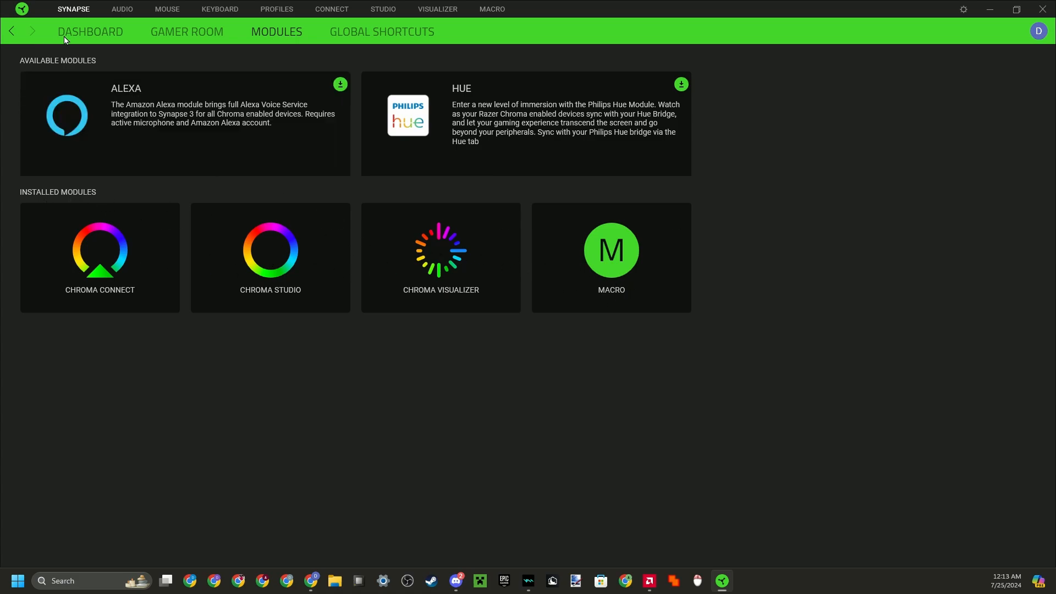
click(90, 32)
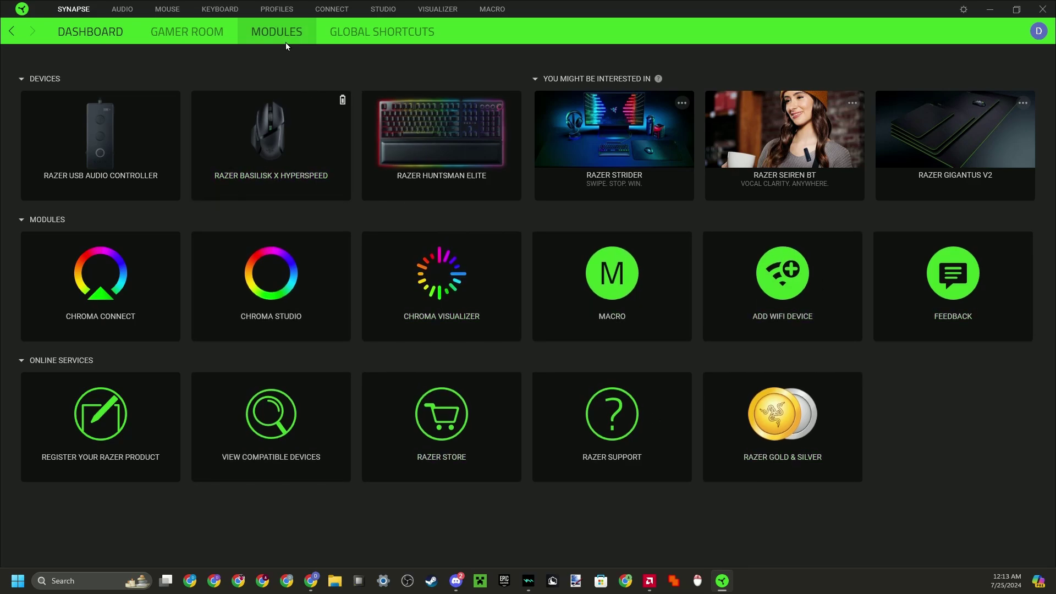
mouse_move(492, 9)
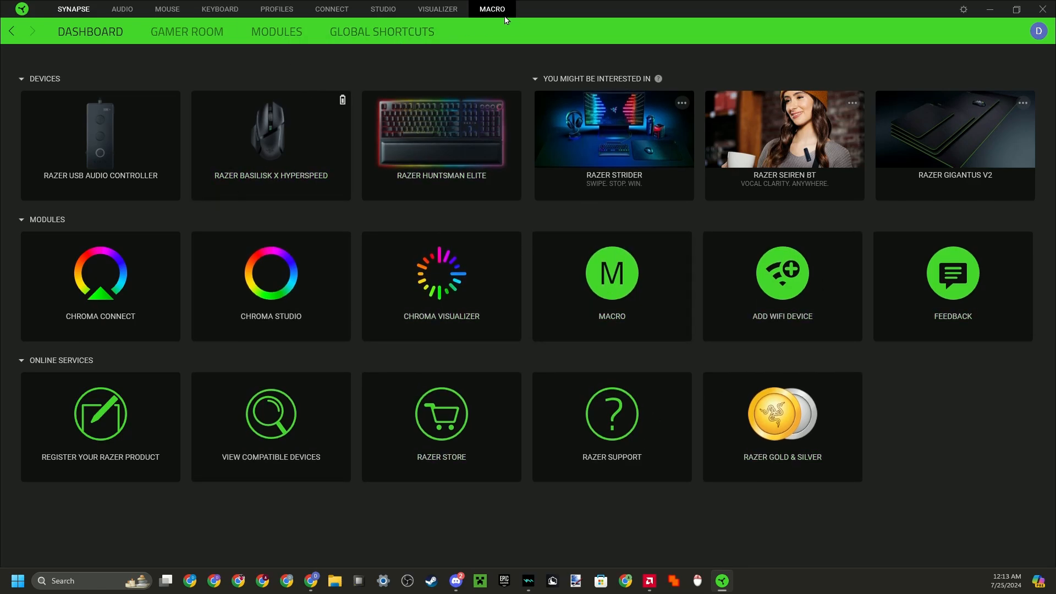
click(491, 9)
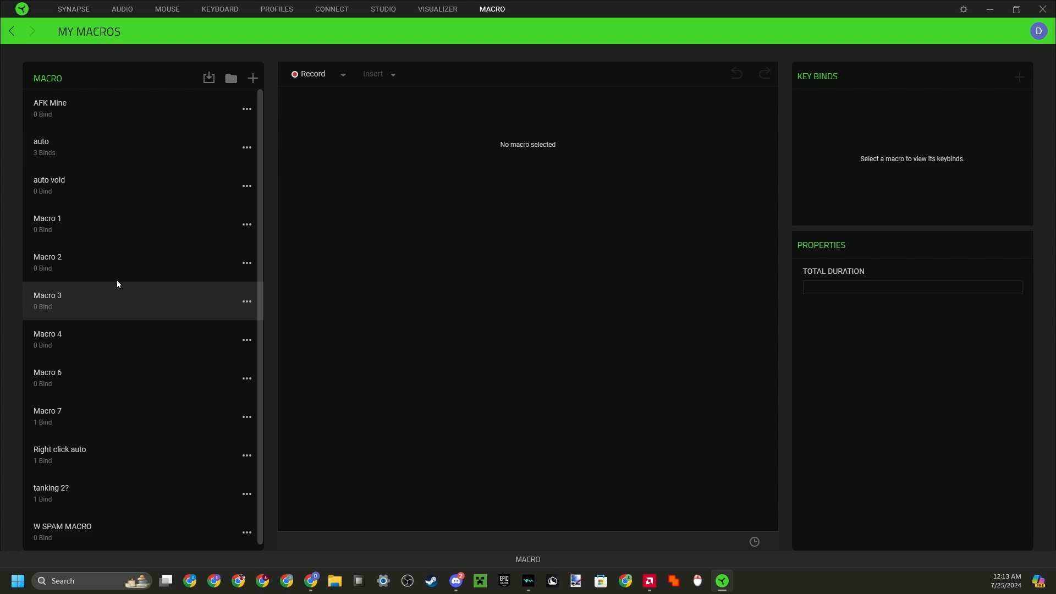
mouse_move(116, 263)
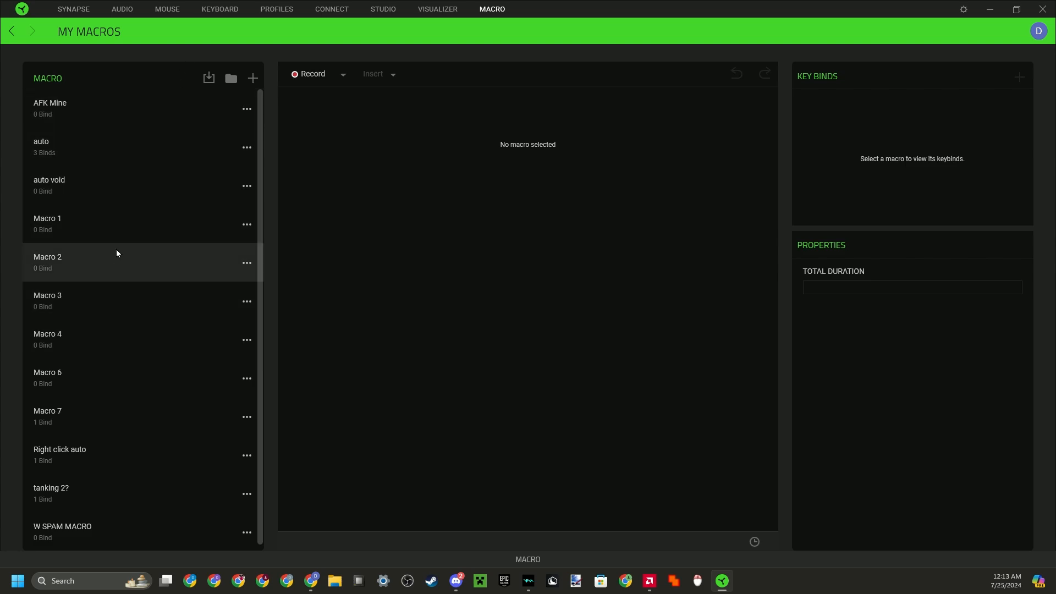
click(47, 262)
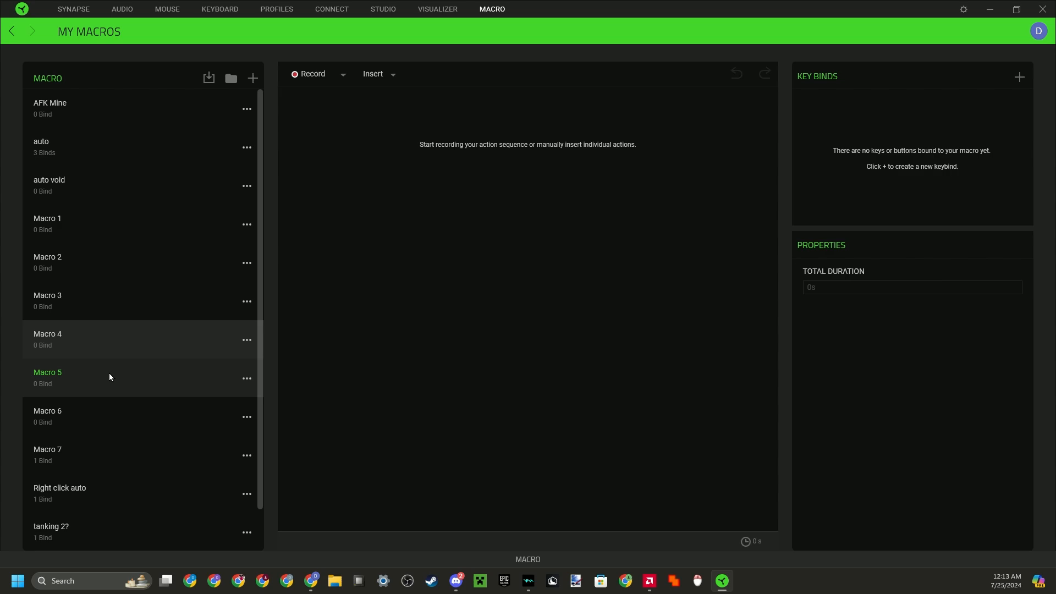
Step: Rename the new macro to 'test auto' and confirm the name
double_click(47, 373)
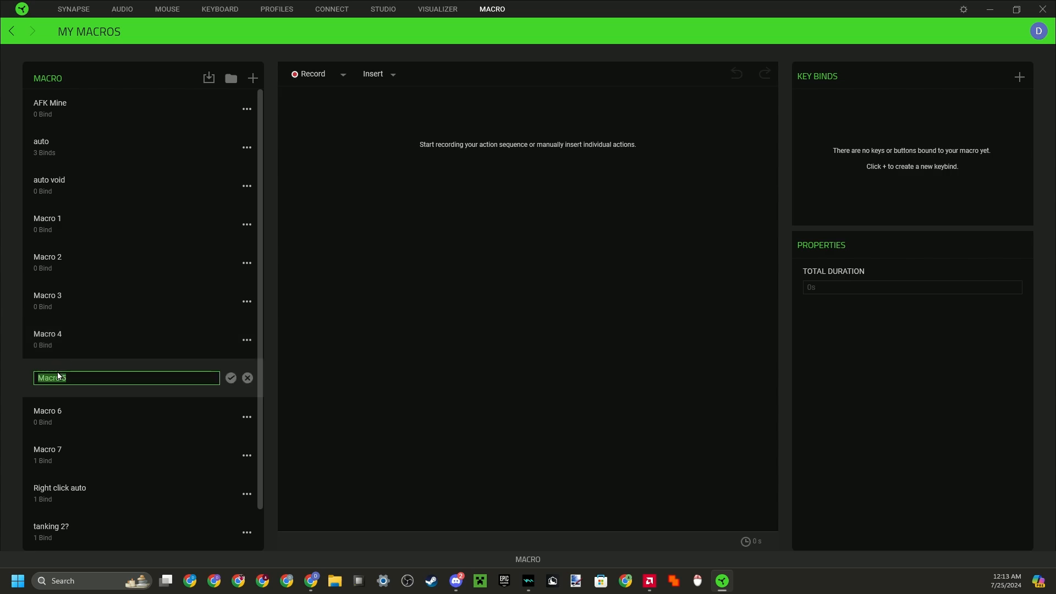
text(test auto)
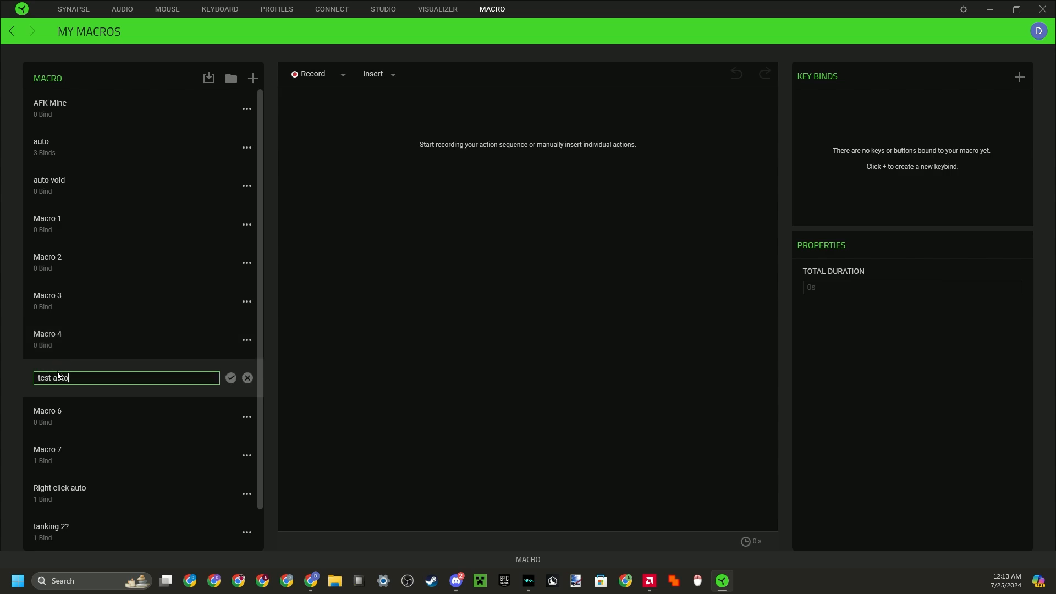
click(231, 377)
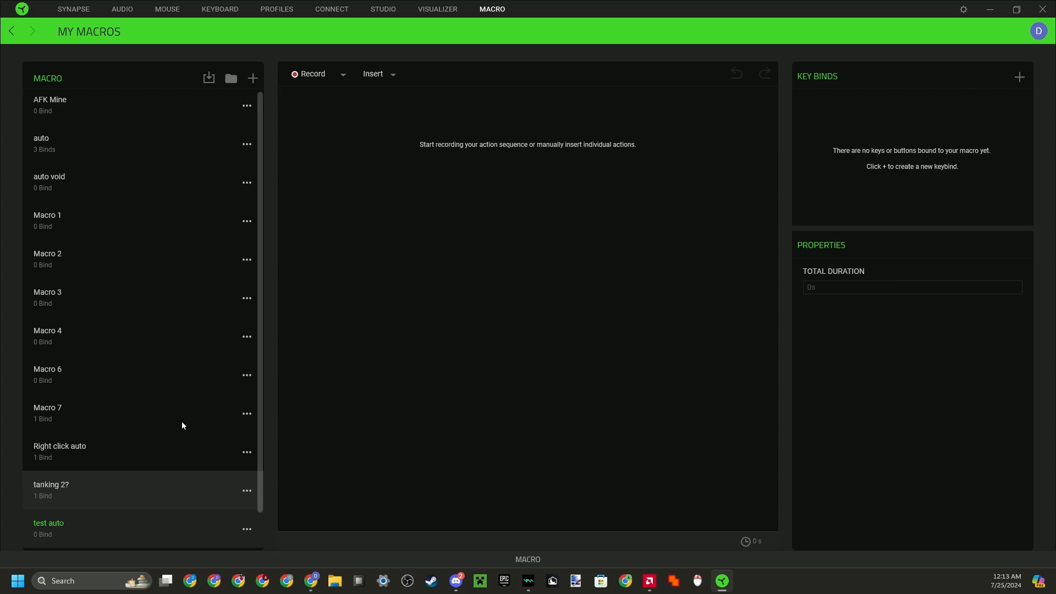
Step: Record two left-click press-and-release pairs into the test auto macro
click(308, 73)
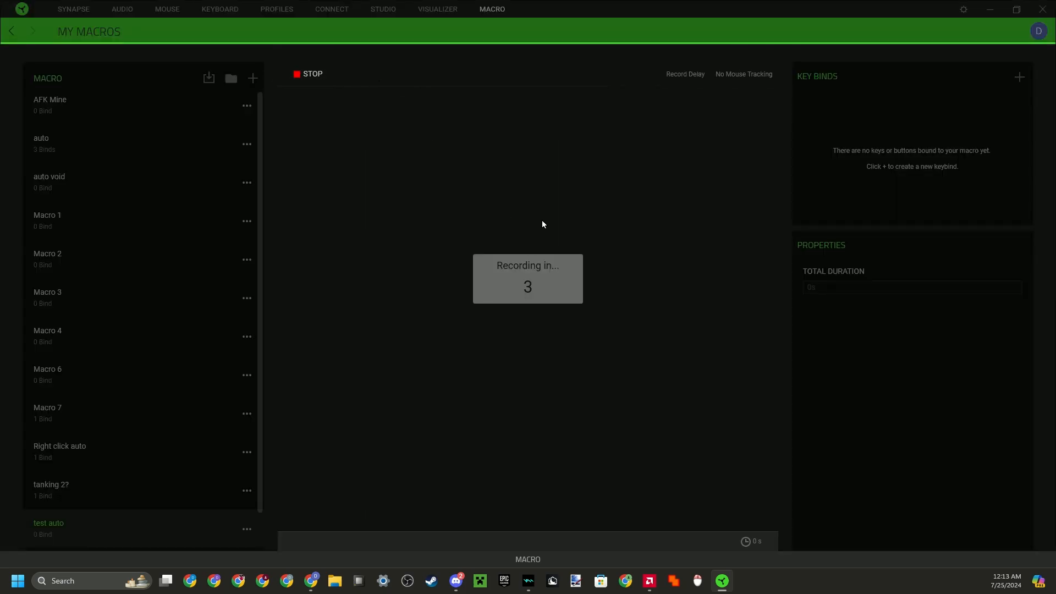
mouse_move(494, 226)
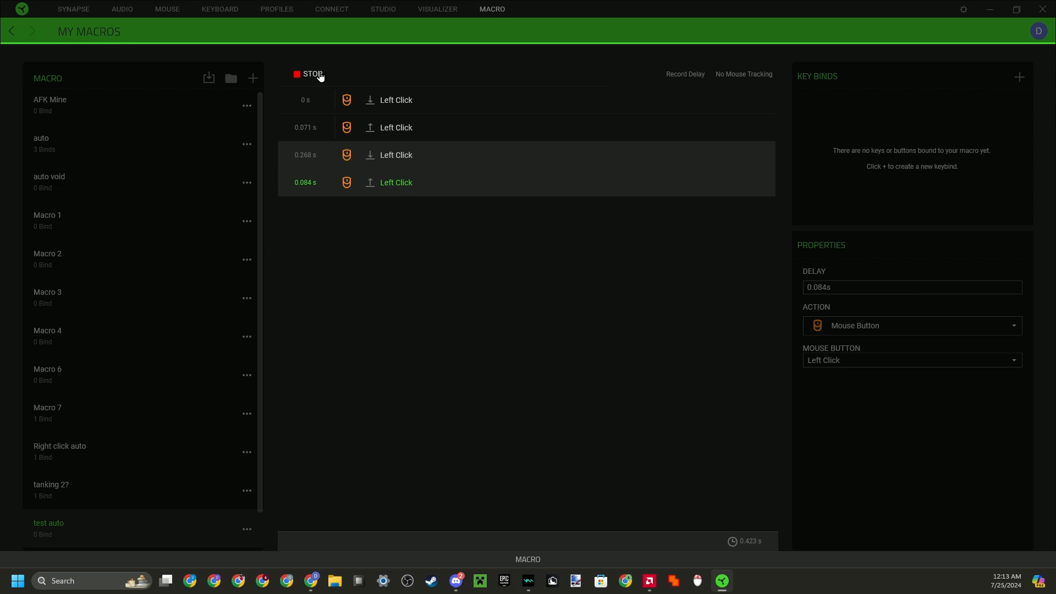
click(310, 74)
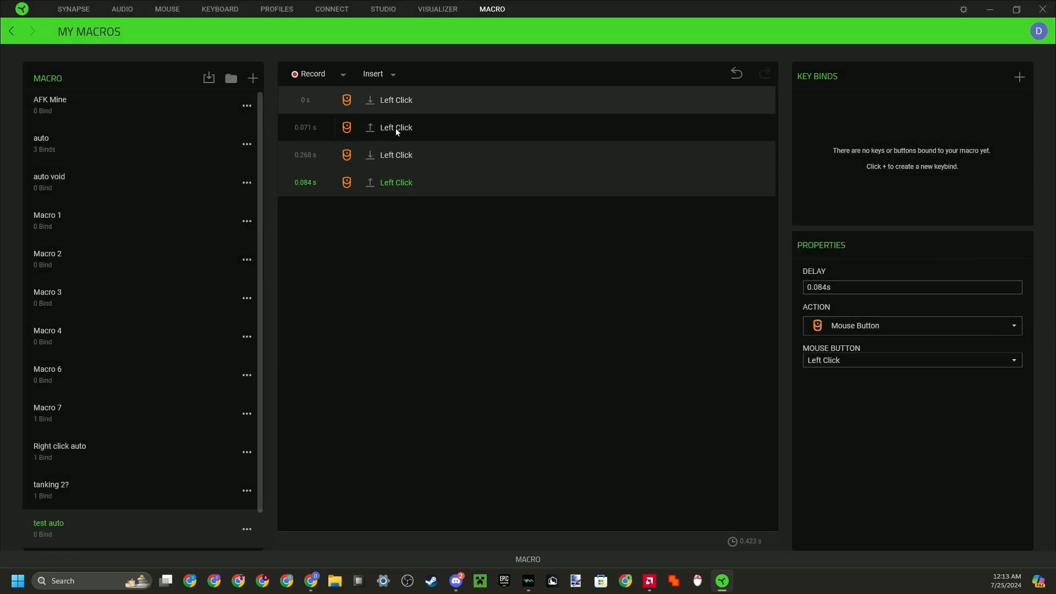
mouse_move(468, 146)
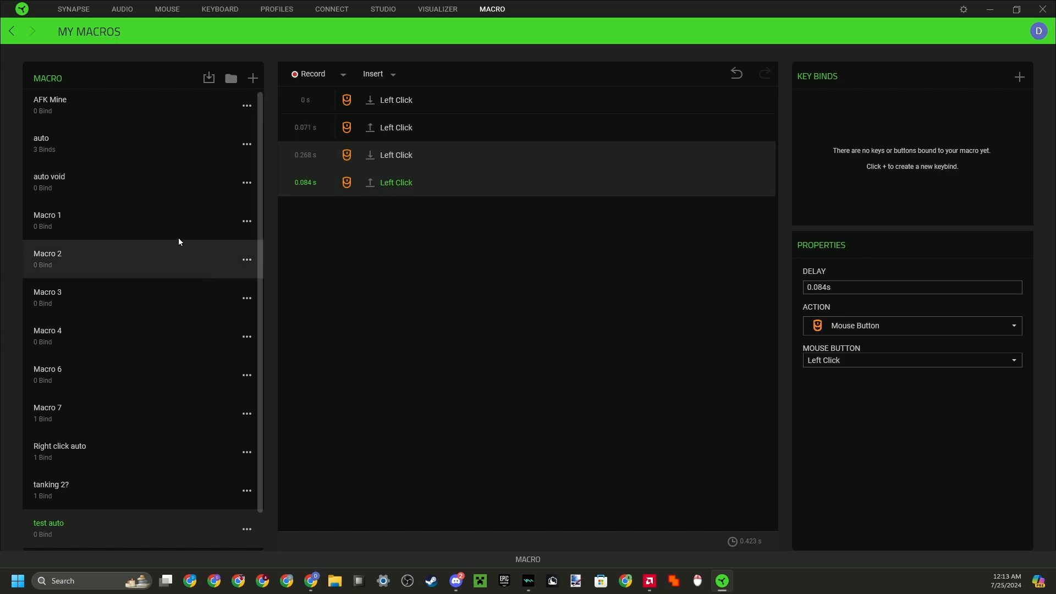
Step: Set the delay of the test auto macro's left-click events to 0 s
click(48, 259)
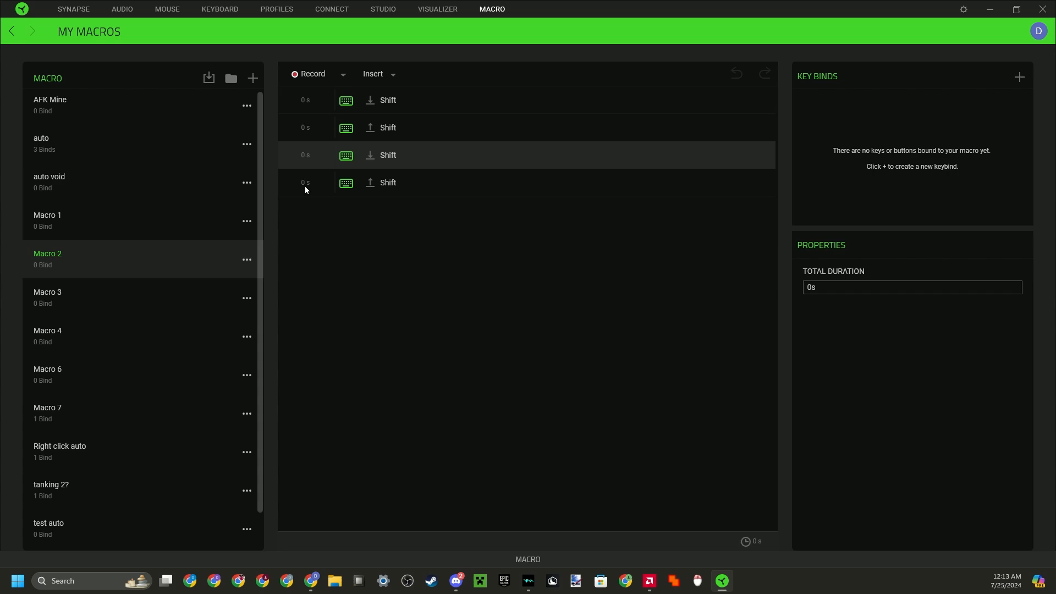
click(48, 528)
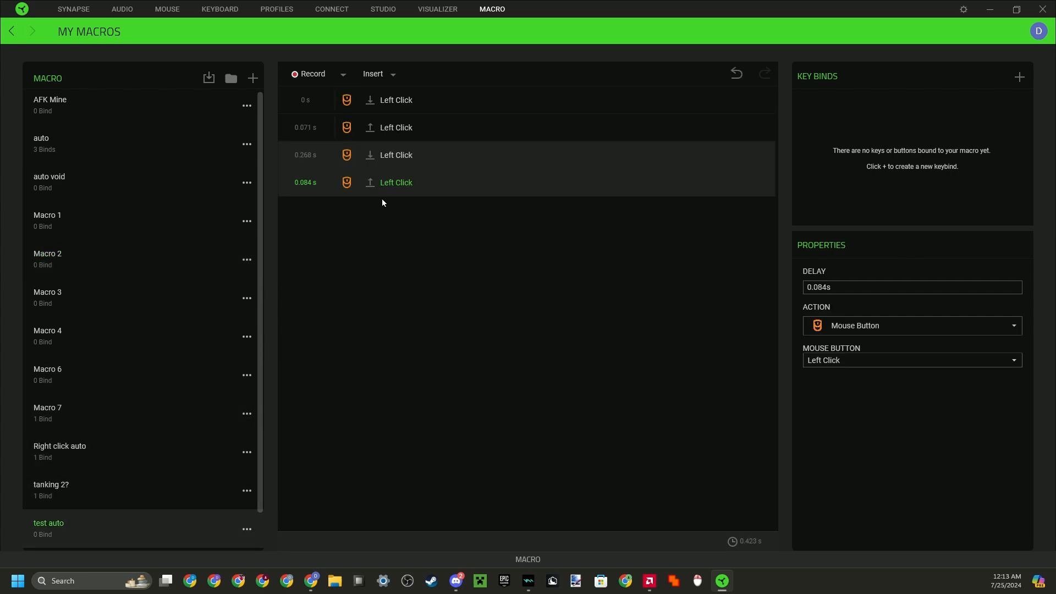
mouse_move(466, 147)
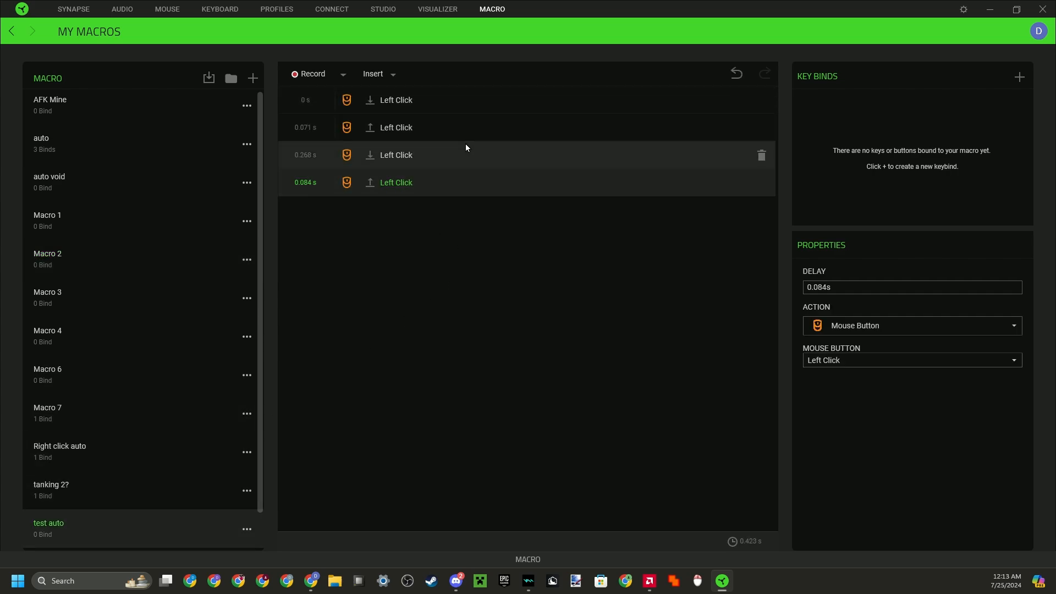
click(396, 127)
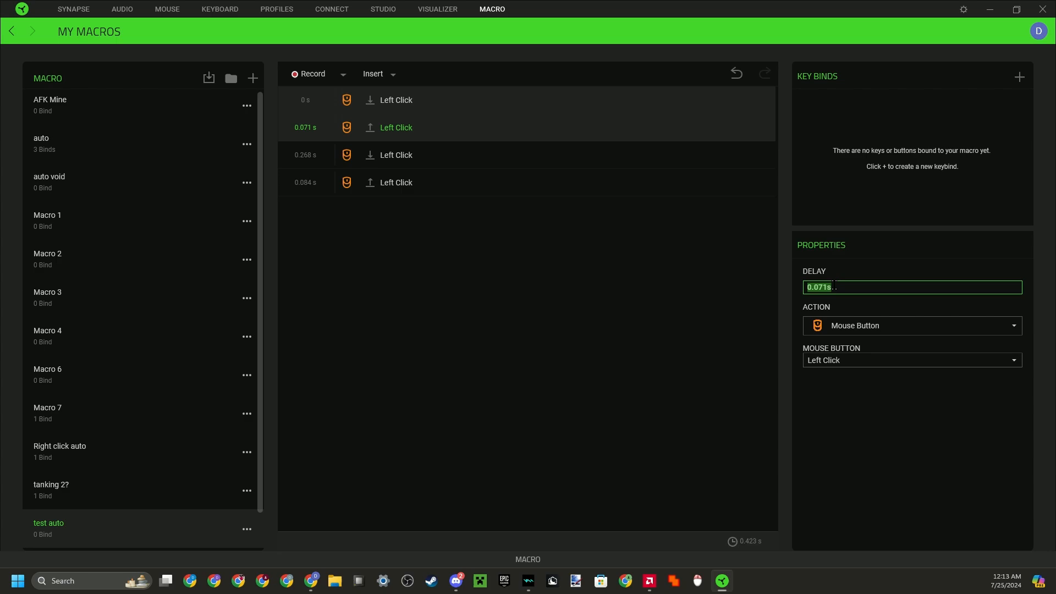
text(0)
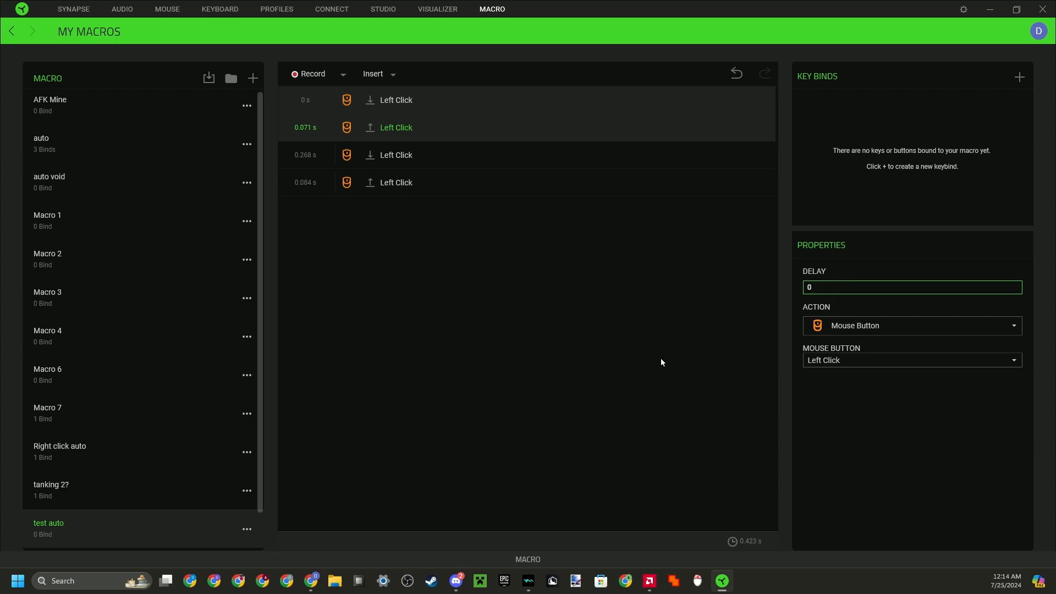
text(0s)
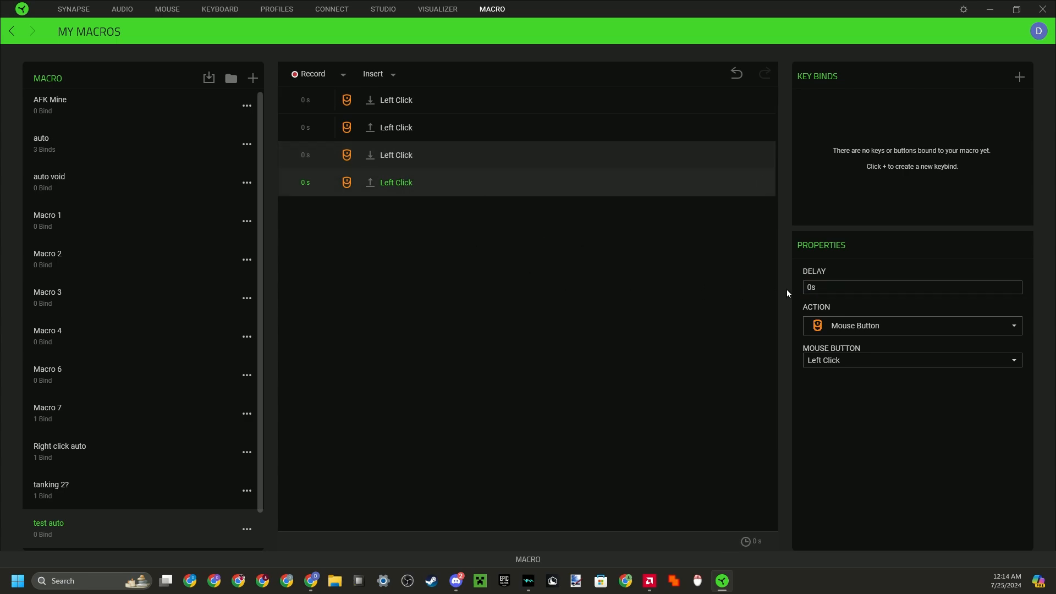
mouse_move(508, 185)
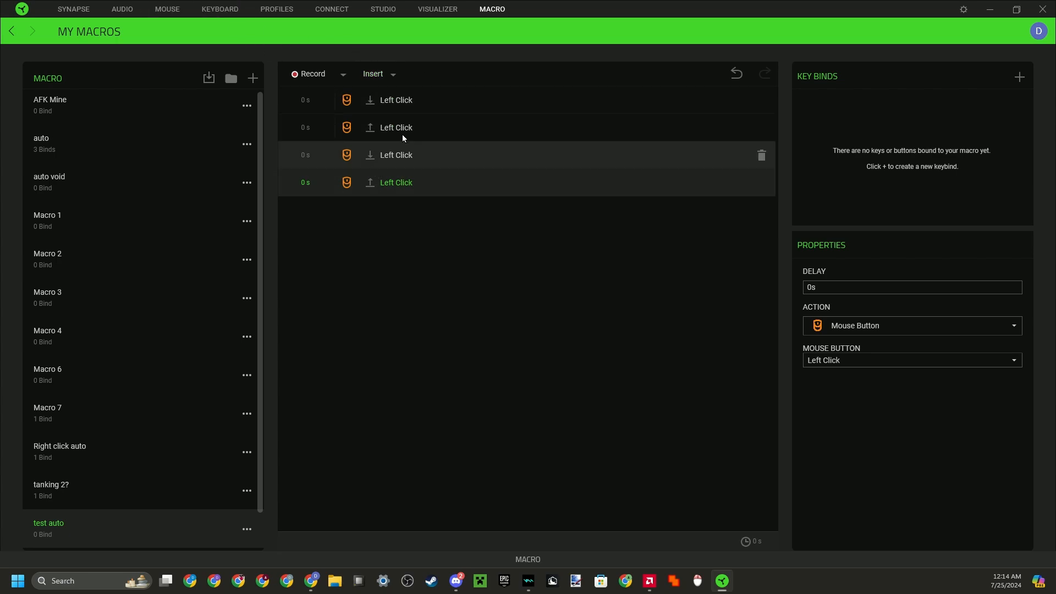
mouse_move(167, 9)
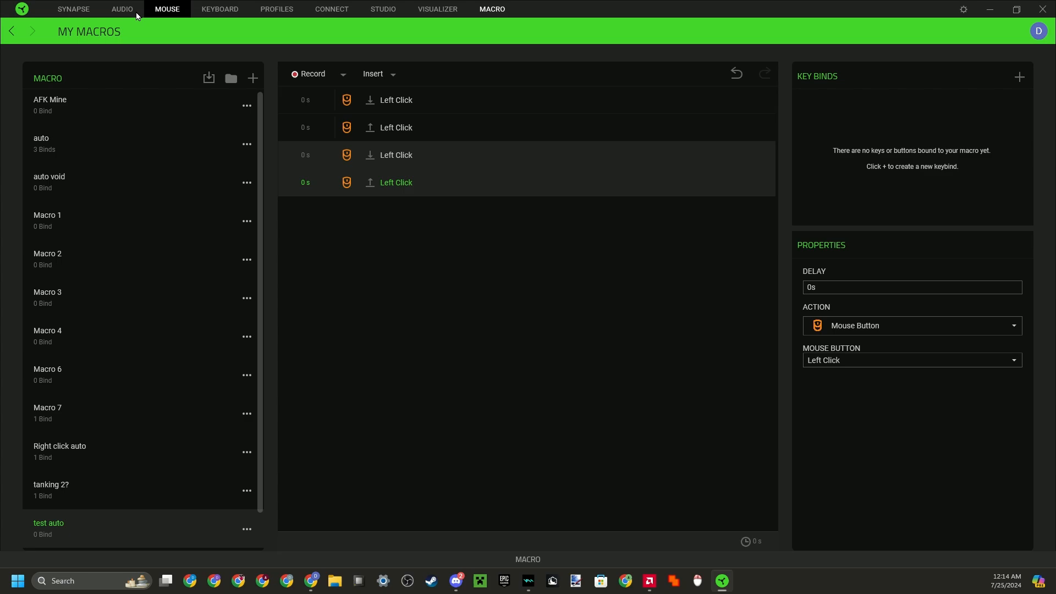
click(166, 9)
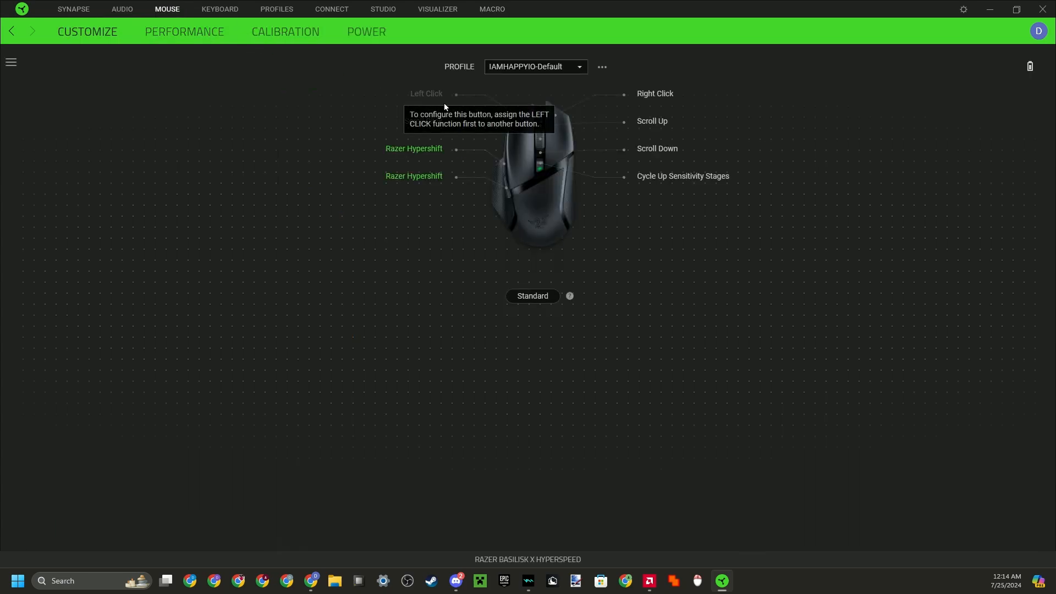
mouse_move(616, 172)
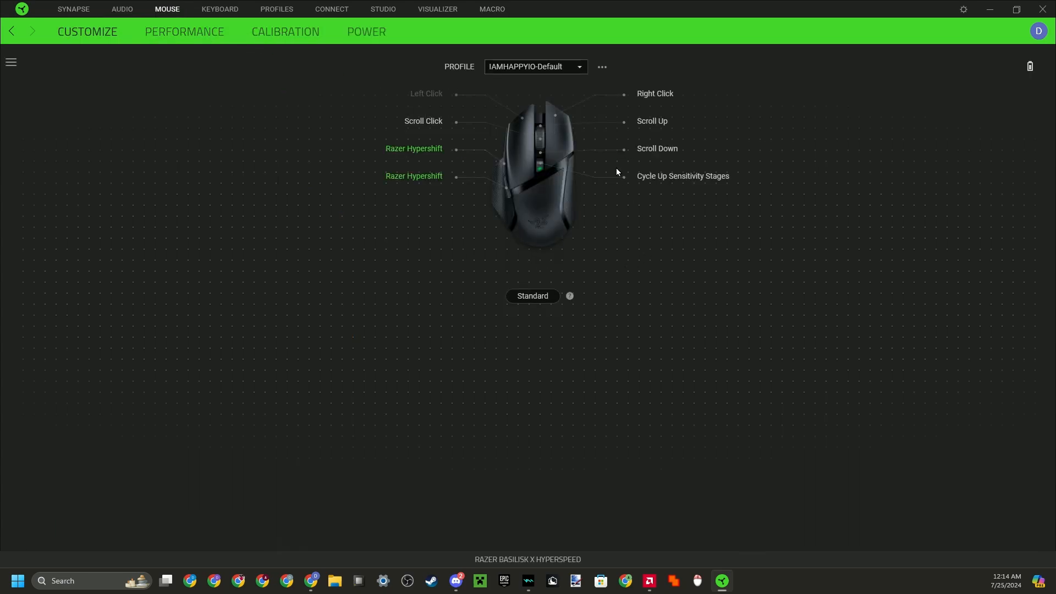
mouse_move(564, 138)
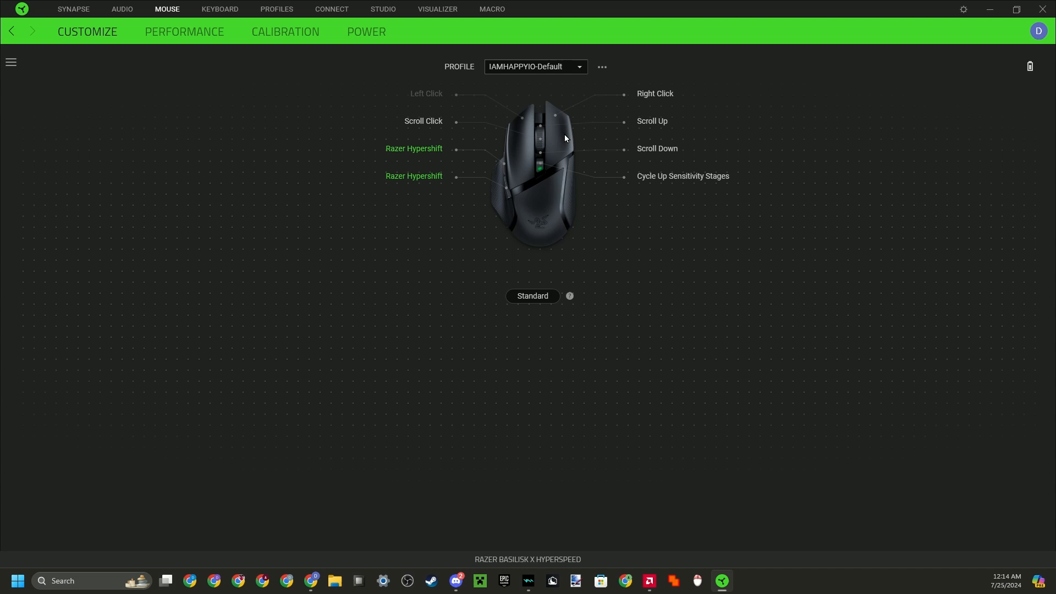
mouse_move(509, 195)
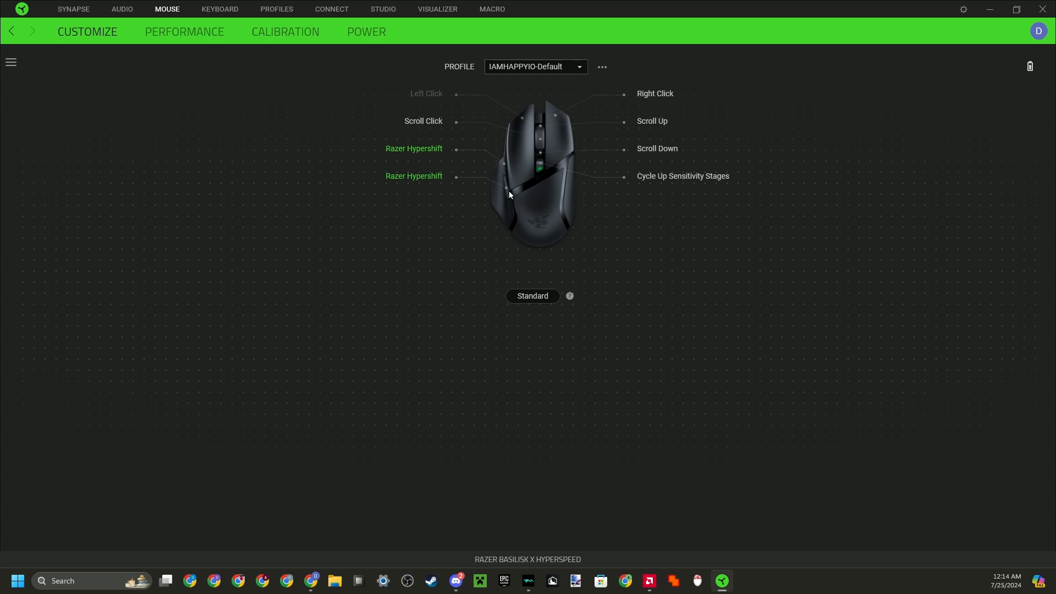
mouse_move(507, 183)
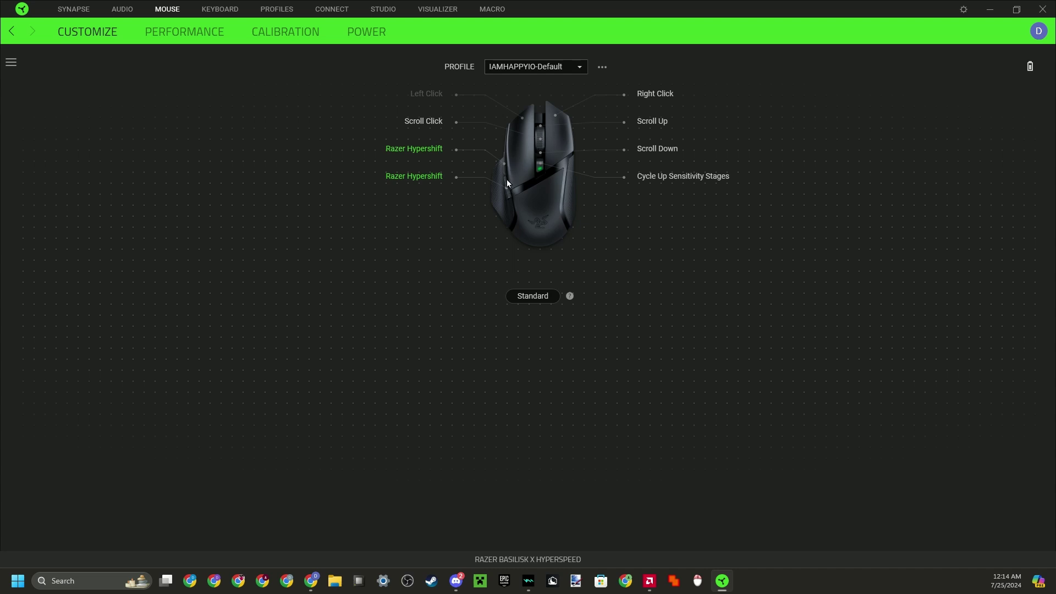
mouse_move(507, 176)
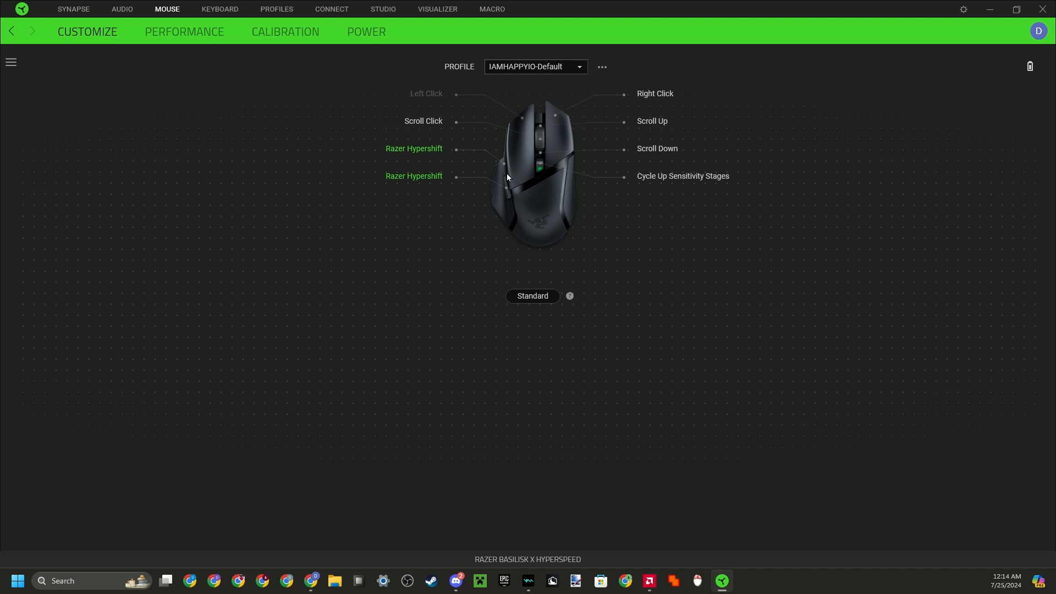
mouse_move(476, 167)
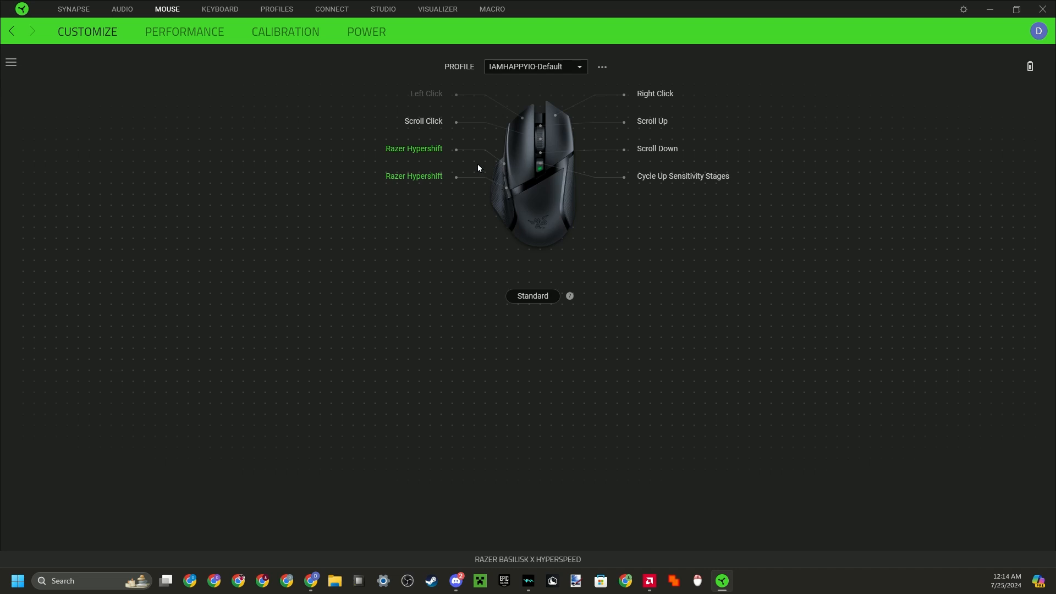
Step: Show the upper side button's assignment settings, currently Razer Hypershift
click(413, 148)
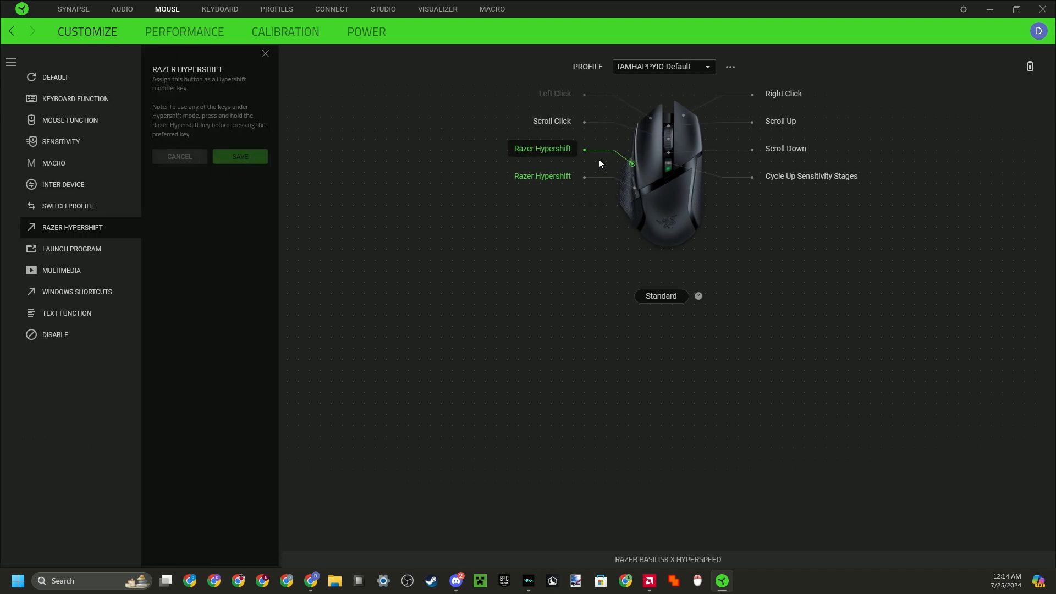
mouse_move(618, 173)
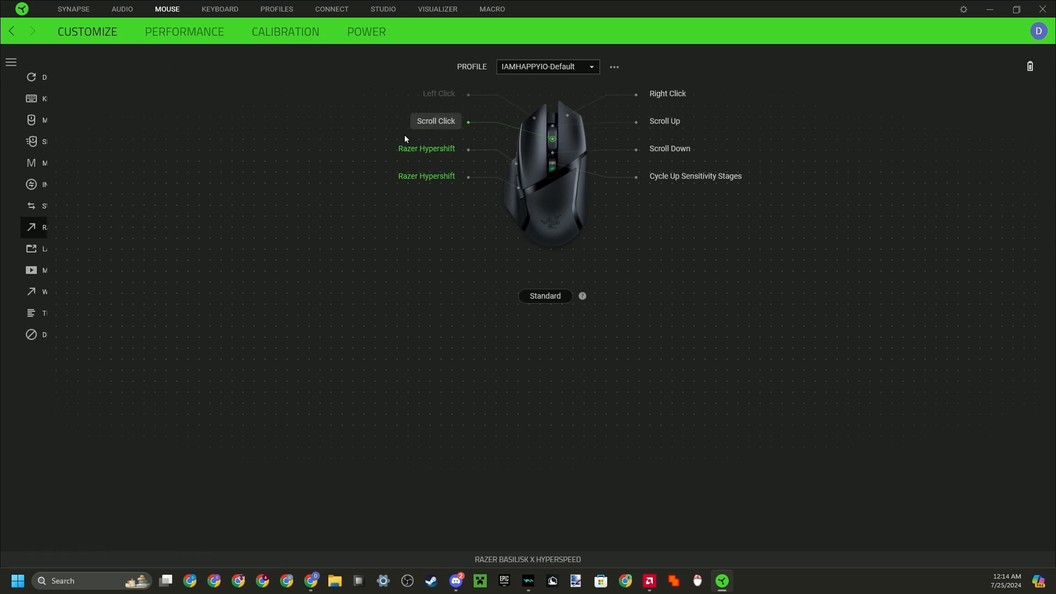
click(10, 62)
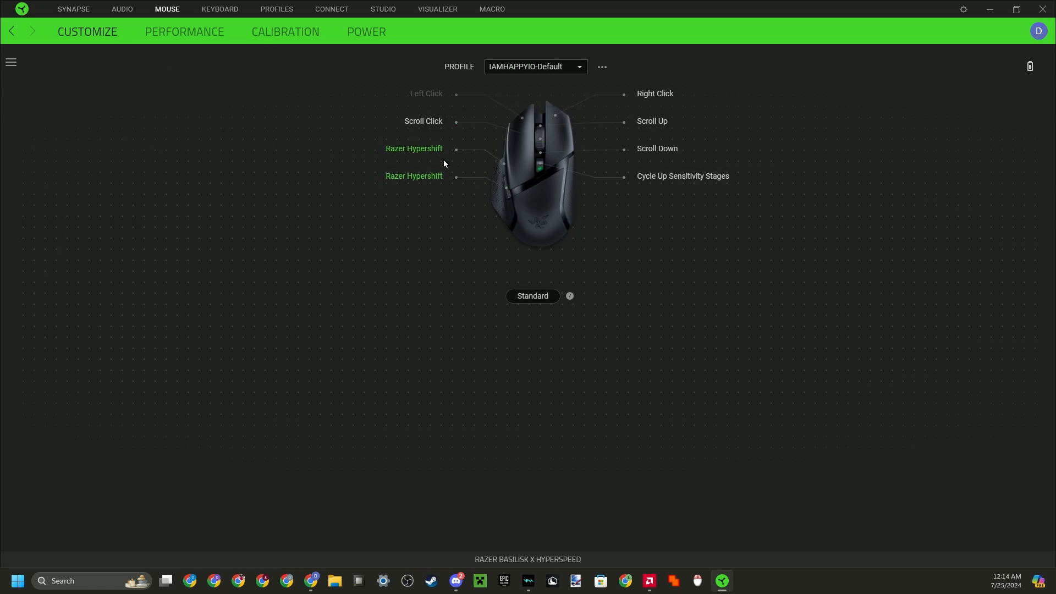
mouse_move(413, 149)
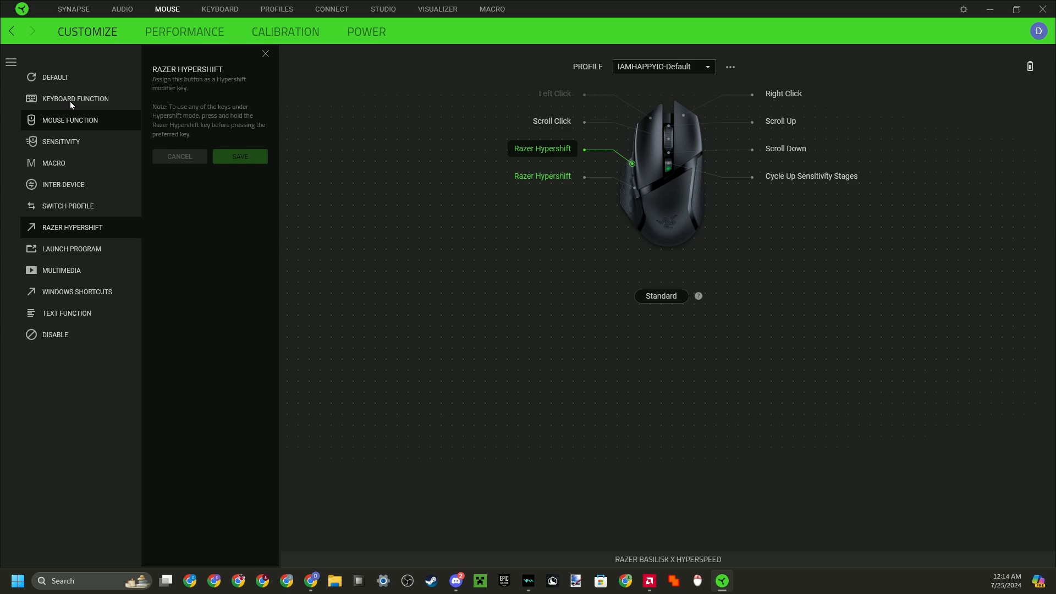
Step: Peek at the Default (Mouse Button 5) option and return to the Razer Hypershift assignment
click(55, 77)
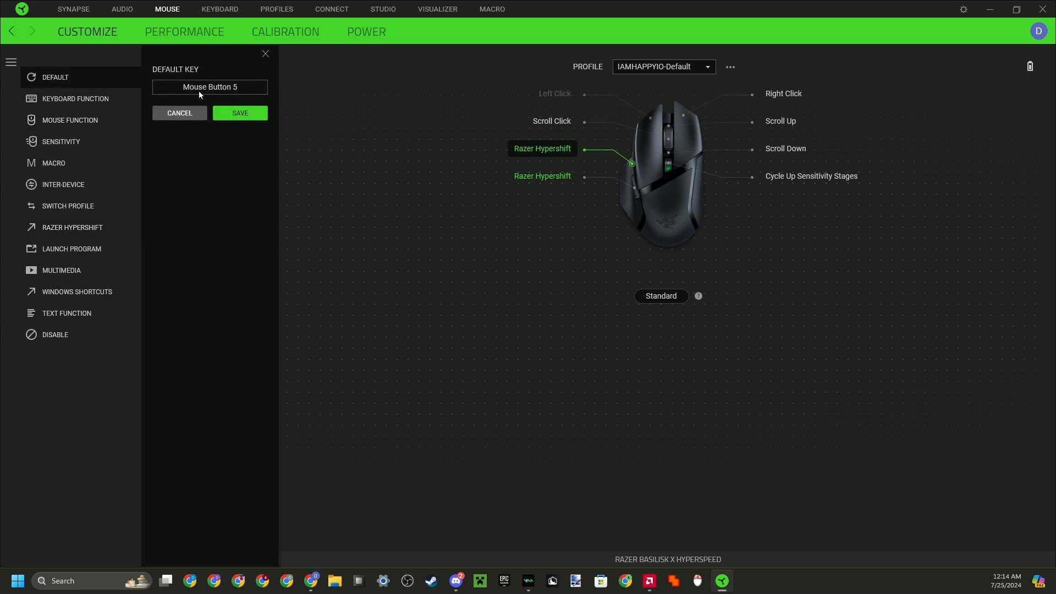
mouse_move(514, 124)
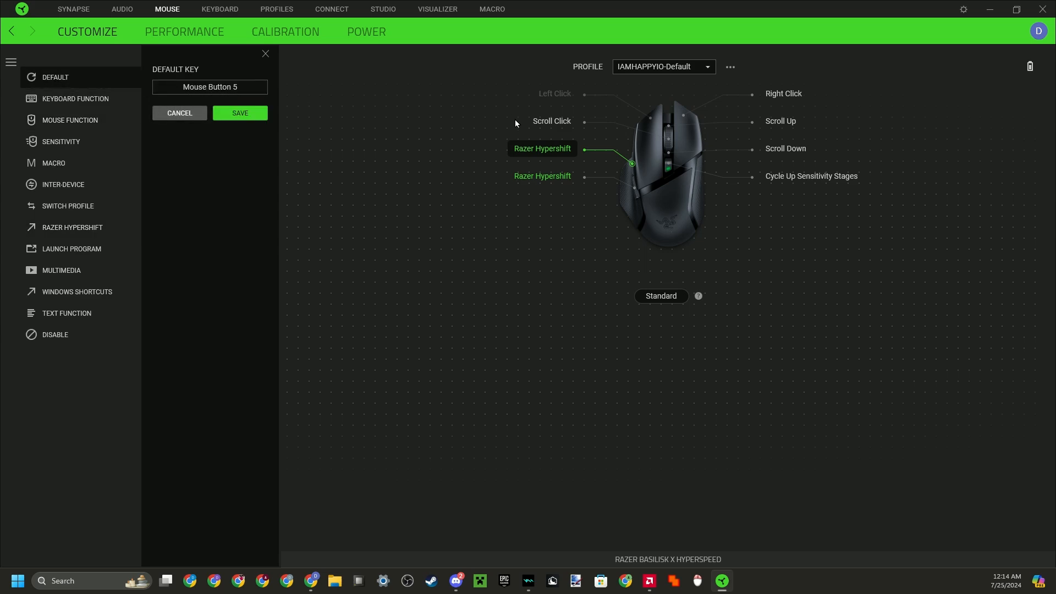
mouse_move(67, 229)
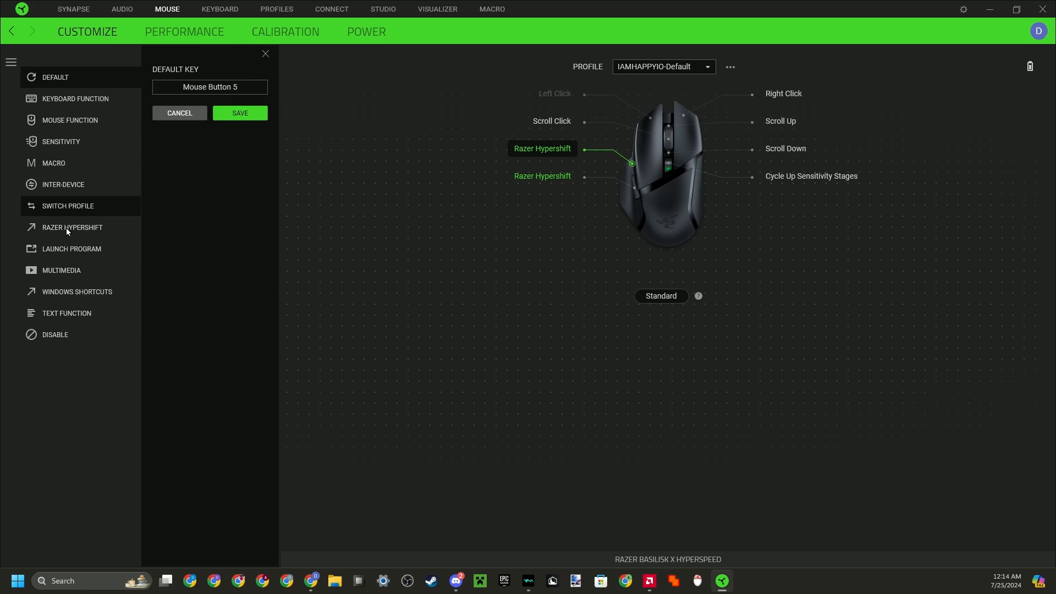
click(73, 227)
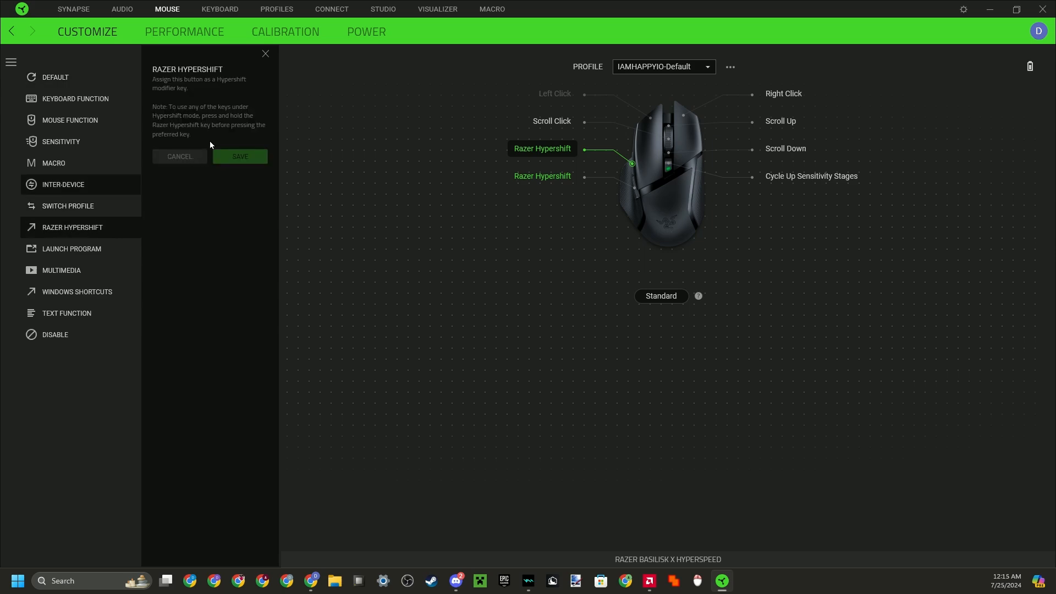
mouse_move(536, 154)
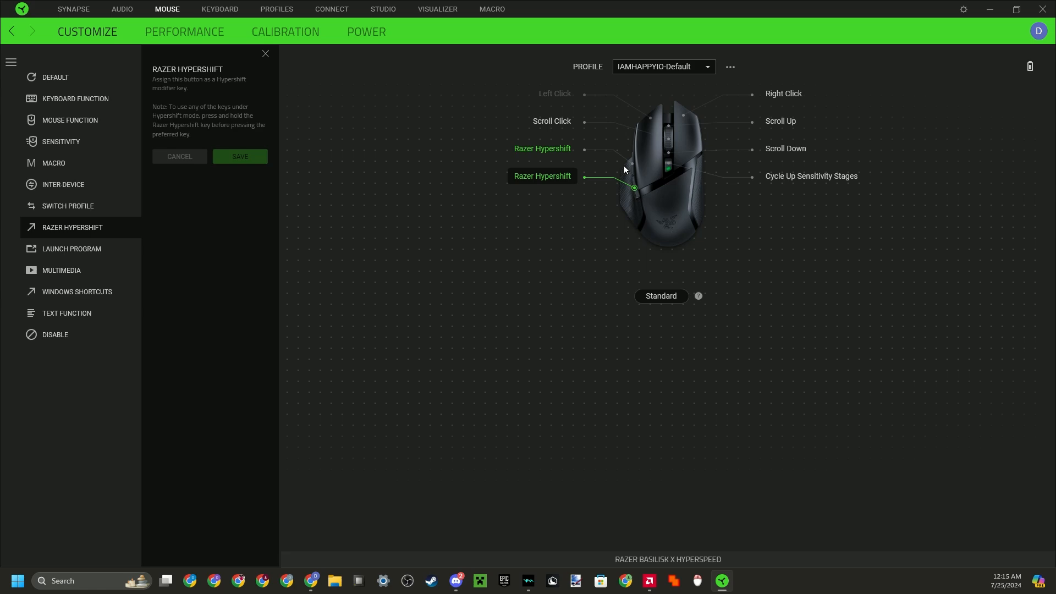
mouse_move(422, 168)
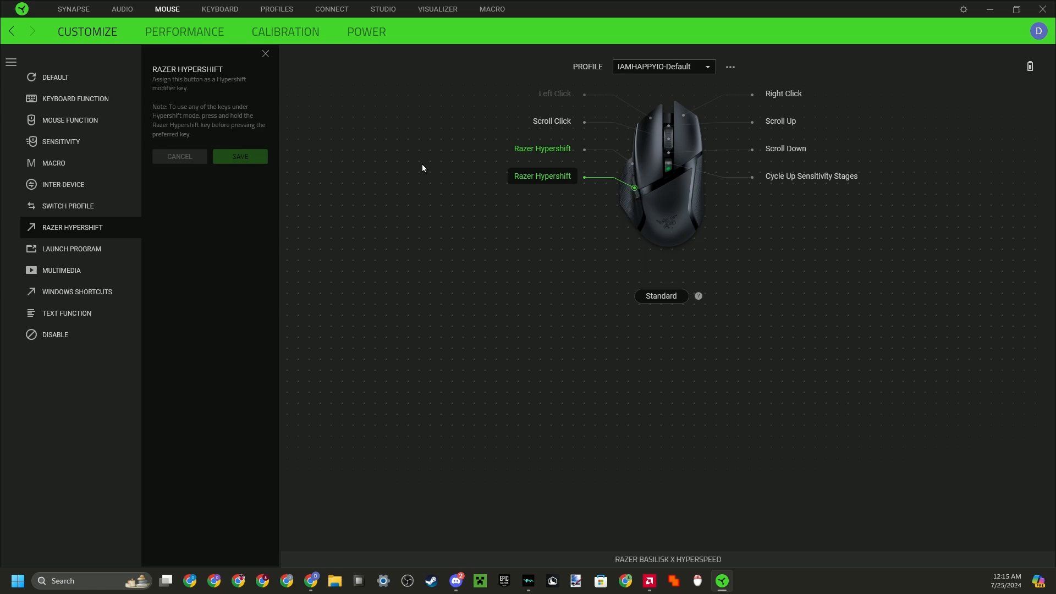
mouse_move(606, 167)
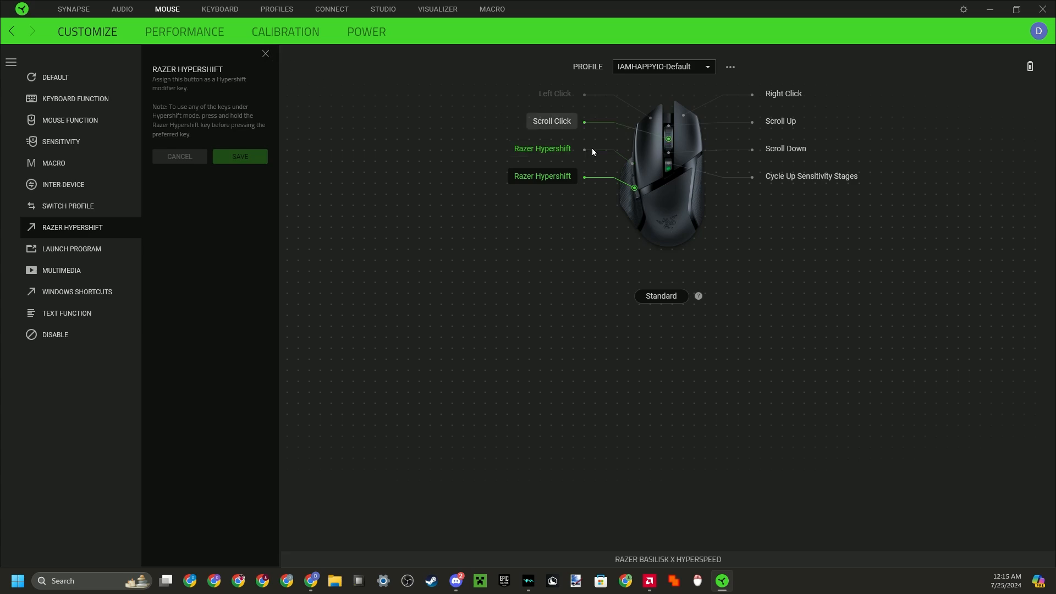
mouse_move(336, 83)
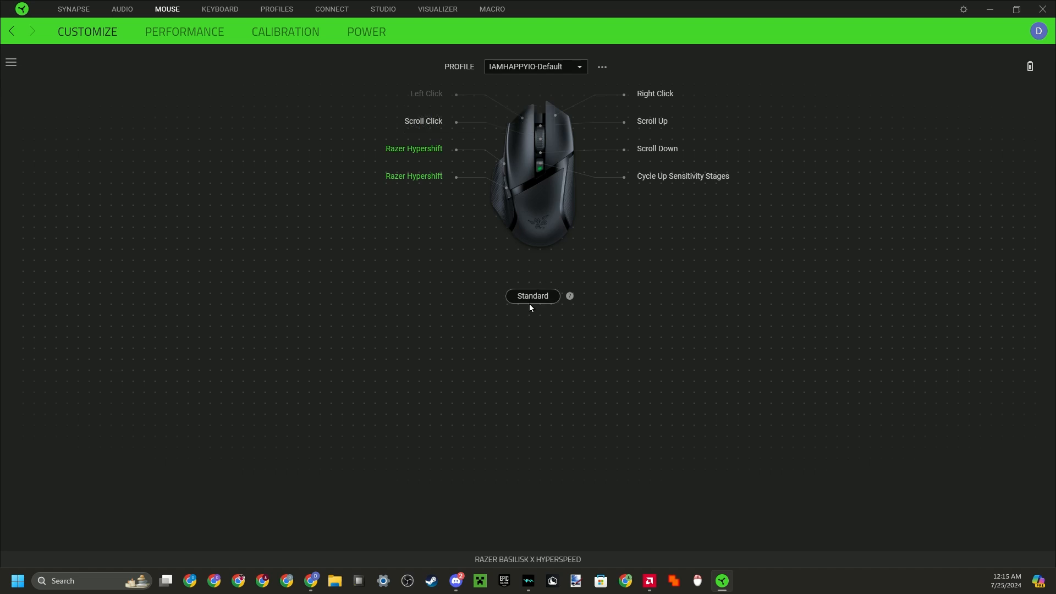
Step: View the Hypershift layer and its button list, then switch back to the Standard layer
click(531, 296)
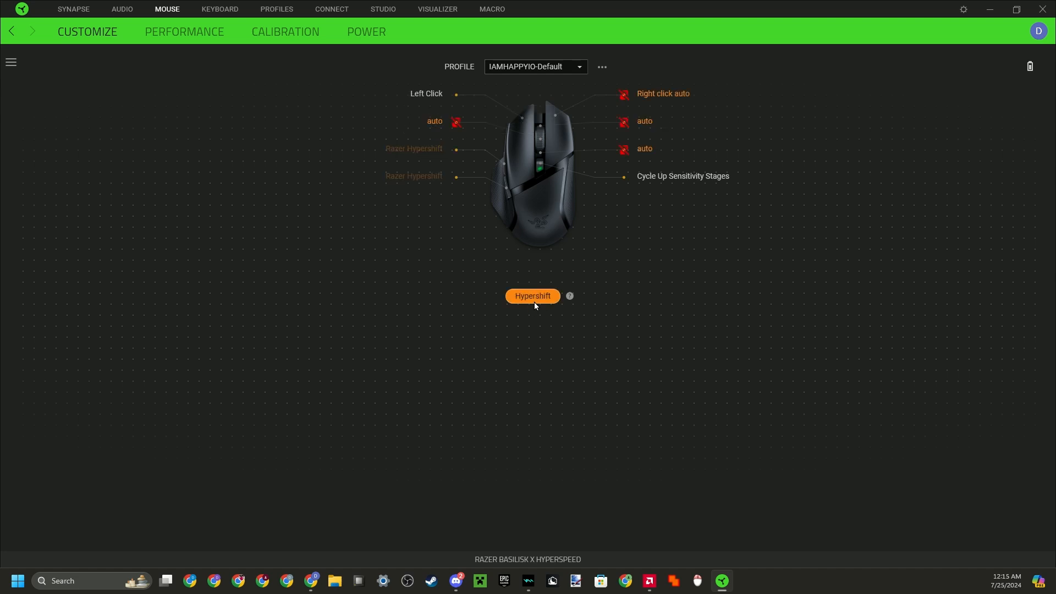
mouse_move(446, 173)
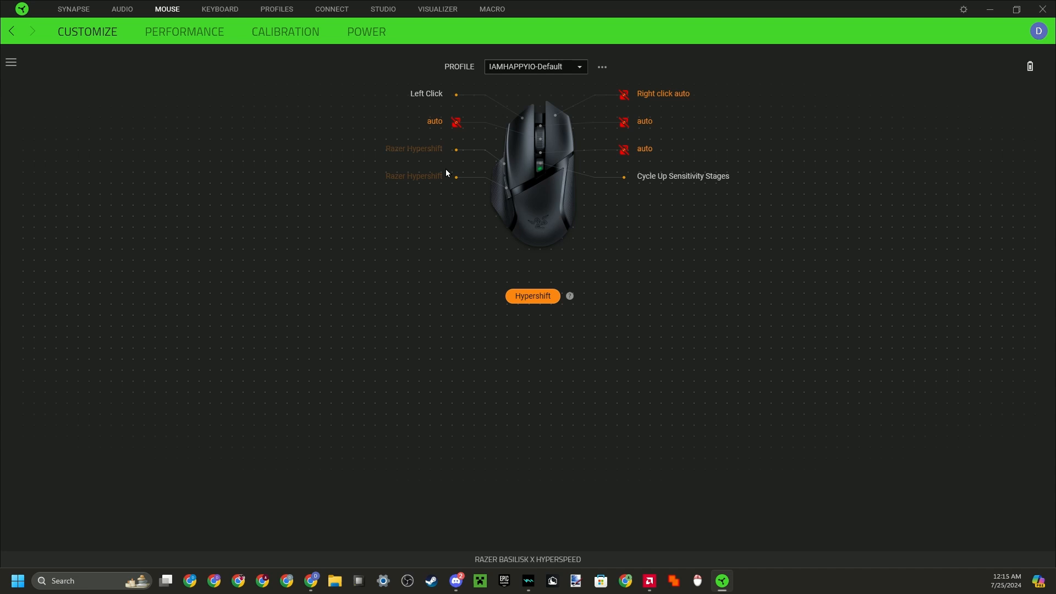
click(9, 62)
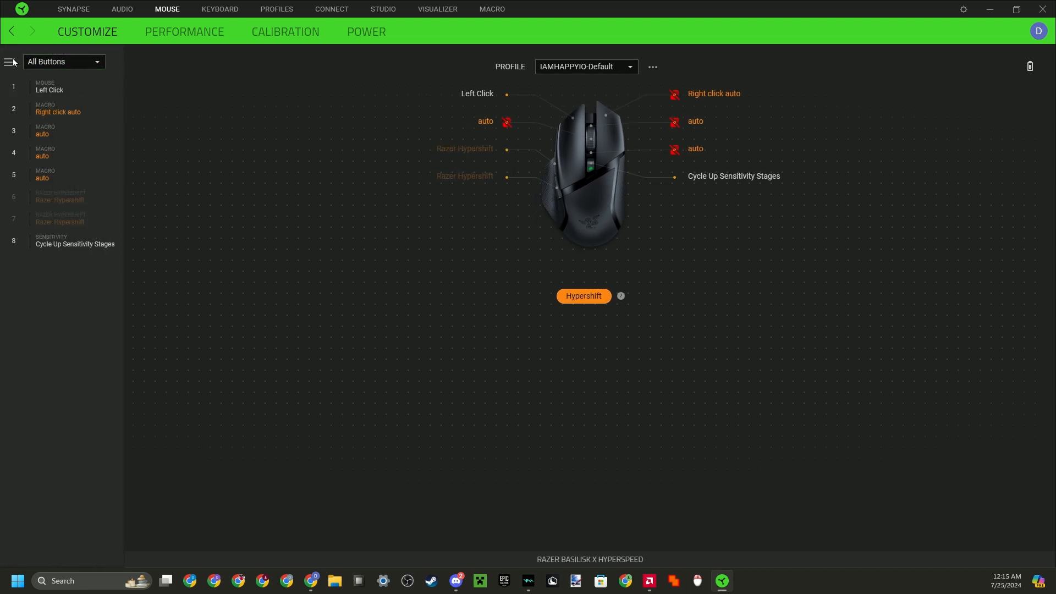
click(10, 62)
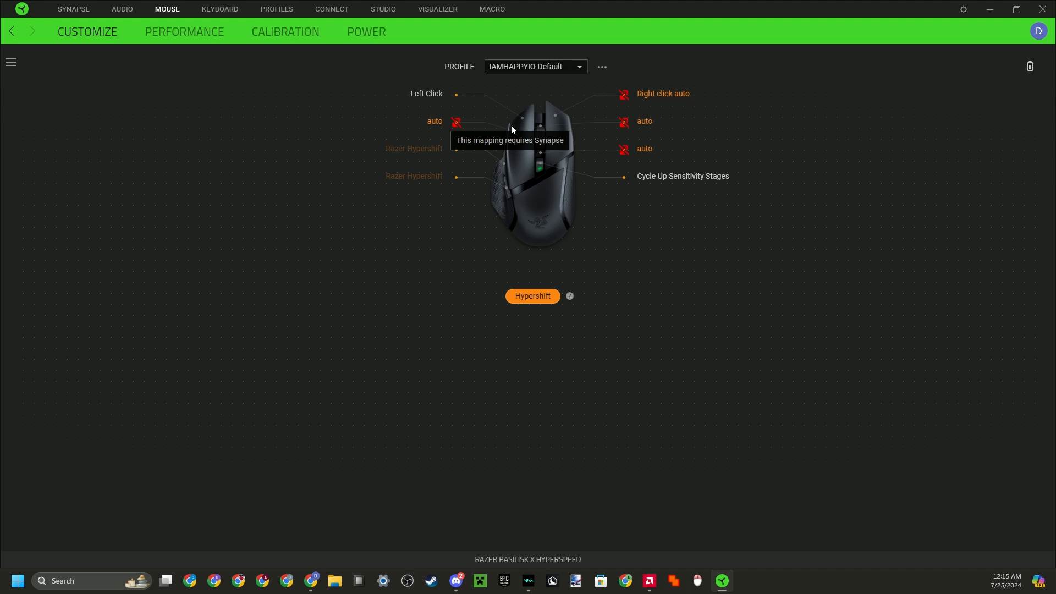
mouse_move(529, 131)
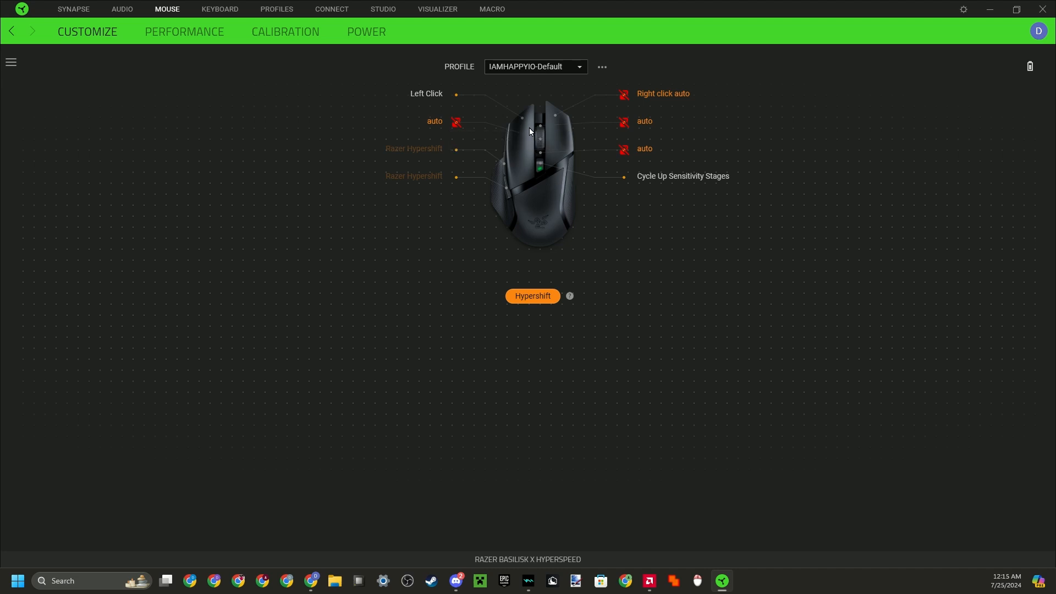
mouse_move(491, 139)
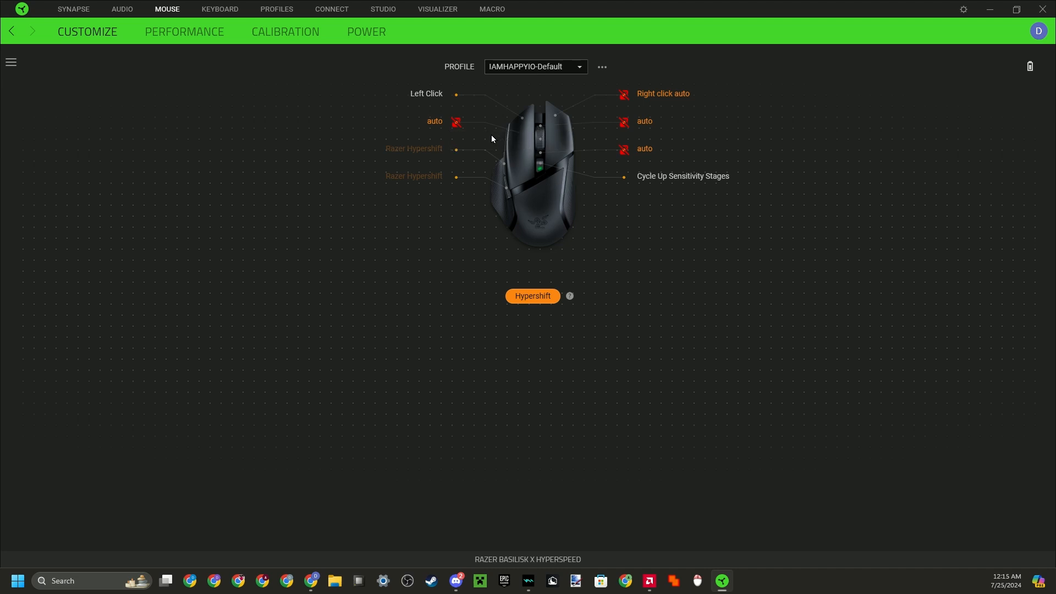
mouse_move(494, 186)
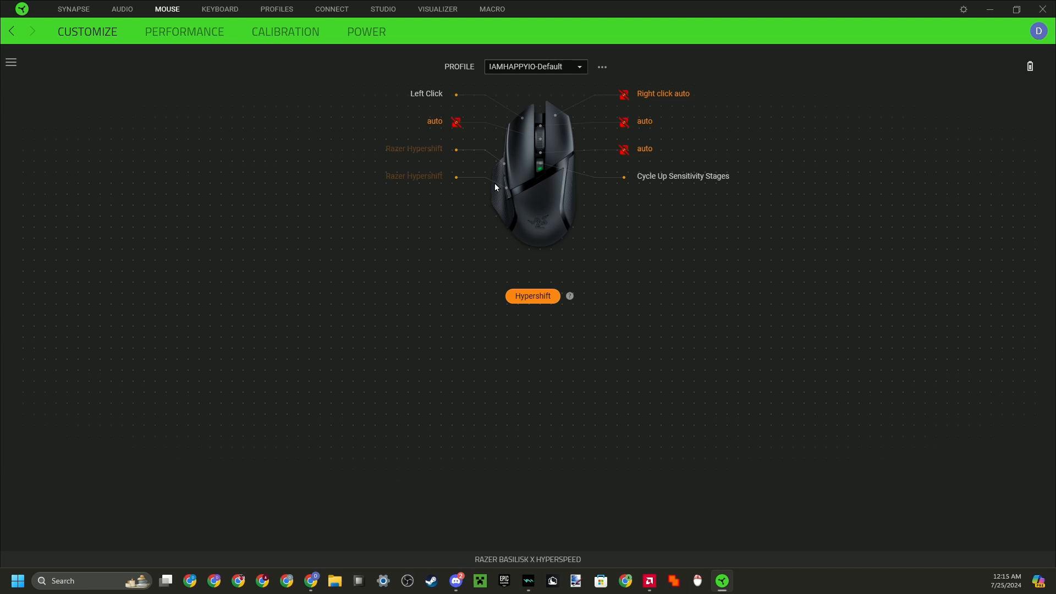
mouse_move(499, 175)
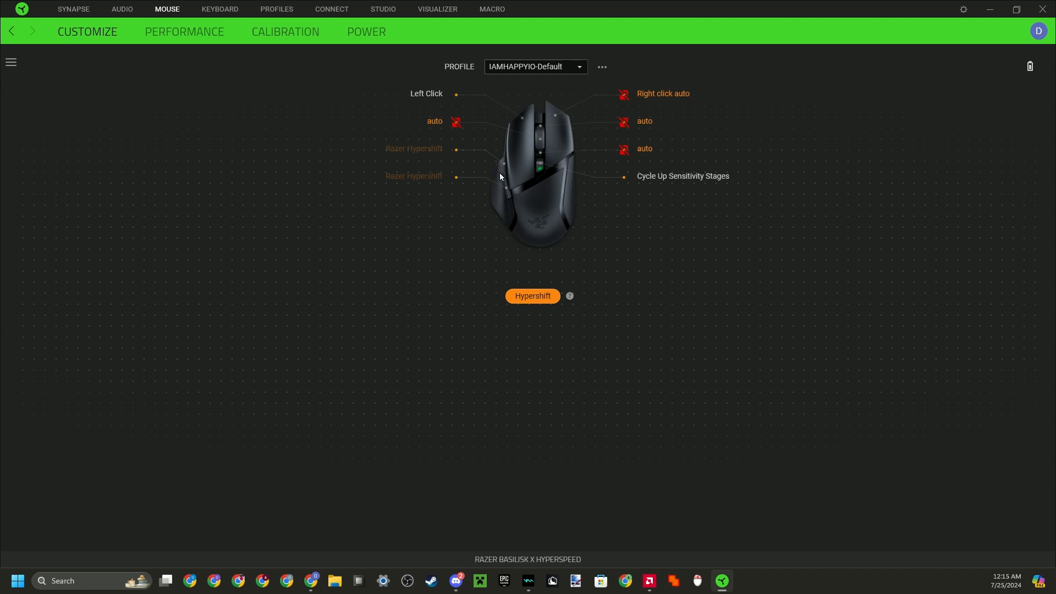
mouse_move(445, 175)
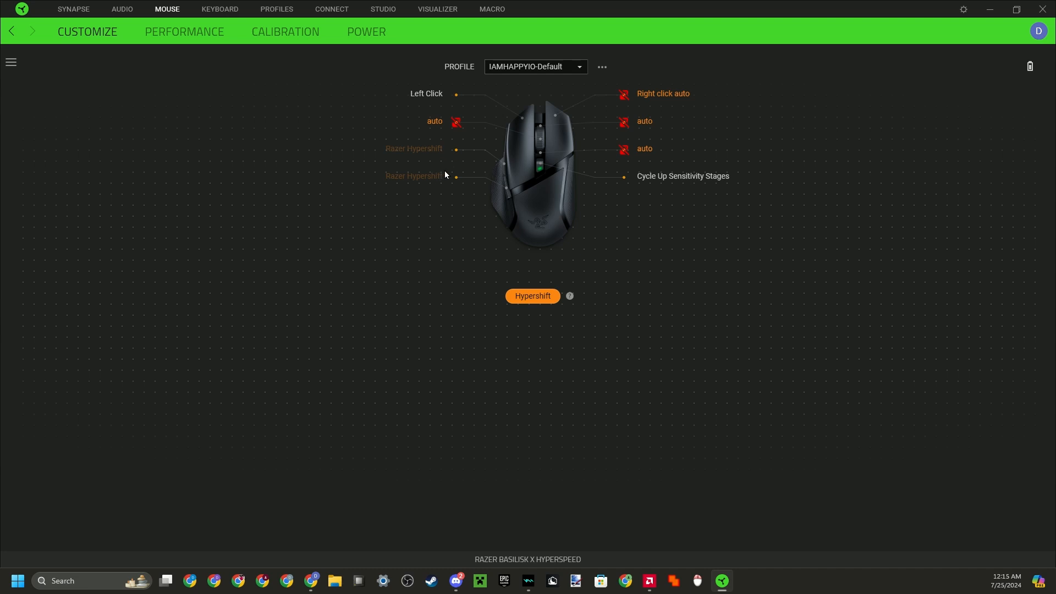
mouse_move(254, 157)
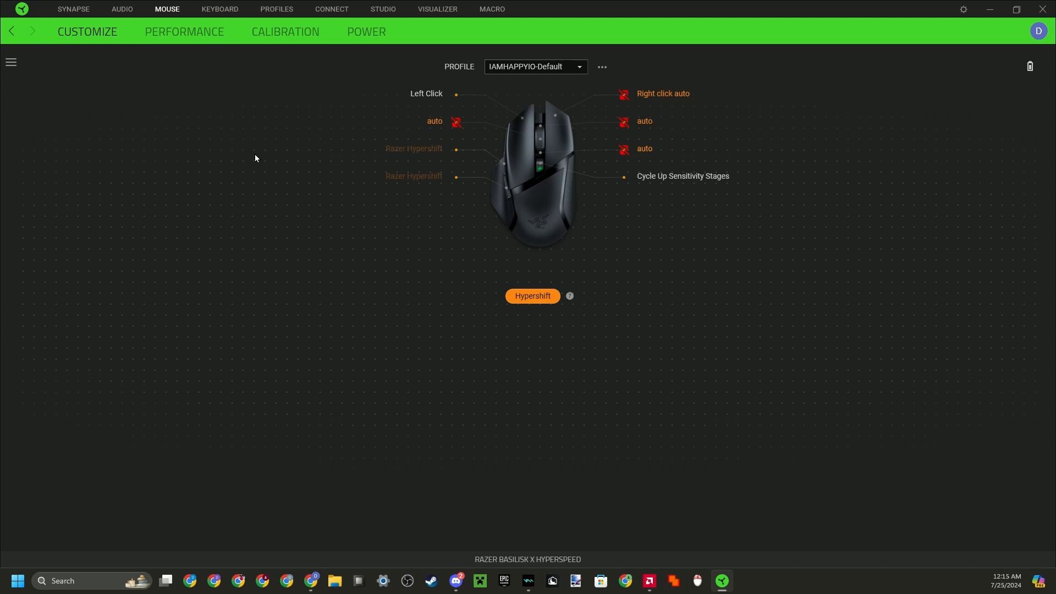
mouse_move(250, 187)
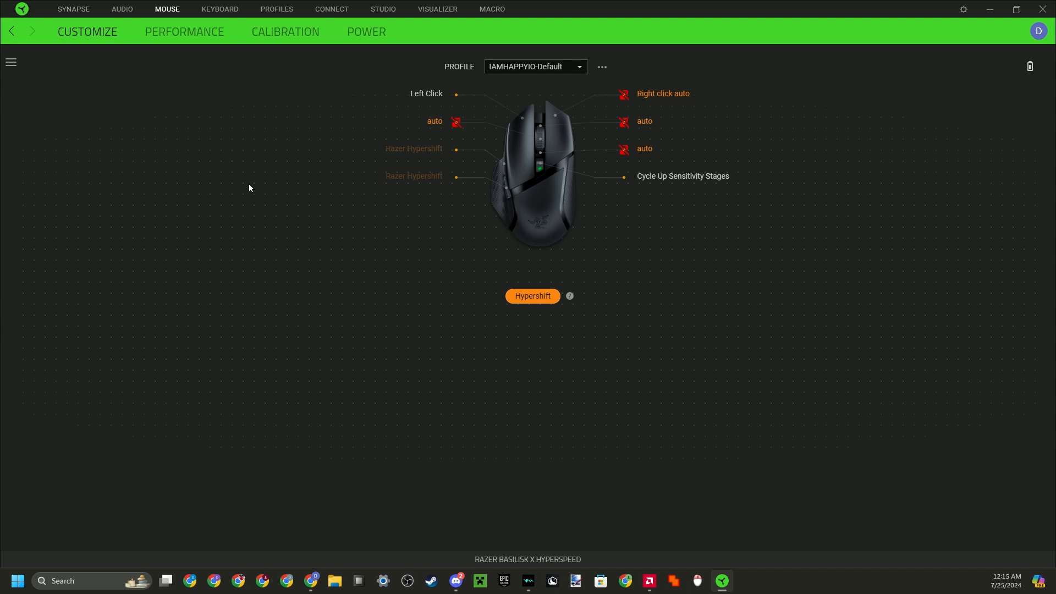
click(531, 296)
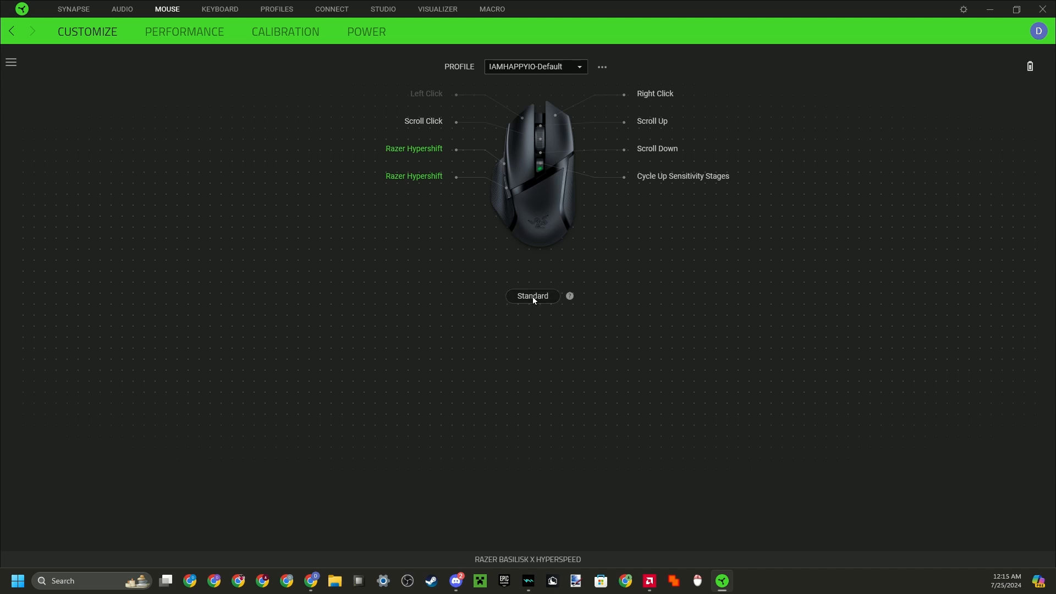
Step: Switch the mouse layout back to the Hypershift layer with the auto assignments
click(532, 296)
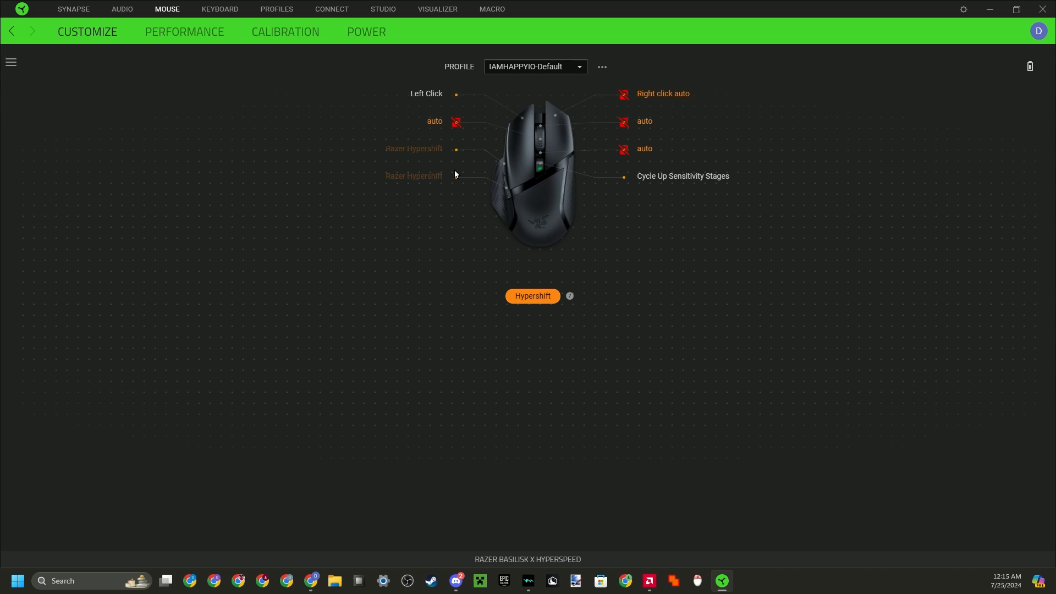
mouse_move(486, 173)
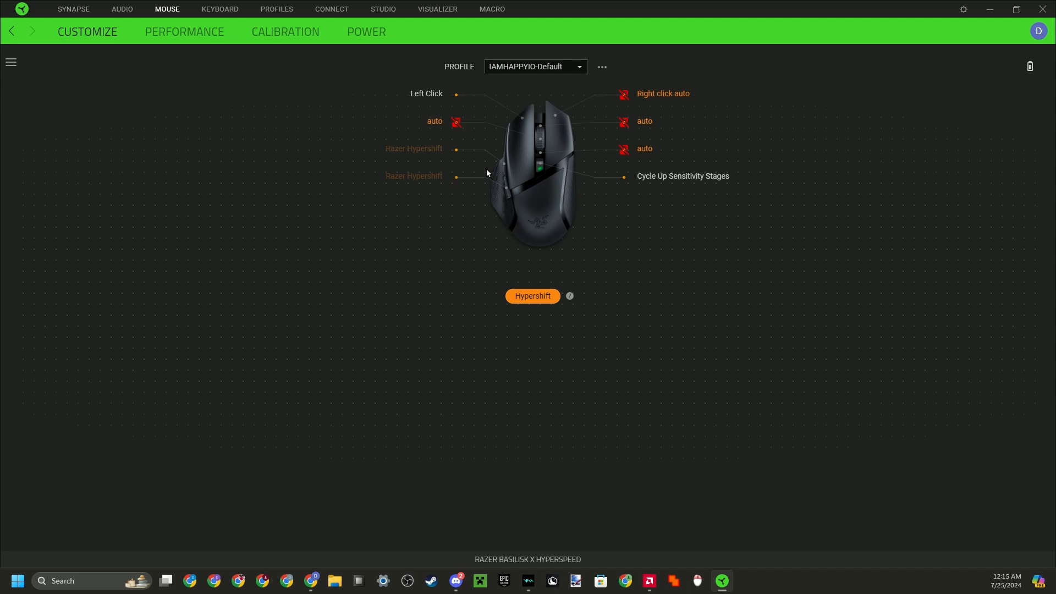
mouse_move(465, 137)
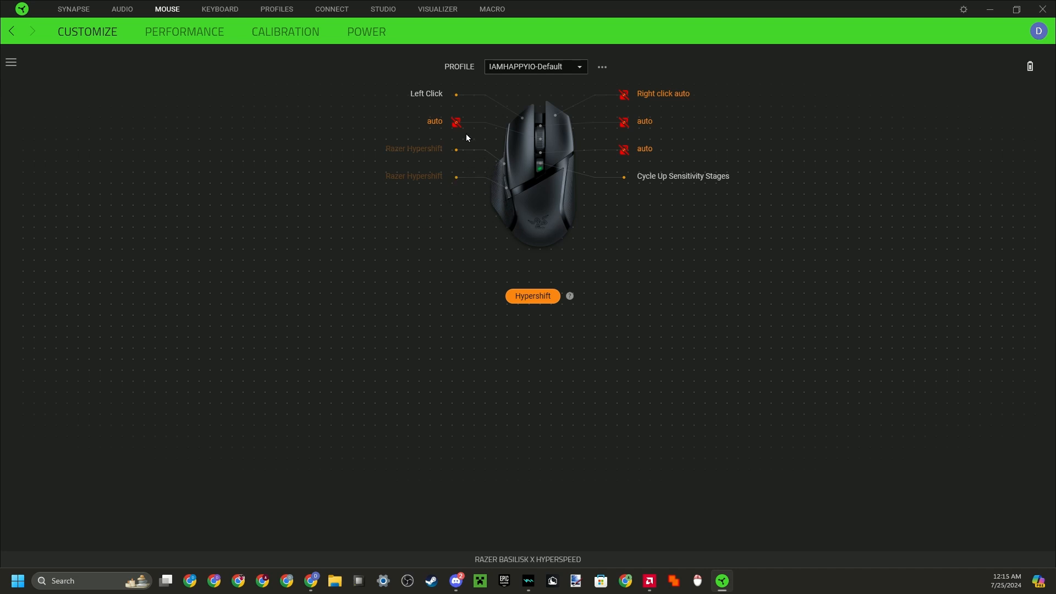
mouse_move(532, 143)
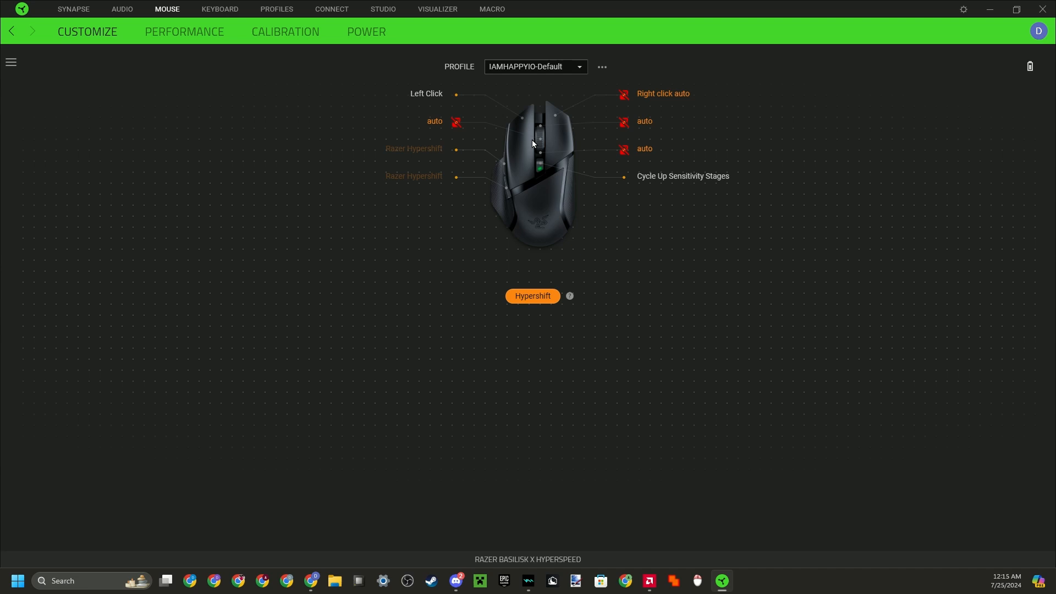
mouse_move(323, 200)
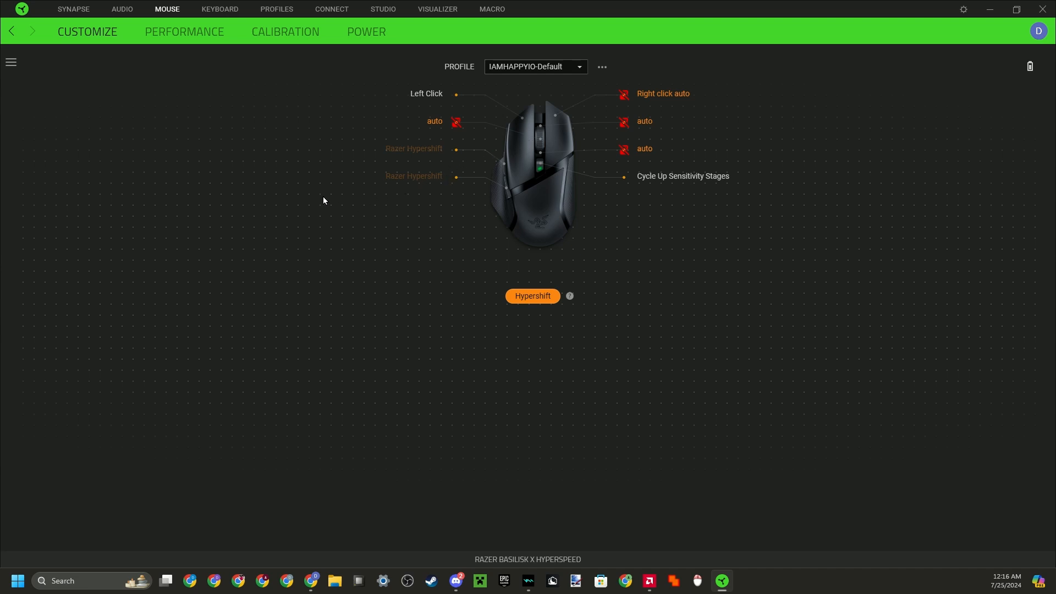
mouse_move(333, 238)
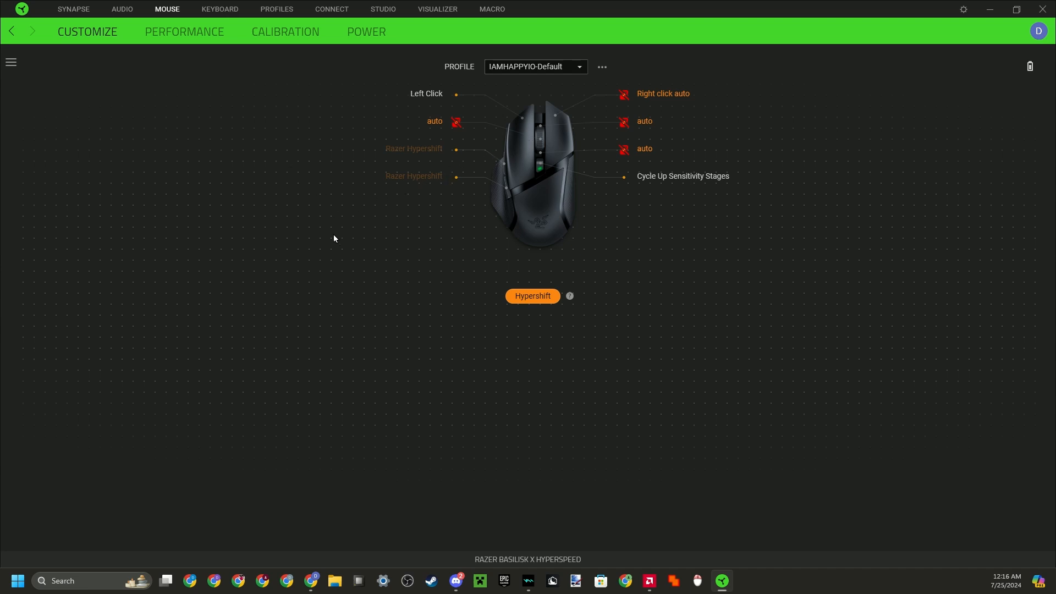
mouse_move(498, 172)
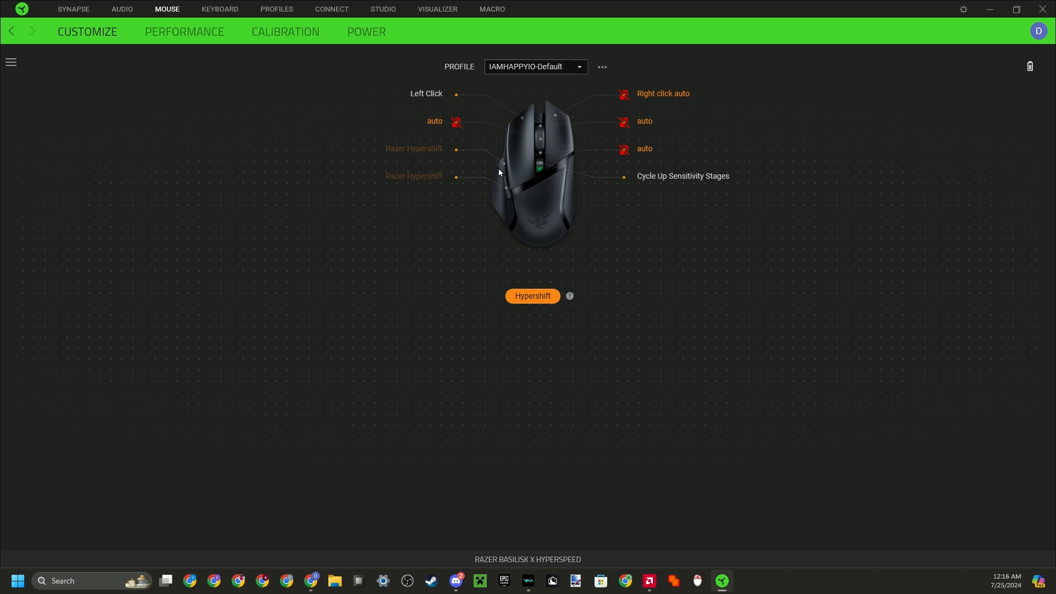
mouse_move(580, 257)
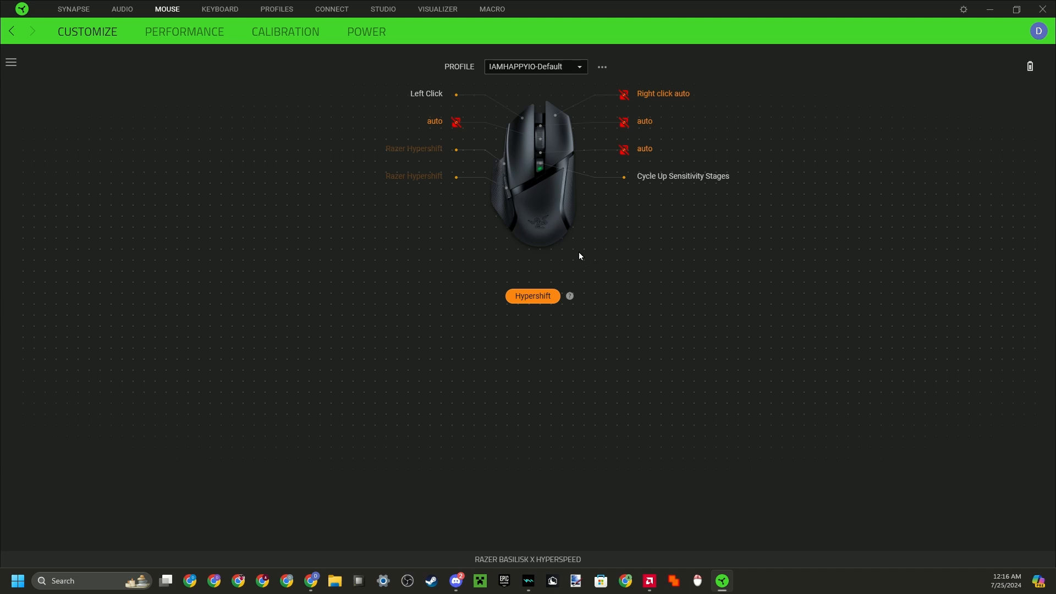
mouse_move(542, 148)
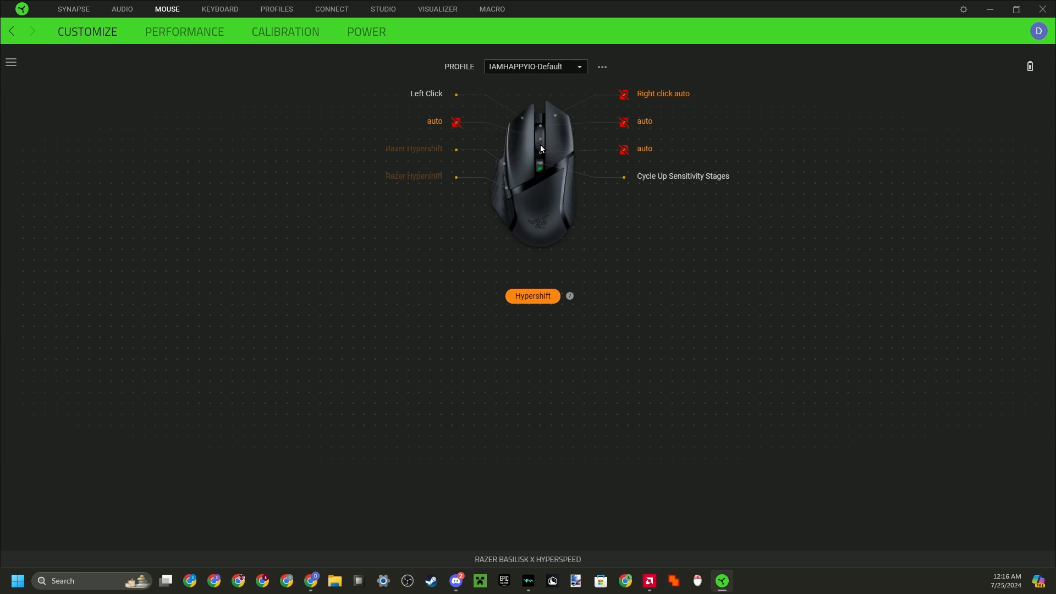
mouse_move(523, 130)
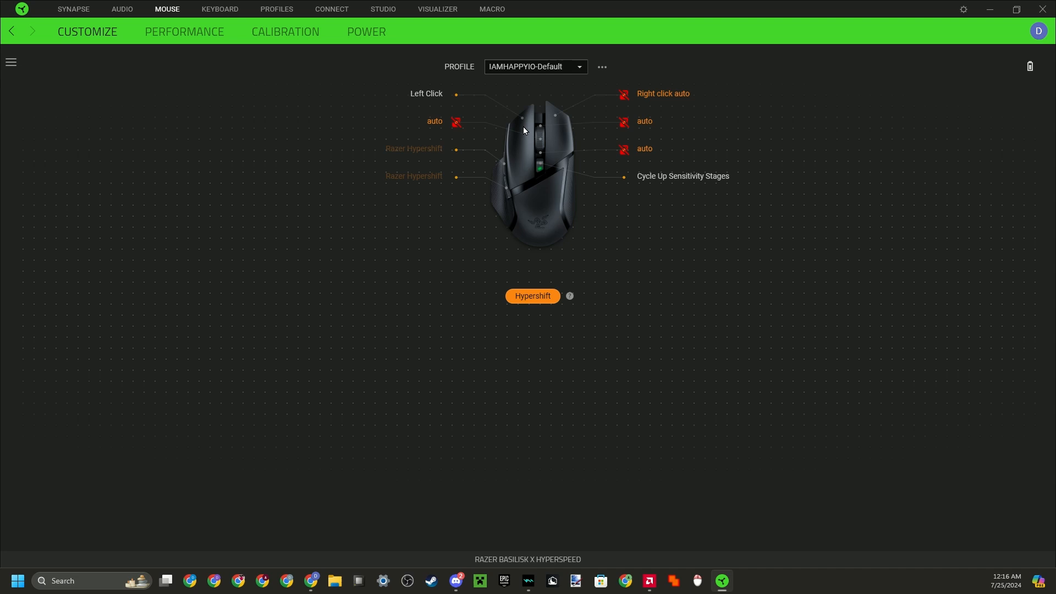
mouse_move(539, 143)
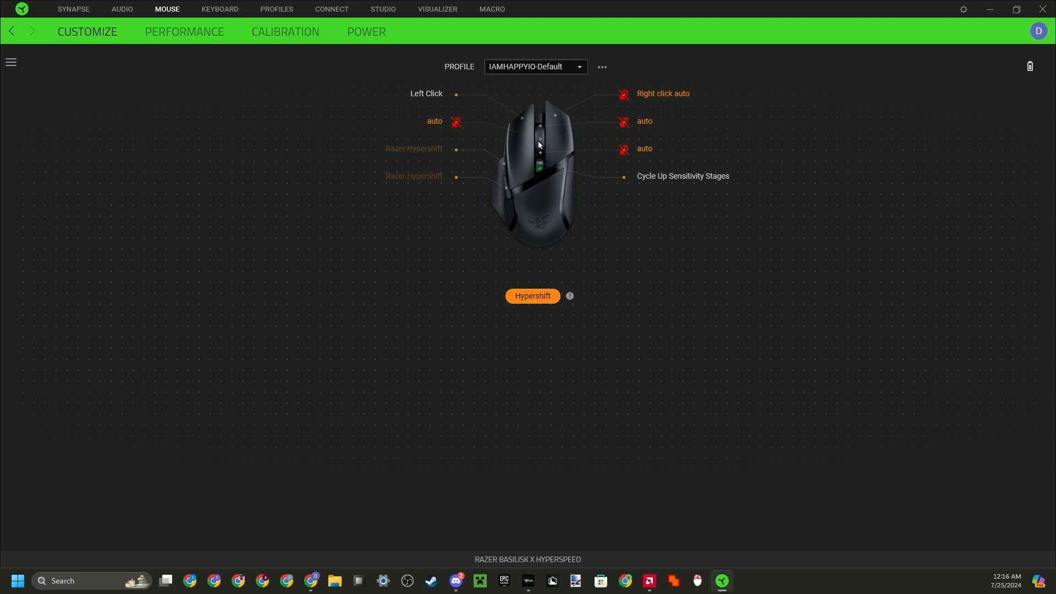
Step: Assign the Hypershift scroll click the 'test auto' macro with Toggle continuous playback and save
click(456, 122)
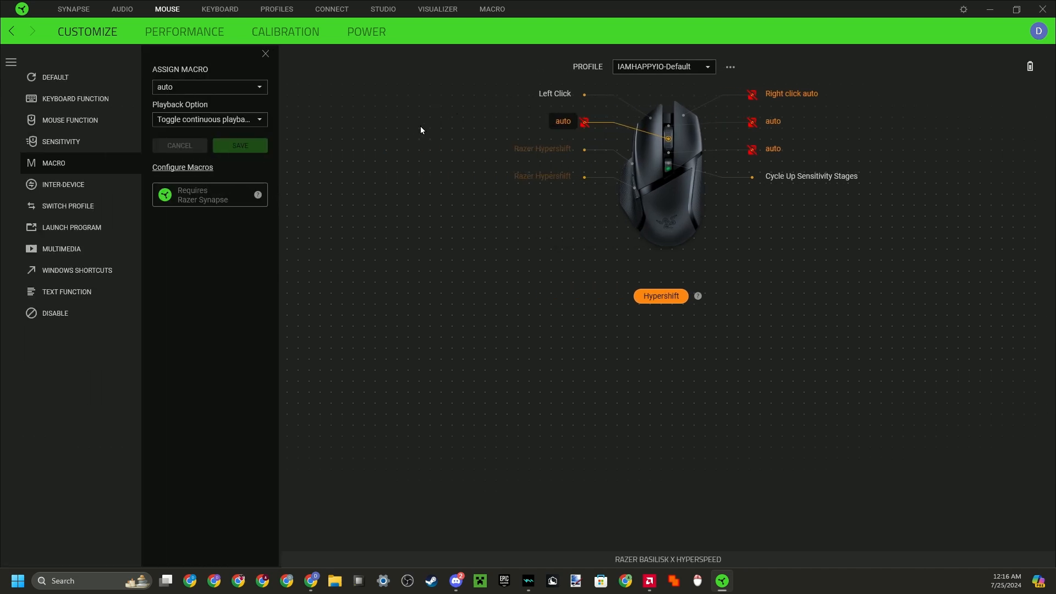
mouse_move(66, 168)
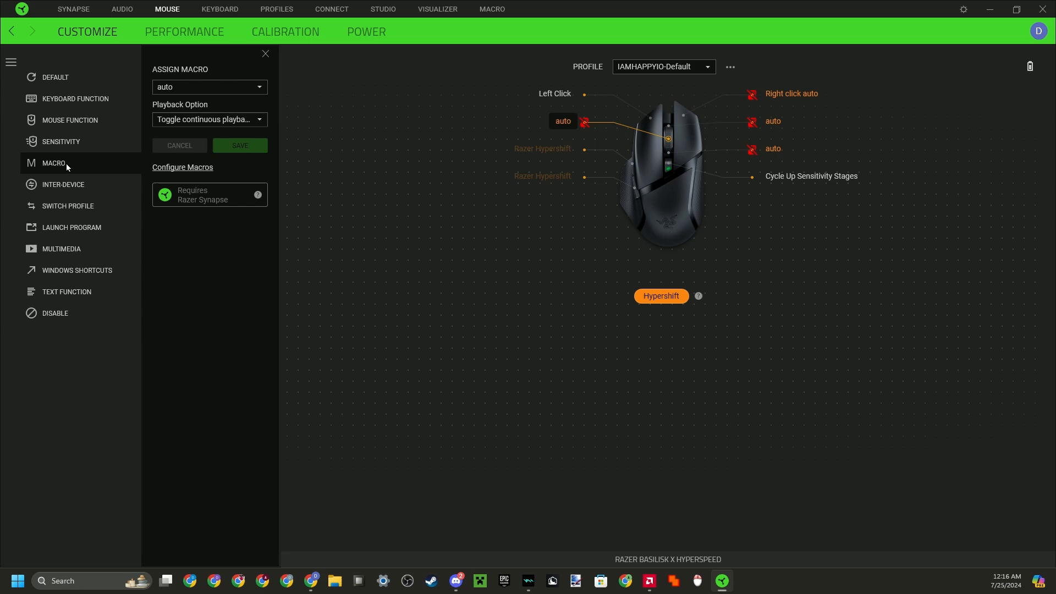
click(209, 85)
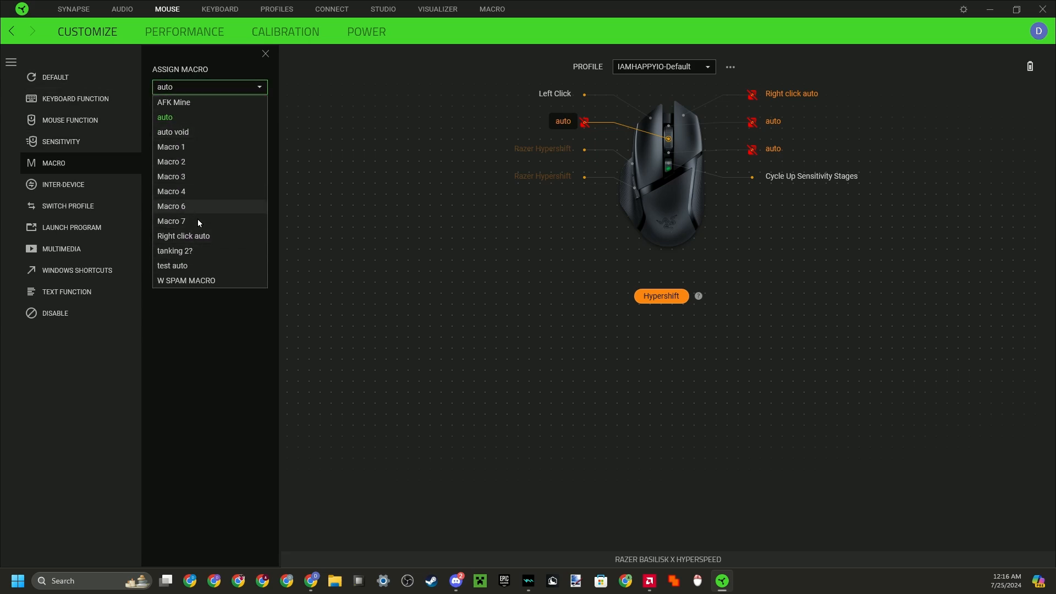
click(172, 265)
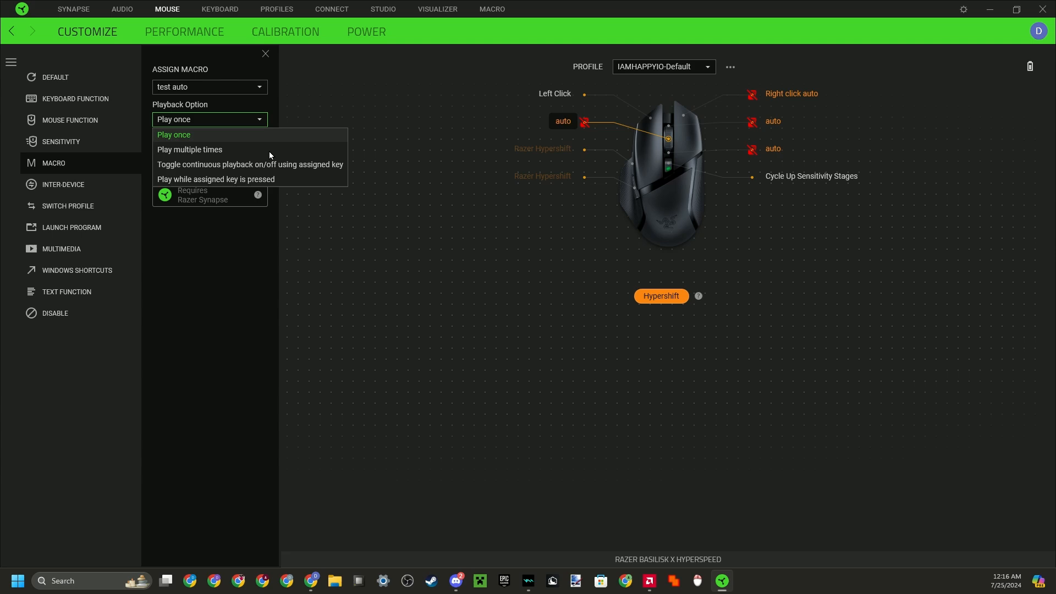
mouse_move(167, 173)
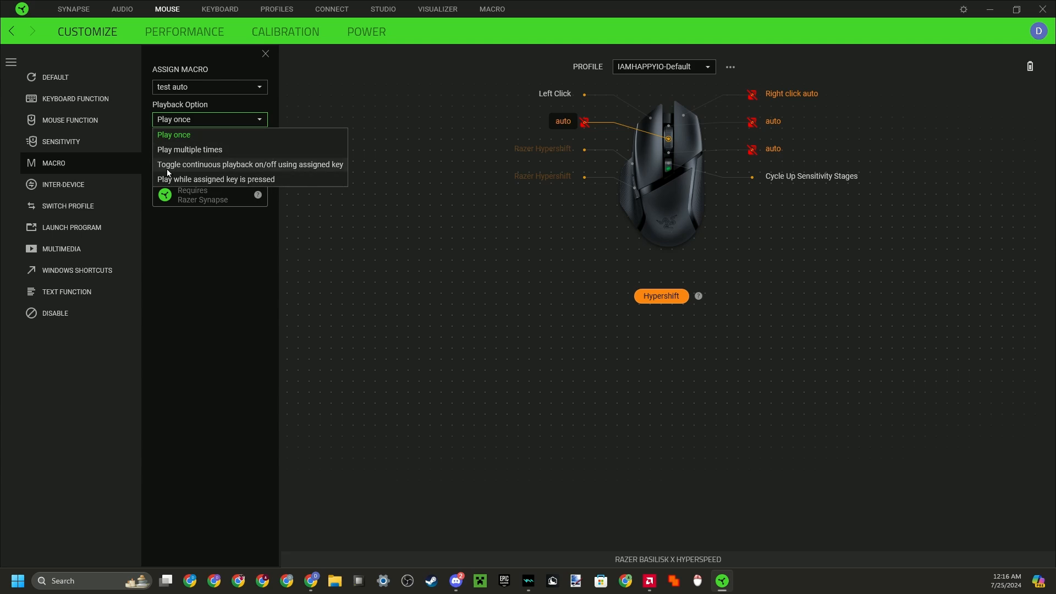
click(172, 134)
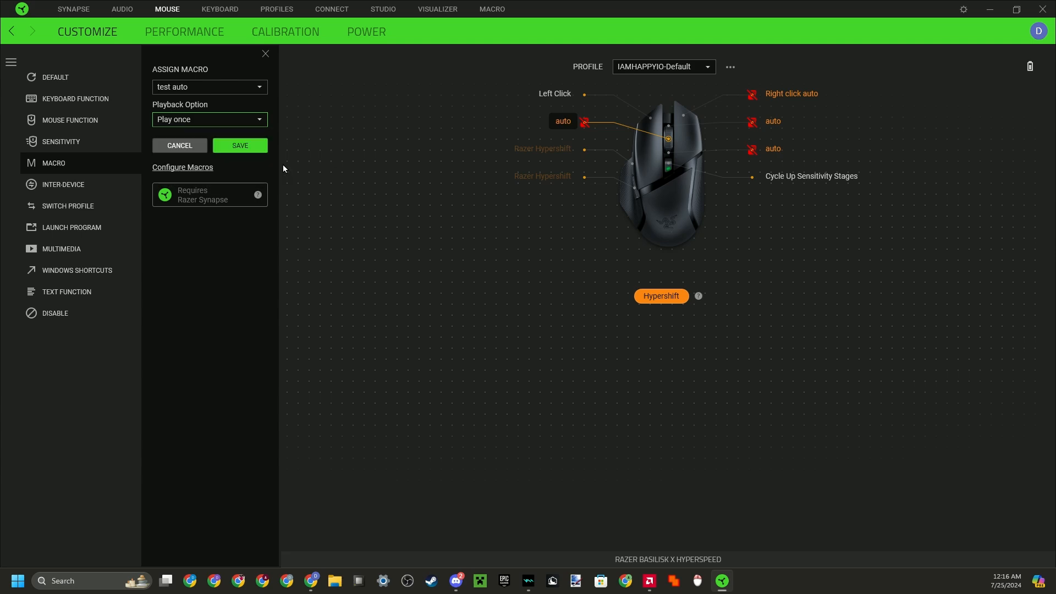
click(209, 119)
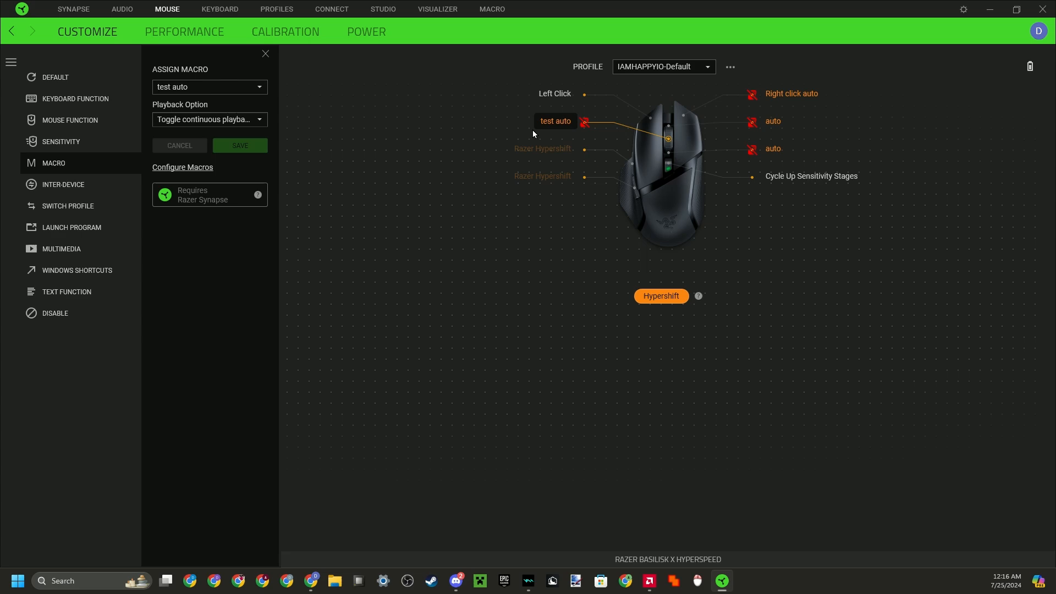
mouse_move(558, 131)
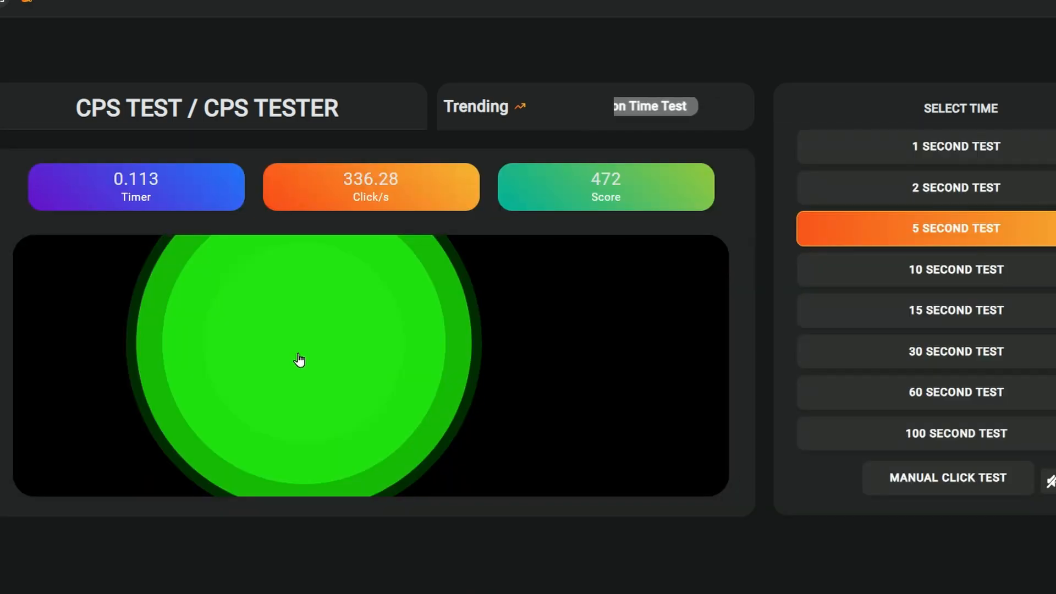
Step: Trigger the macro over the 5-second CPS test area, scoring about 336 clicks per second
click(299, 358)
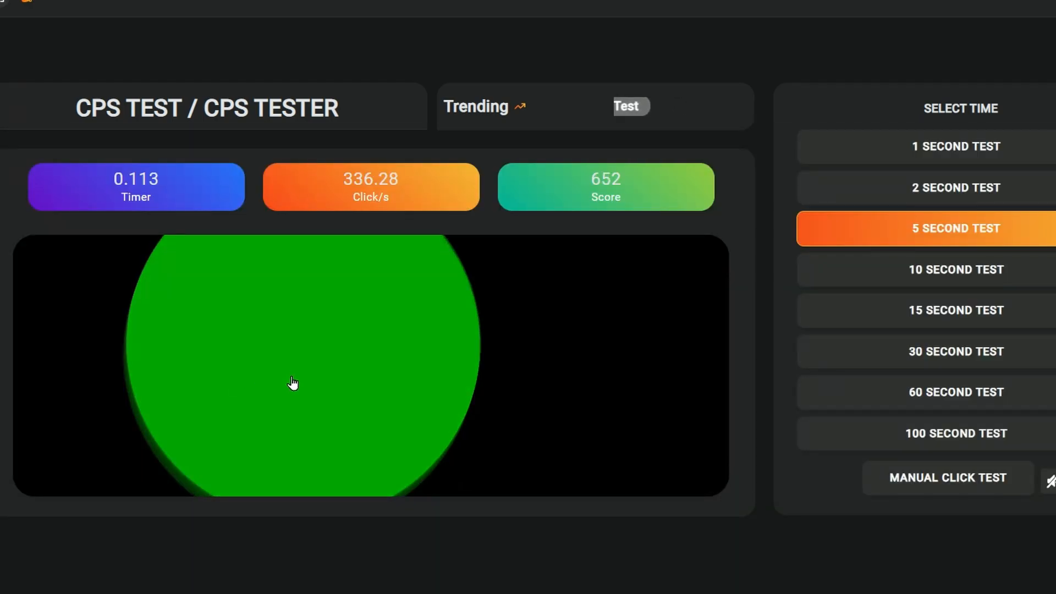
mouse_move(335, 385)
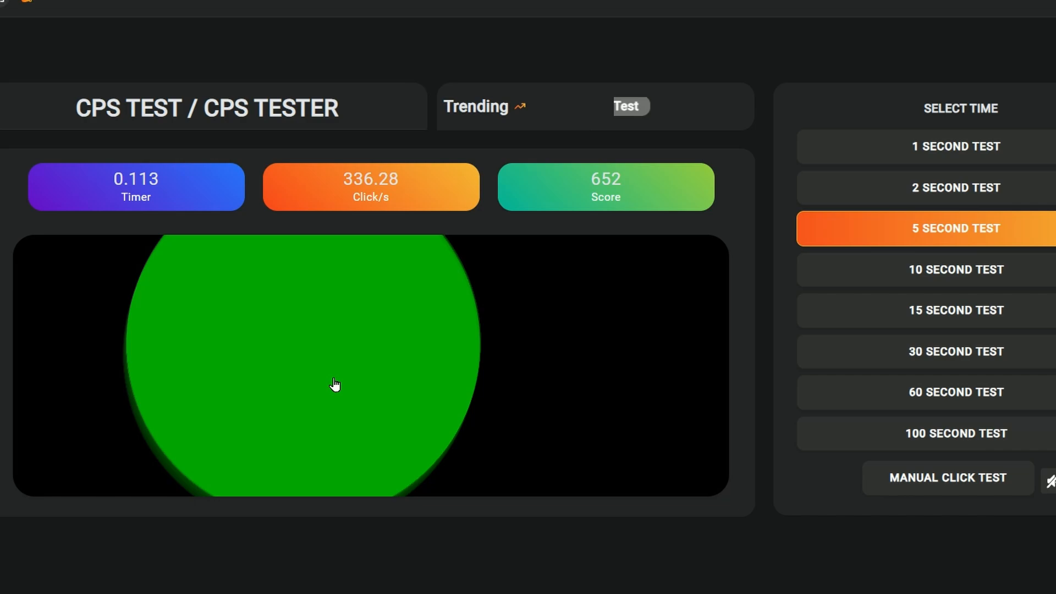
click(337, 385)
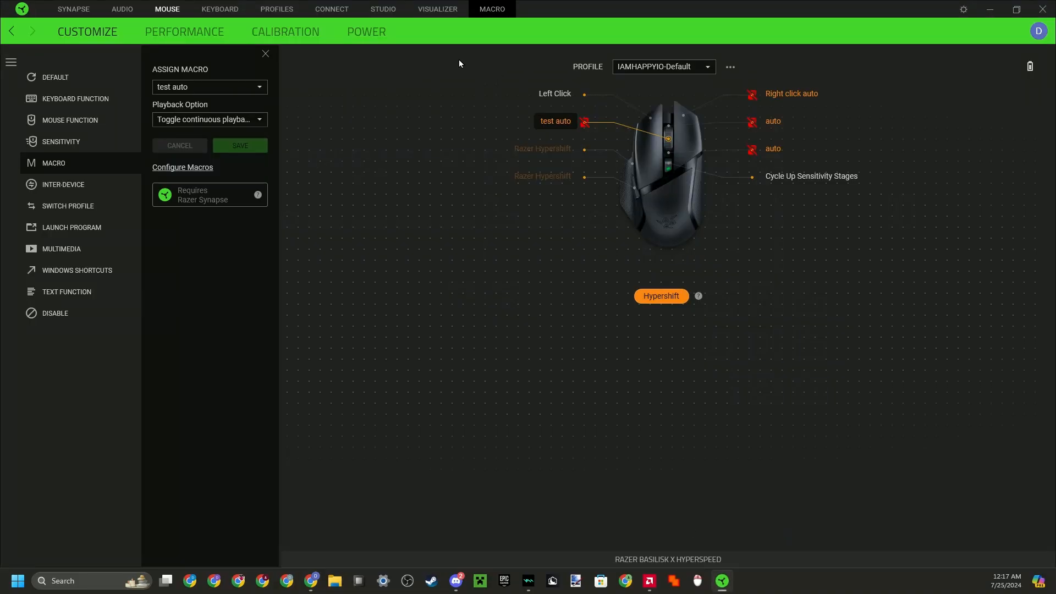
Step: Return to the Macro section to adjust the test auto macro
click(491, 9)
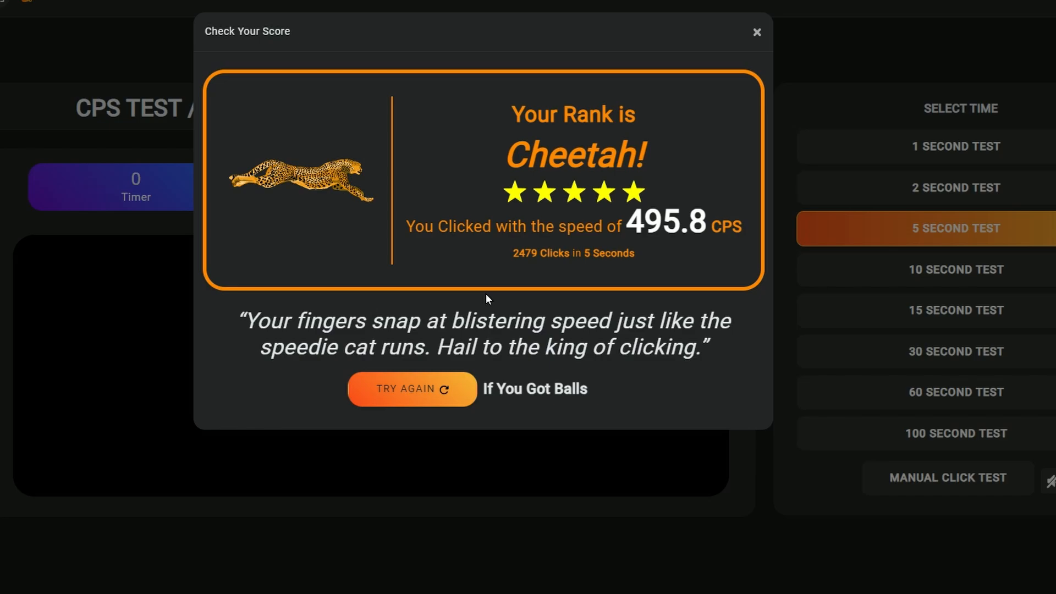
Step: Dismiss the 495.8 CPS score and rerun the 5-second test with the auto-clicker
click(411, 388)
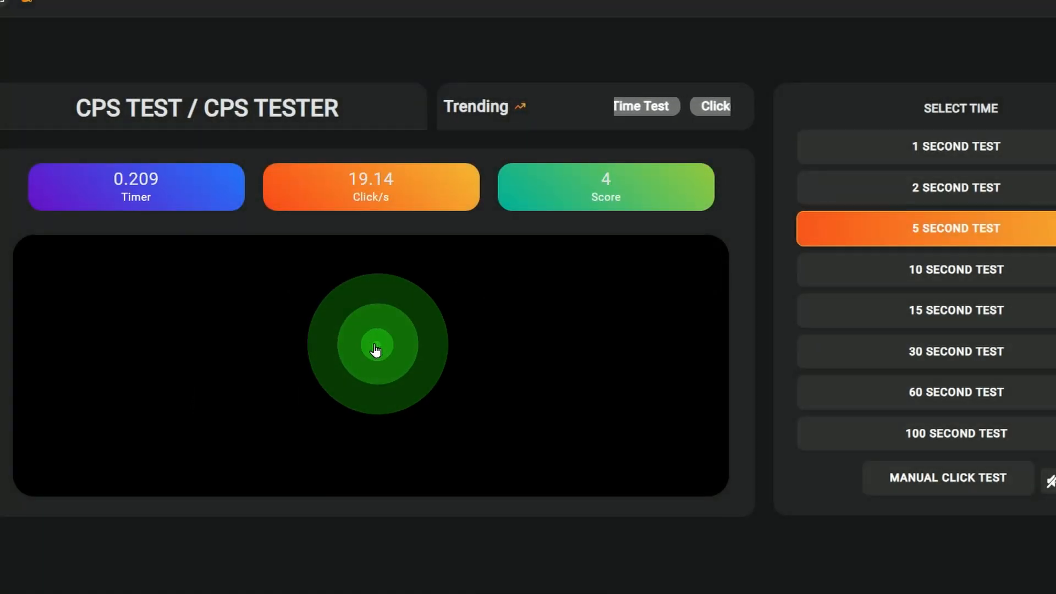
click(379, 346)
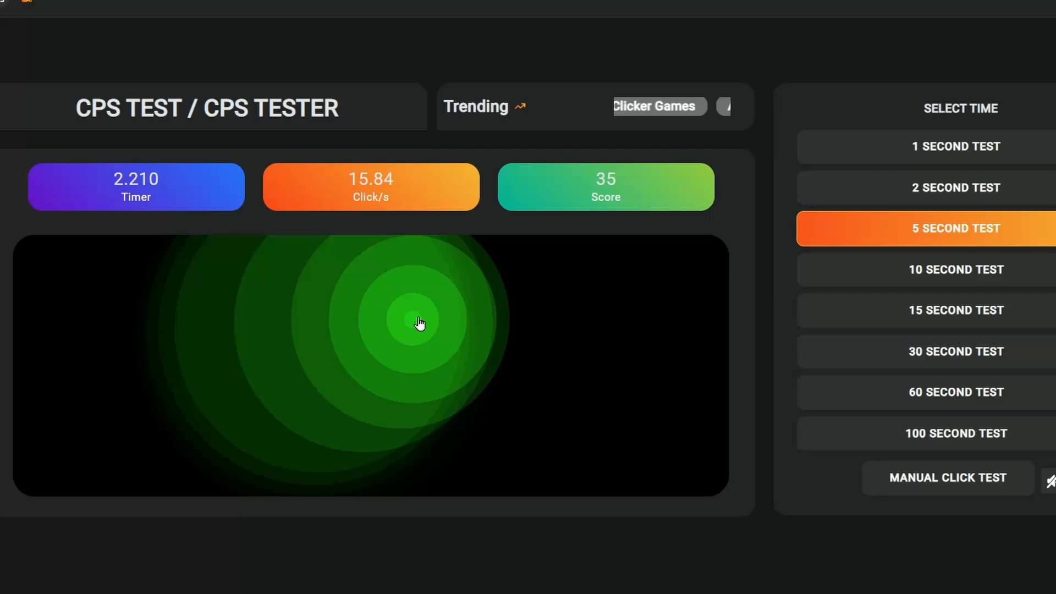
click(407, 339)
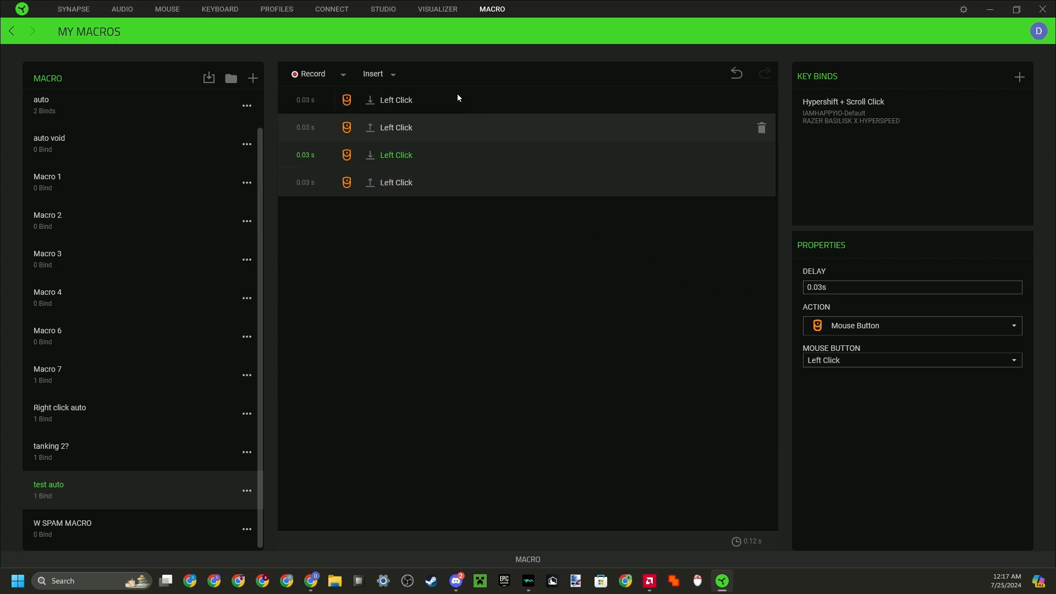
Step: Give the test auto macro's left-click steps a 0.019-second delay
click(911, 287)
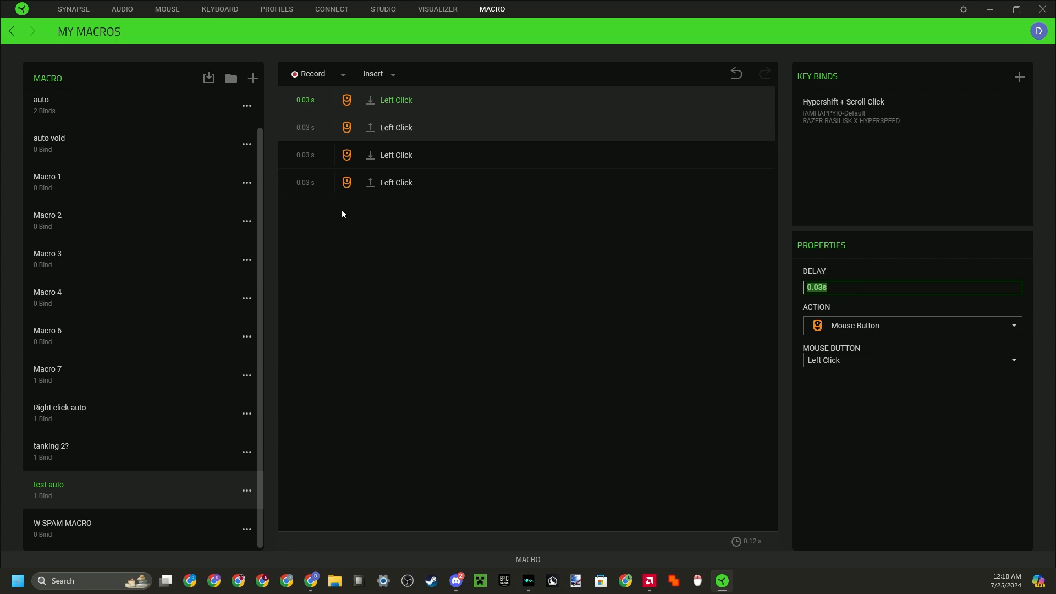
mouse_move(248, 108)
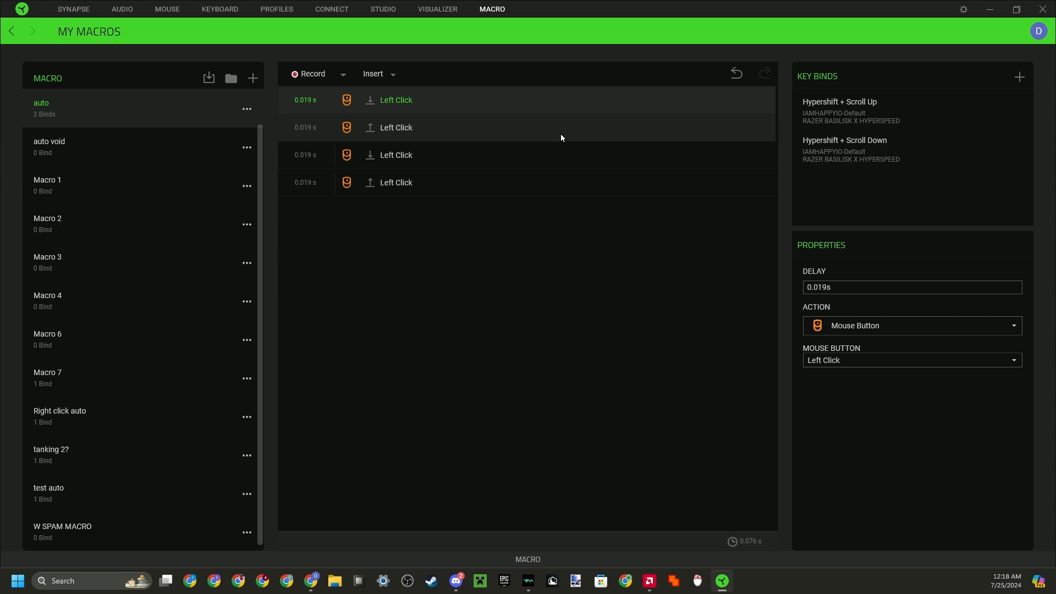
mouse_move(170, 518)
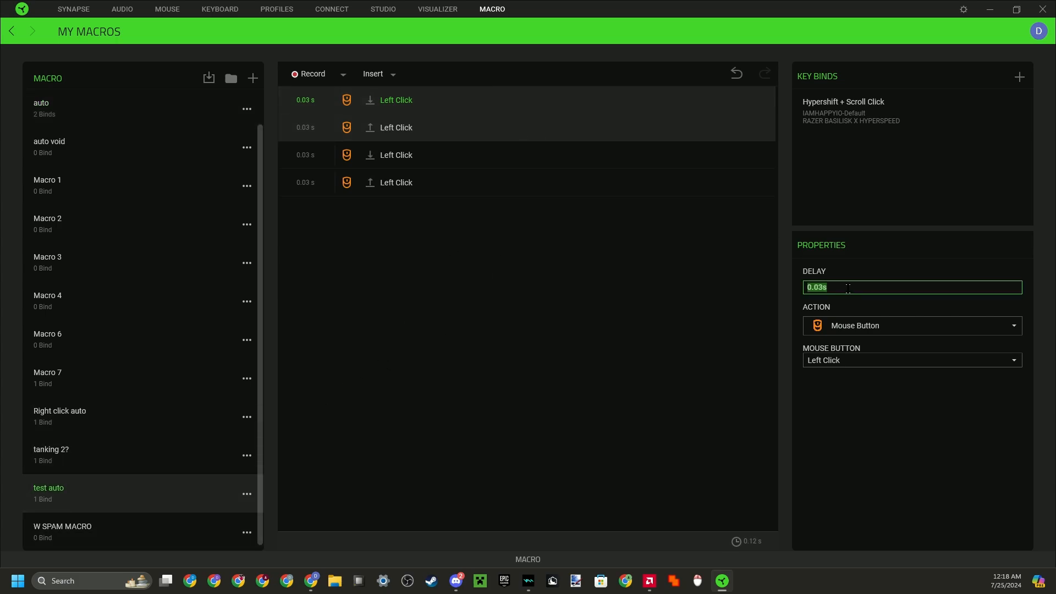
text(0.019)
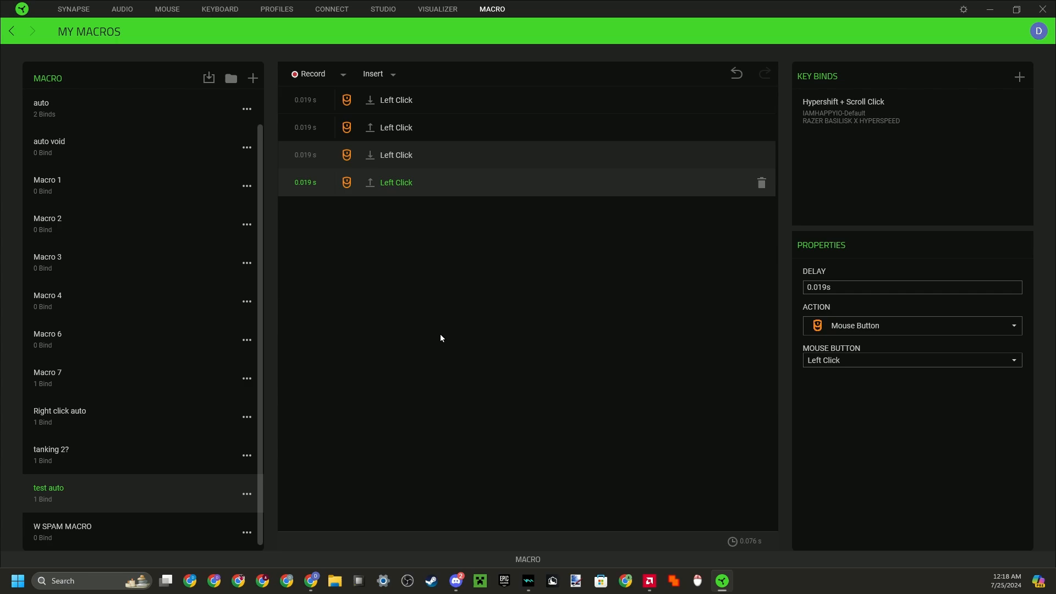
mouse_move(443, 328)
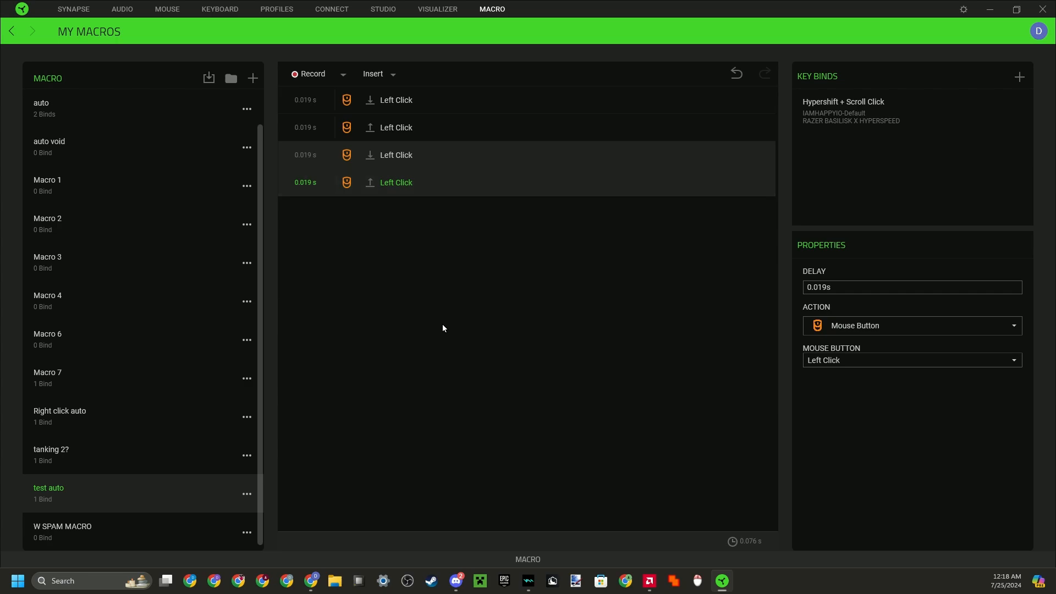
mouse_move(347, 182)
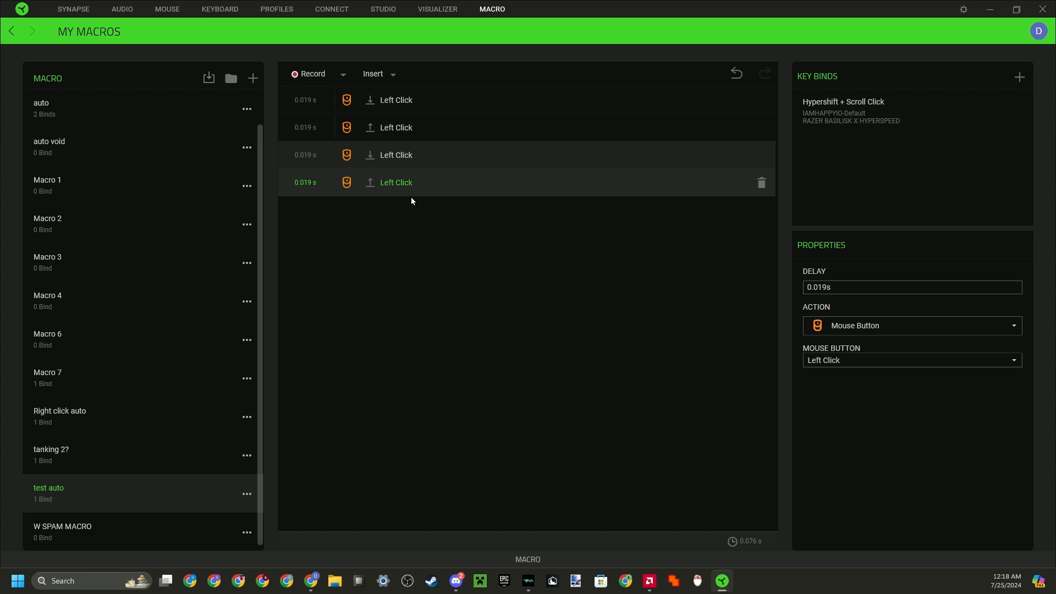
mouse_move(358, 506)
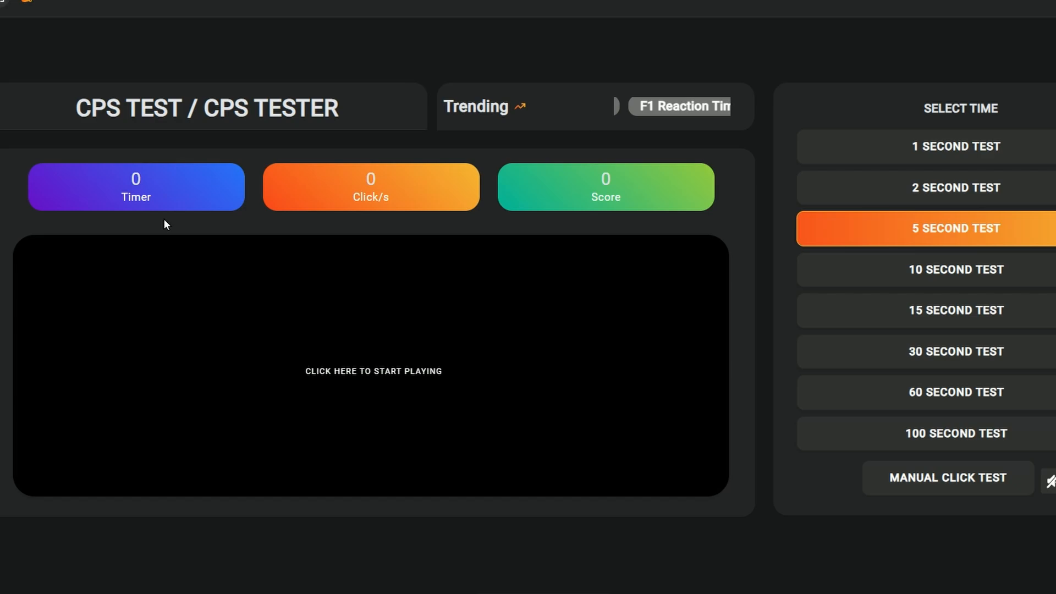
Step: Run the 5-second test with the macro, score 24.0 CPS, then choose Try Again
click(343, 340)
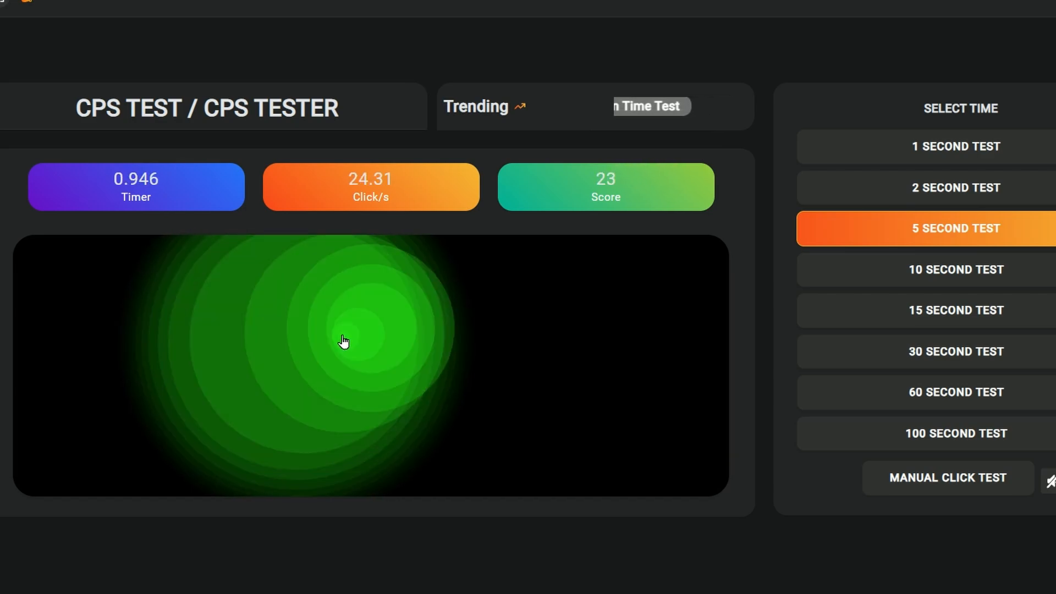
click(343, 340)
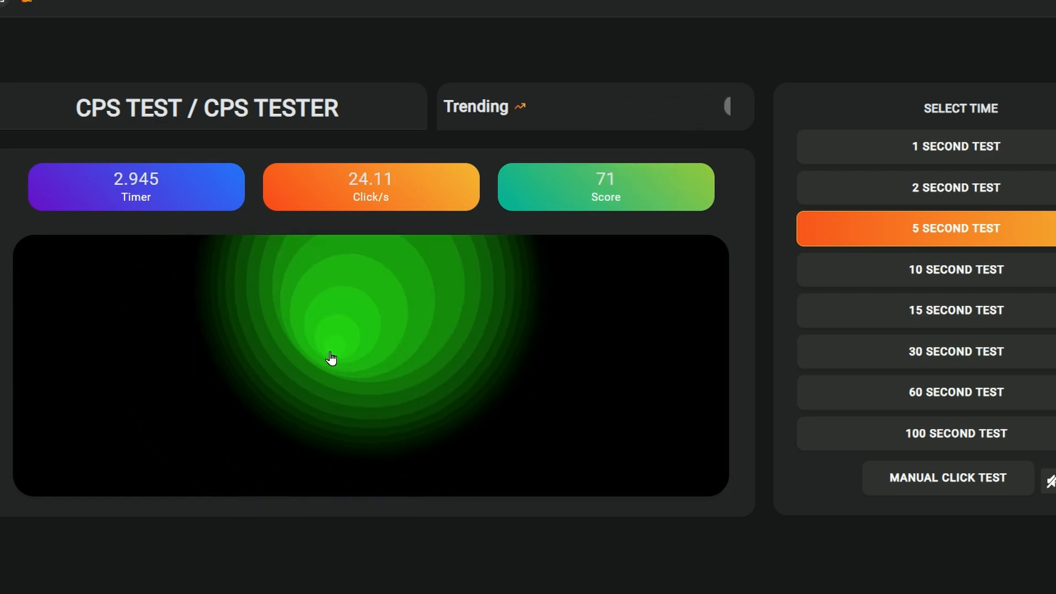
click(331, 357)
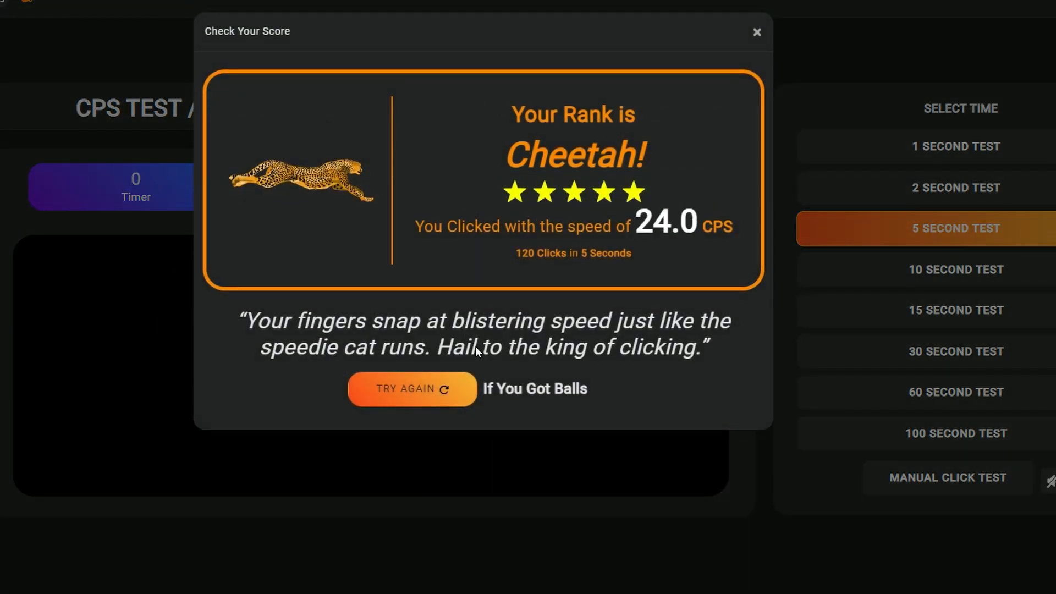
mouse_move(649, 261)
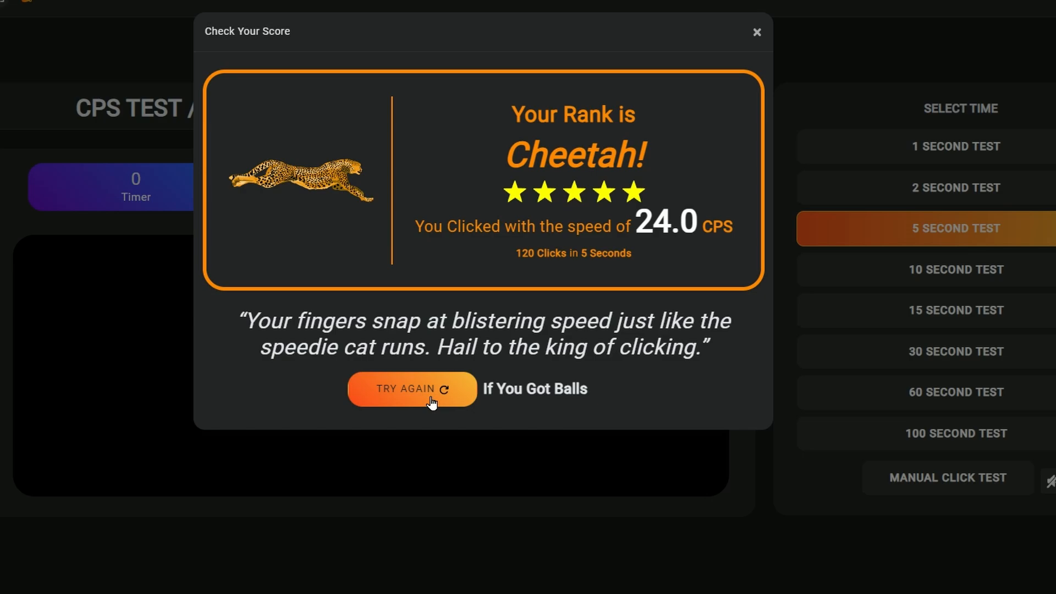
click(412, 388)
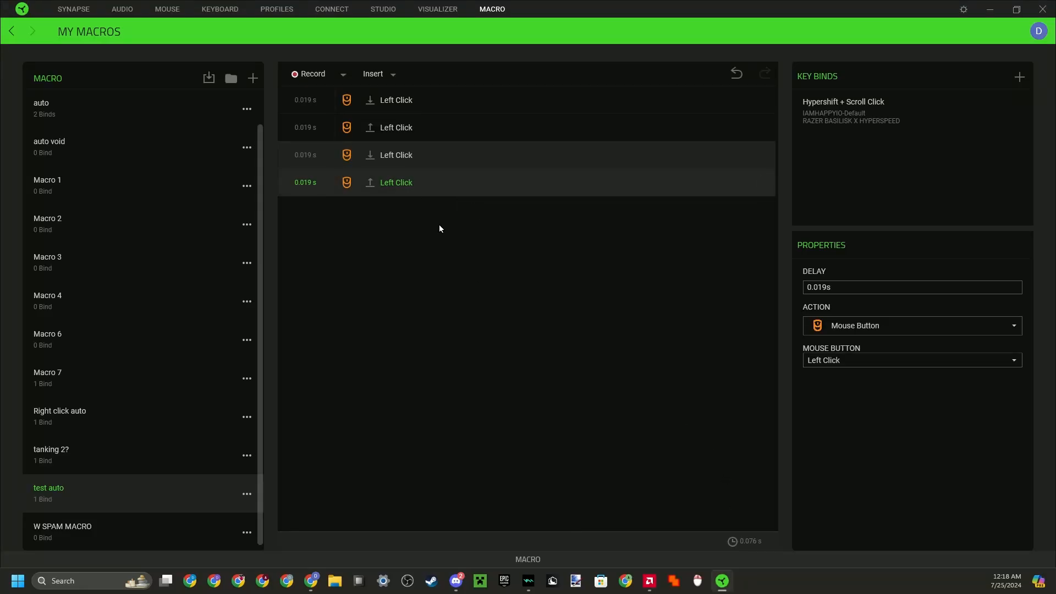
mouse_move(424, 195)
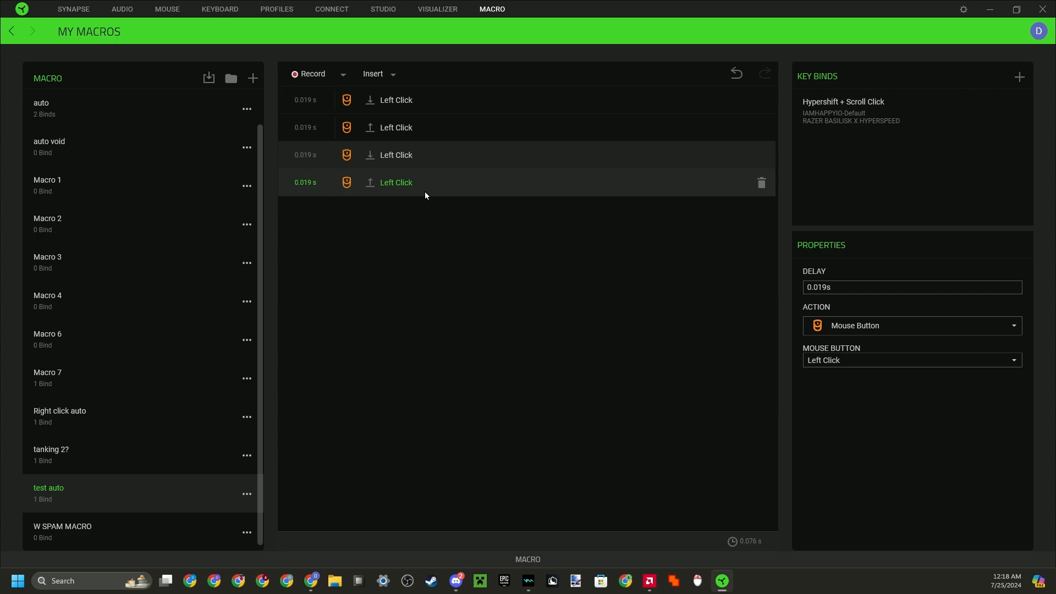
mouse_move(409, 210)
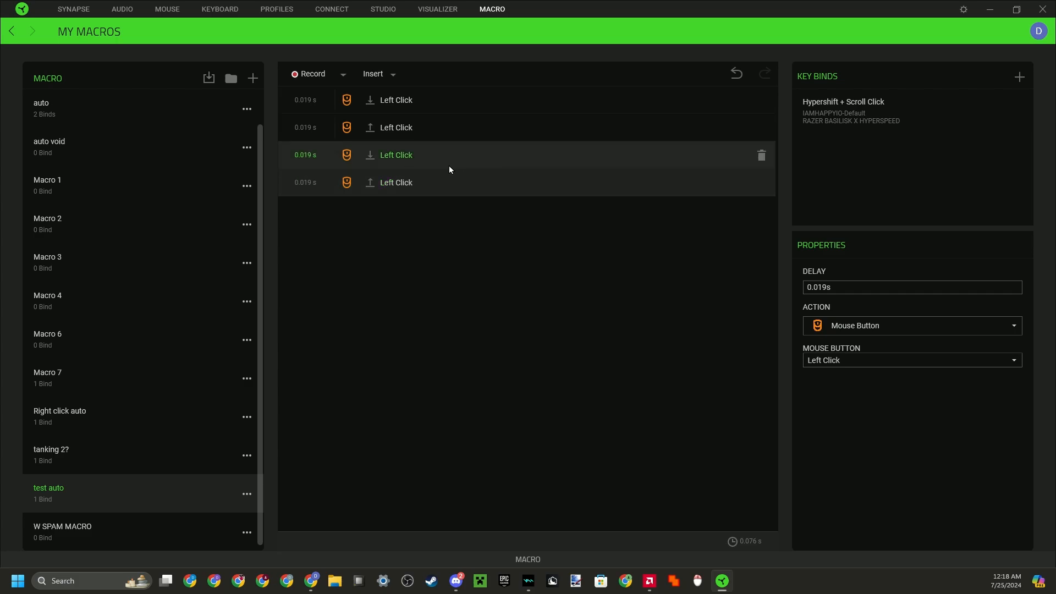
mouse_move(304, 211)
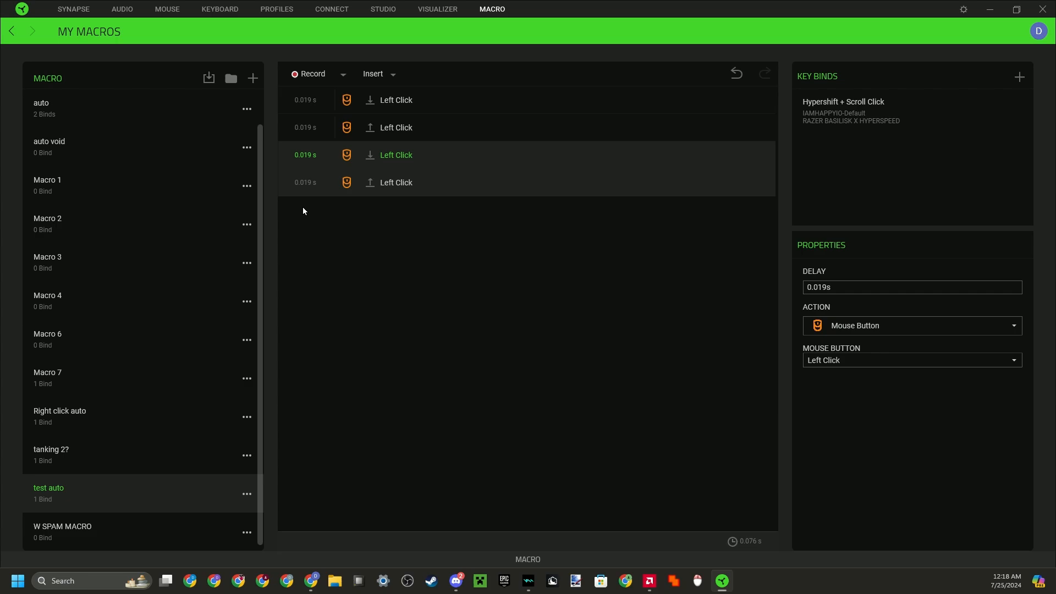
mouse_move(308, 238)
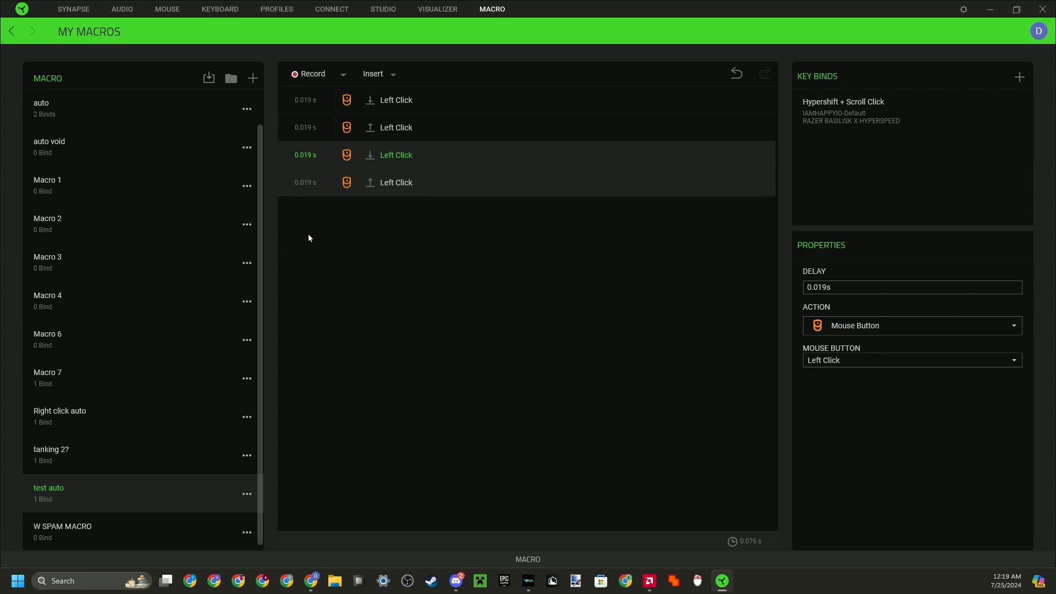
mouse_move(791, 282)
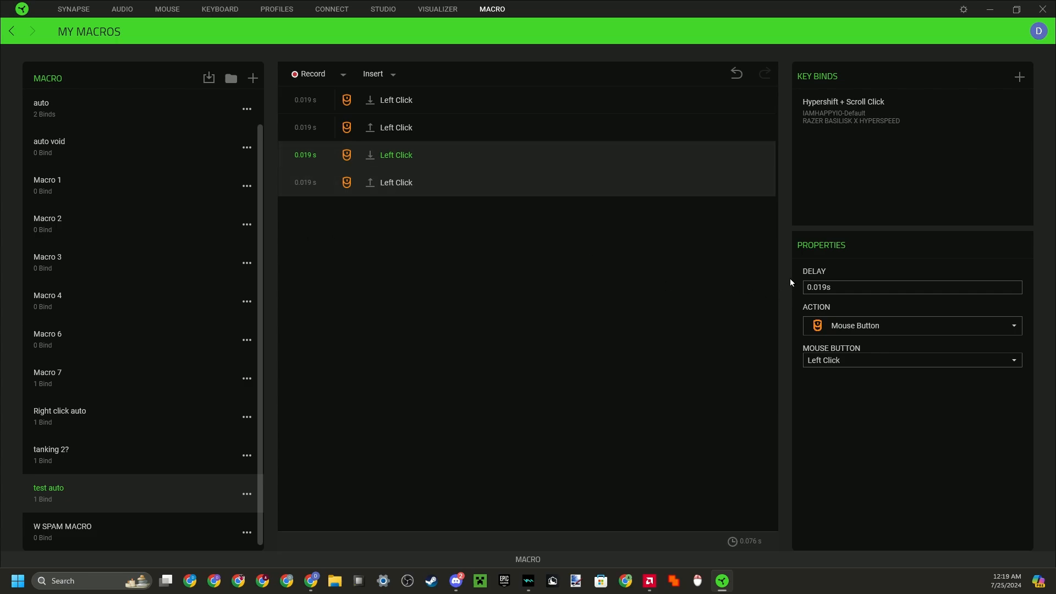
mouse_move(725, 307)
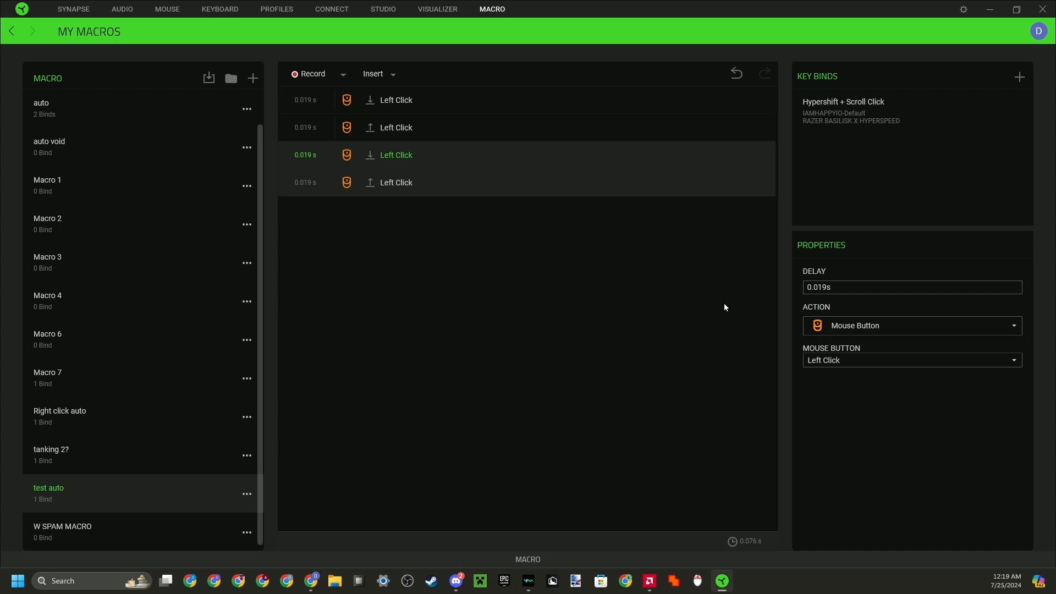
mouse_move(218, 334)
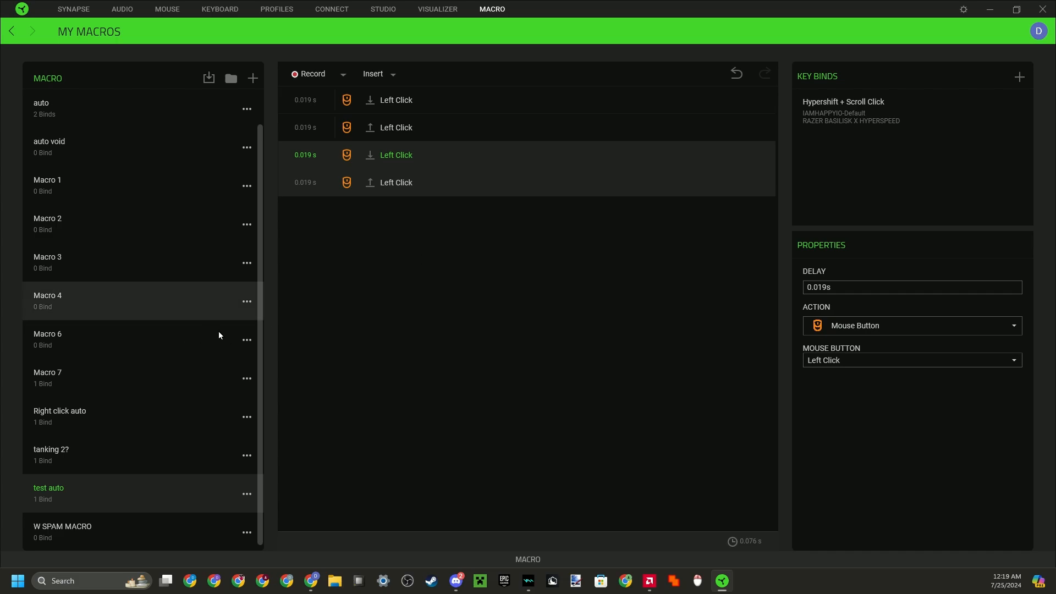
mouse_move(343, 178)
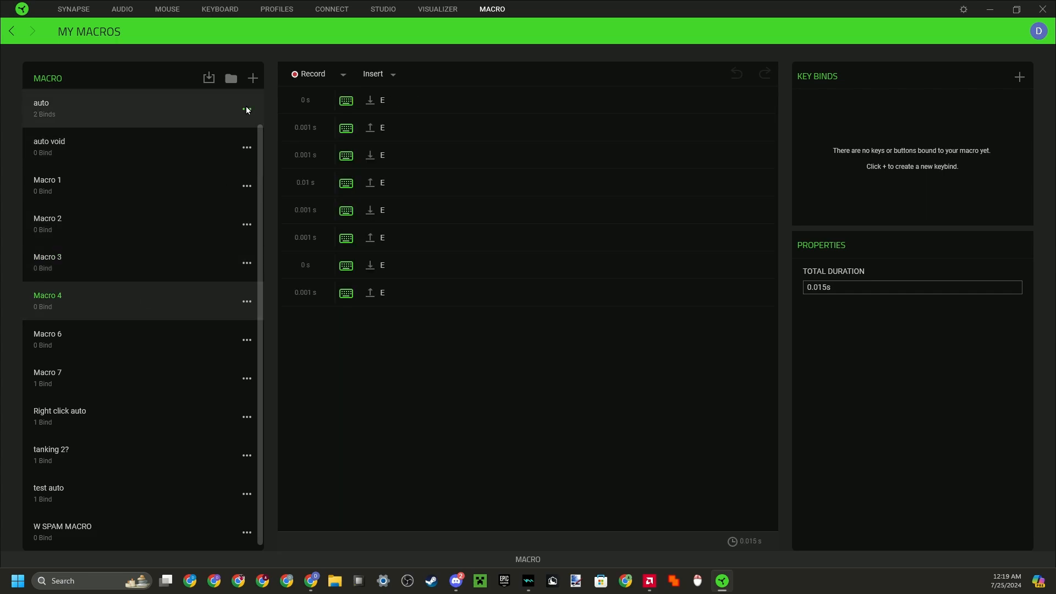
mouse_move(256, 310)
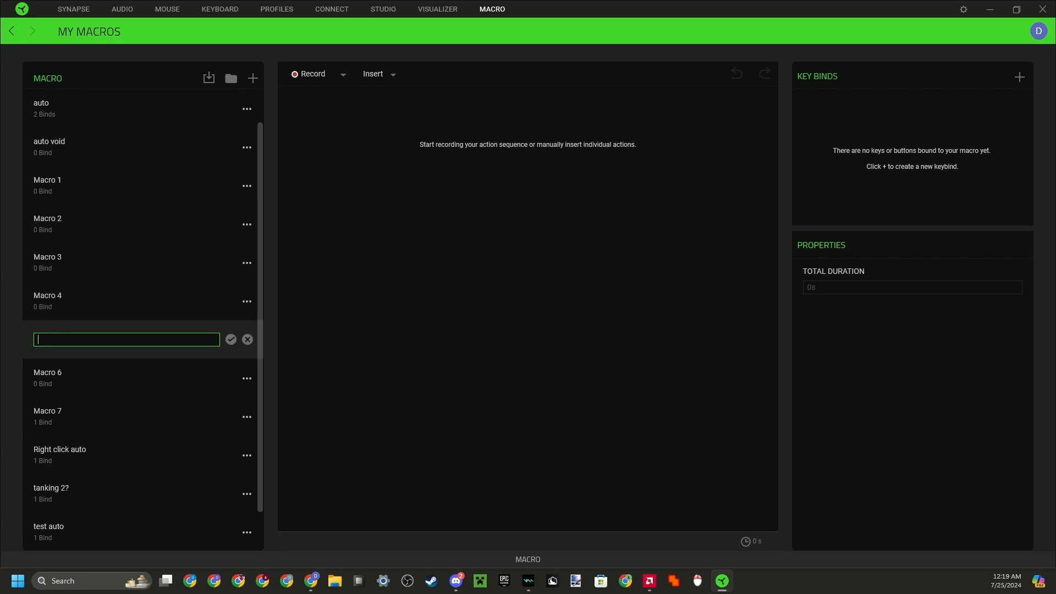
Step: Name the new macro 'keybind test' and confirm it
text(keybind test)
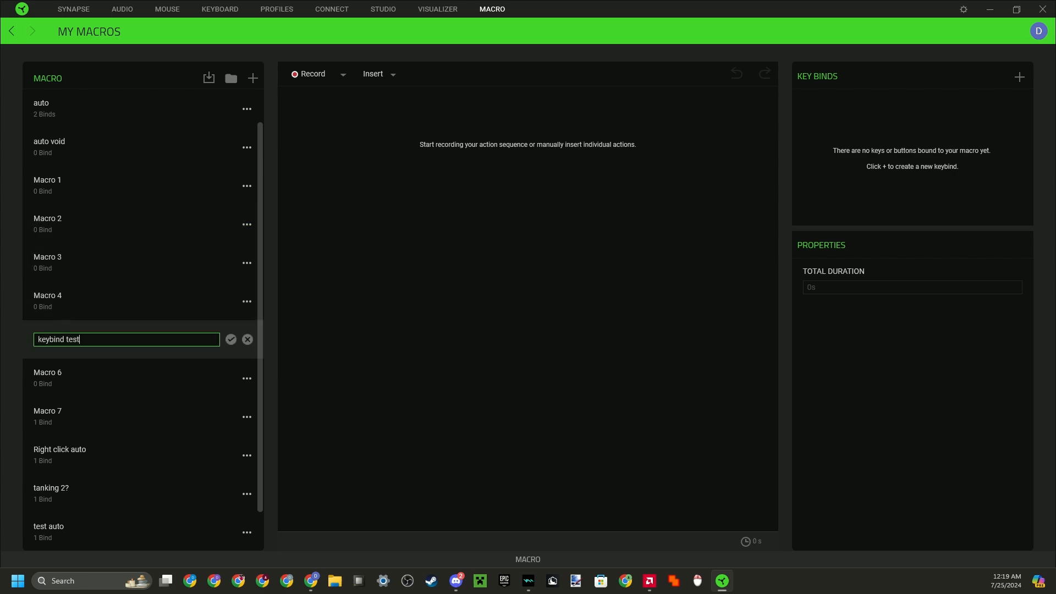
click(231, 340)
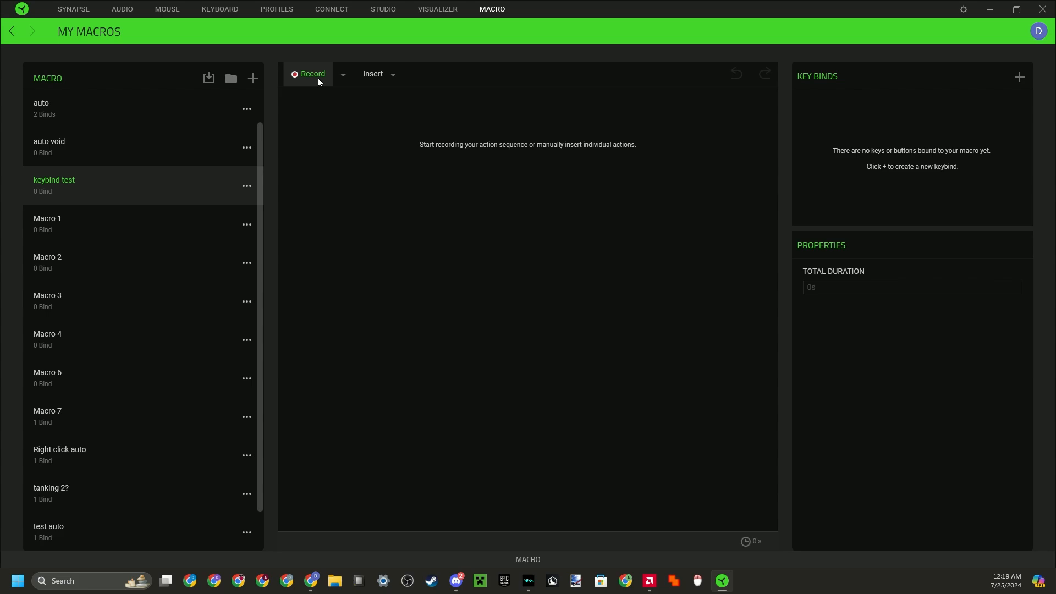
Step: Record the E key presses into the macro, stop recording, and go to the keyboard page
click(308, 74)
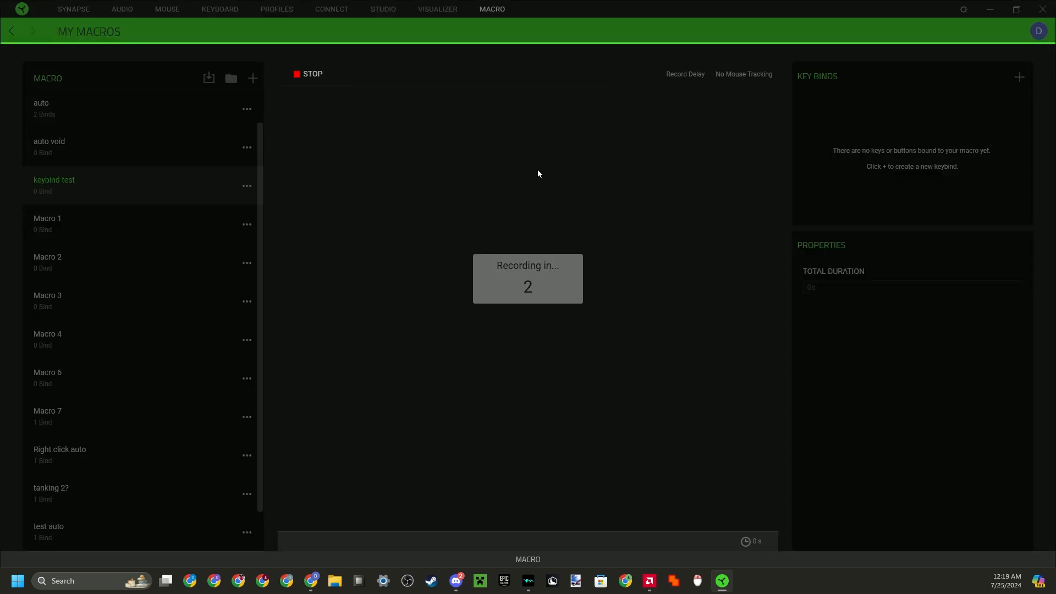
click(307, 74)
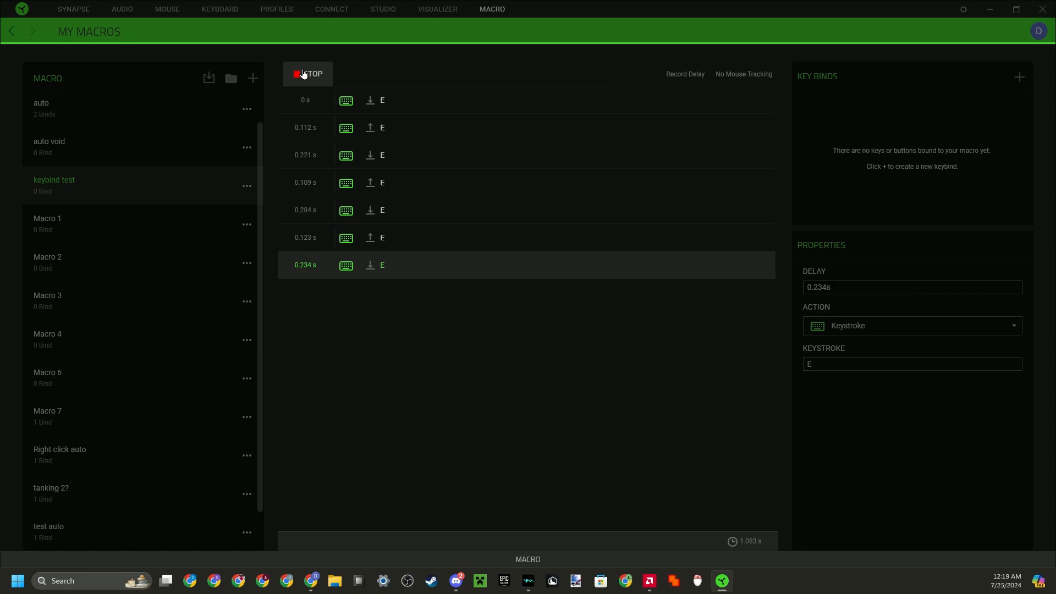
click(307, 74)
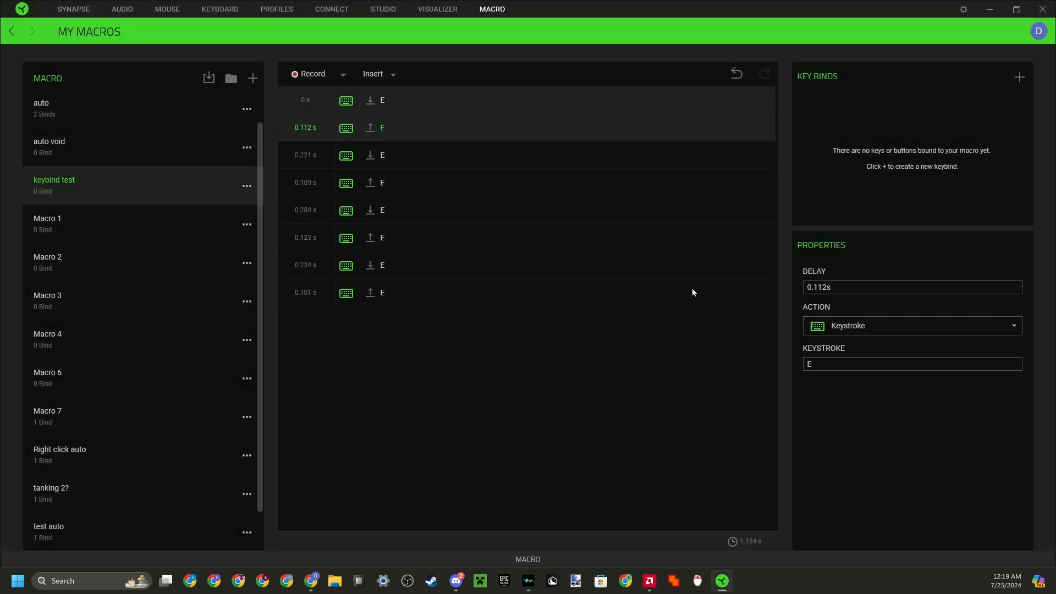
mouse_move(414, 139)
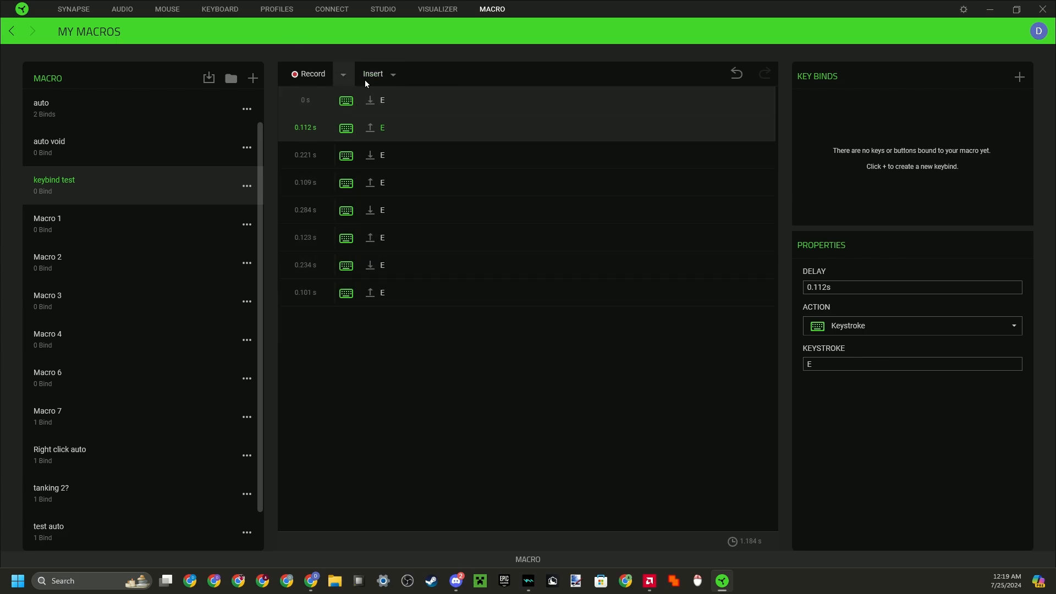
mouse_move(254, 53)
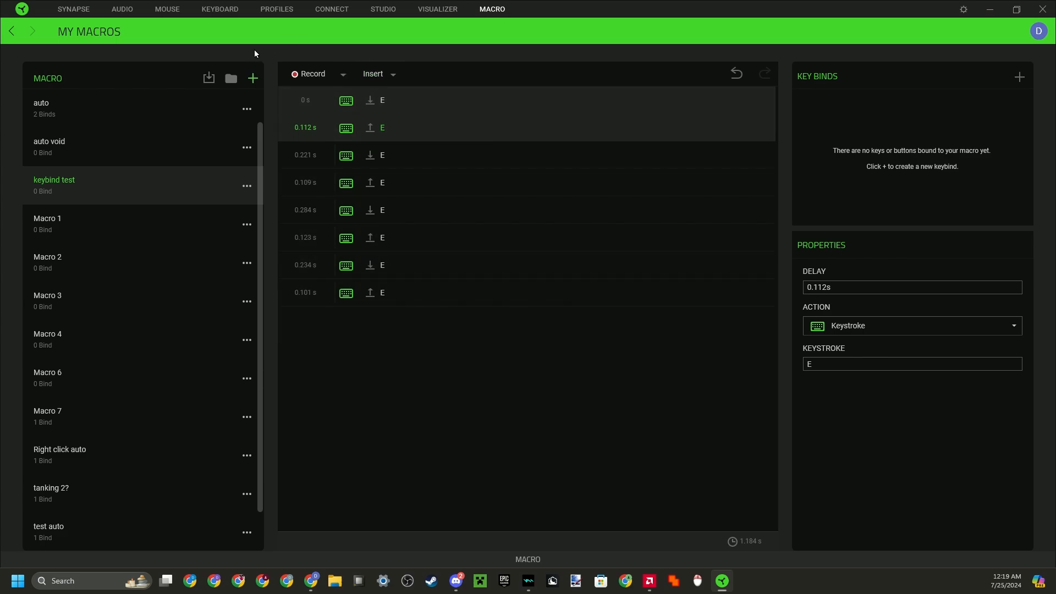
click(218, 9)
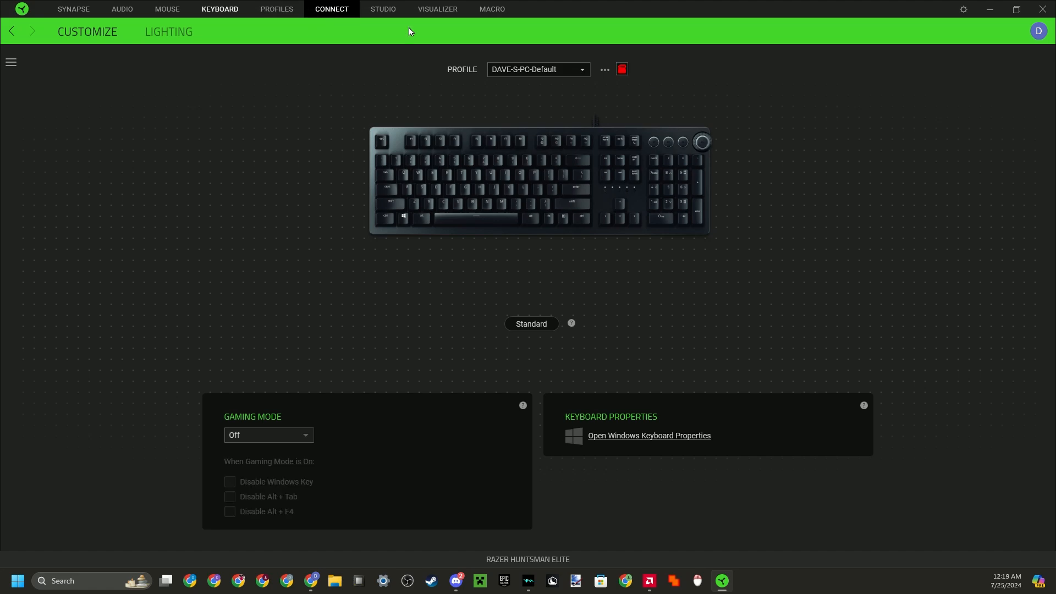
mouse_move(551, 105)
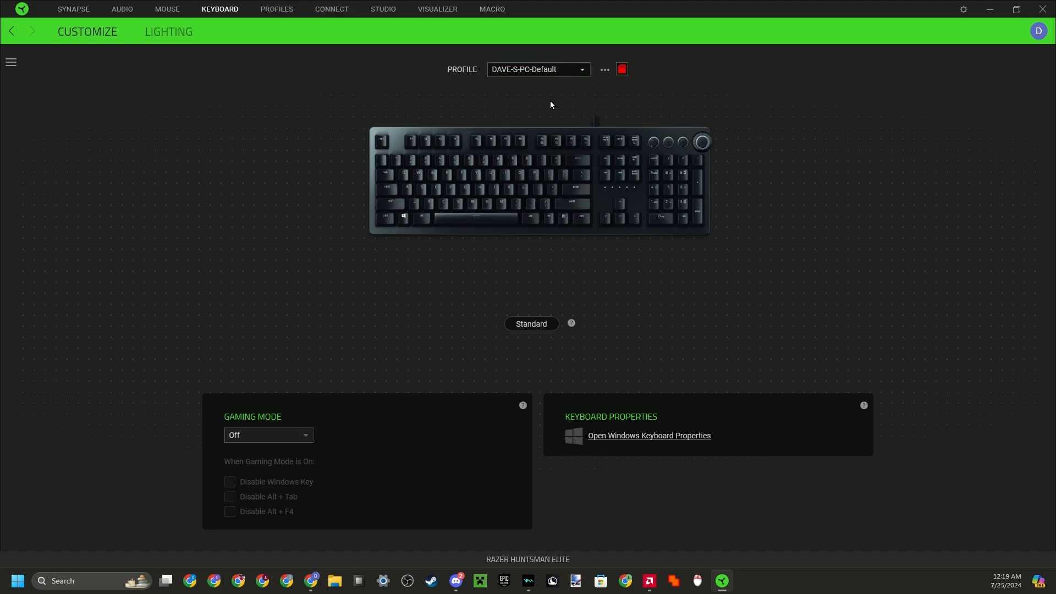
mouse_move(437, 127)
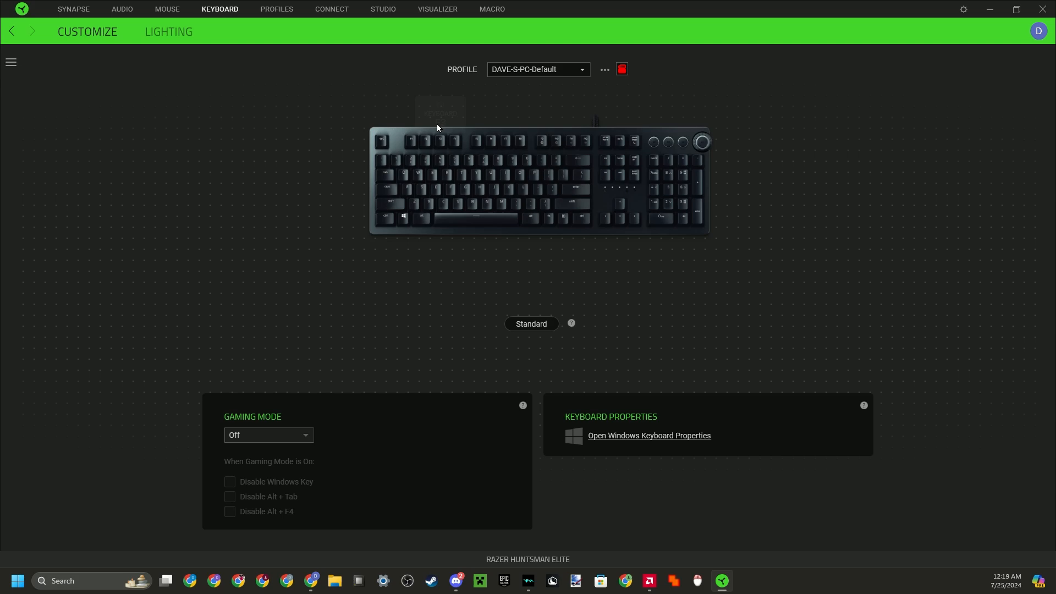
mouse_move(475, 147)
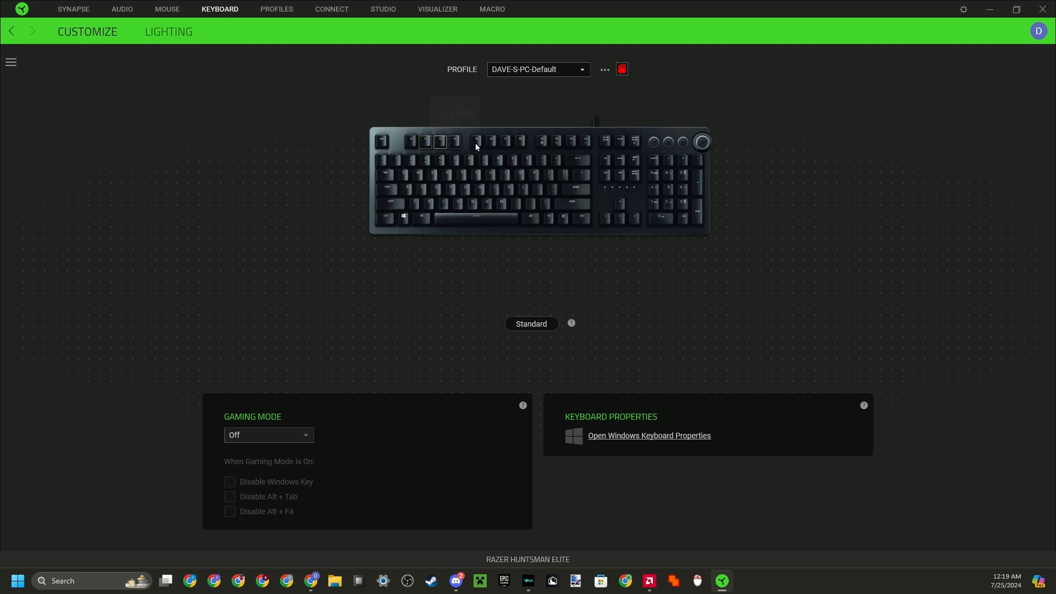
mouse_move(334, 83)
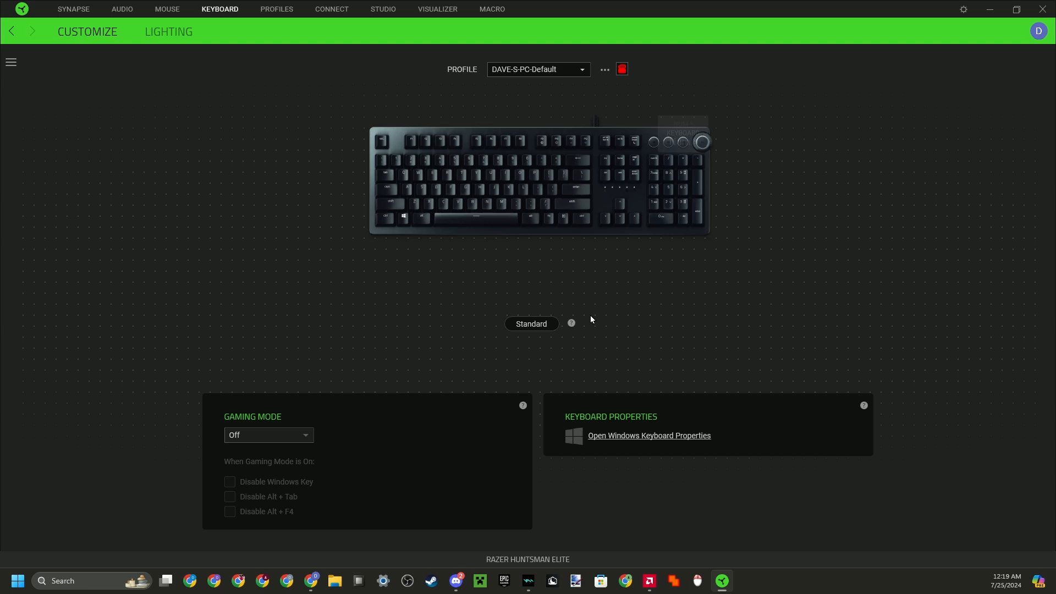
Step: Switch the keyboard to its Hypershift layer and select the Macro 7 key
click(530, 323)
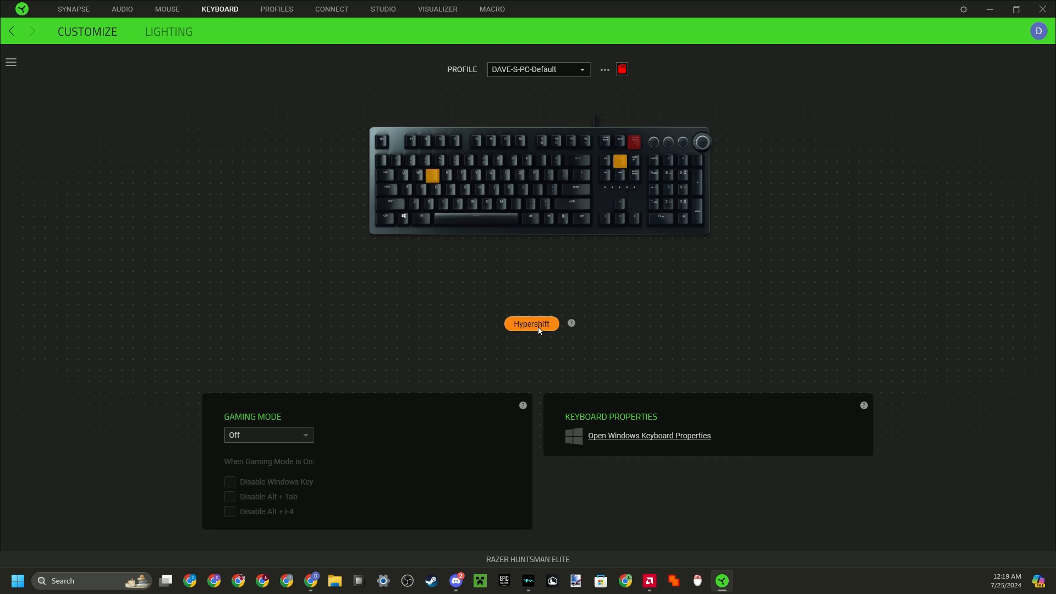
mouse_move(431, 176)
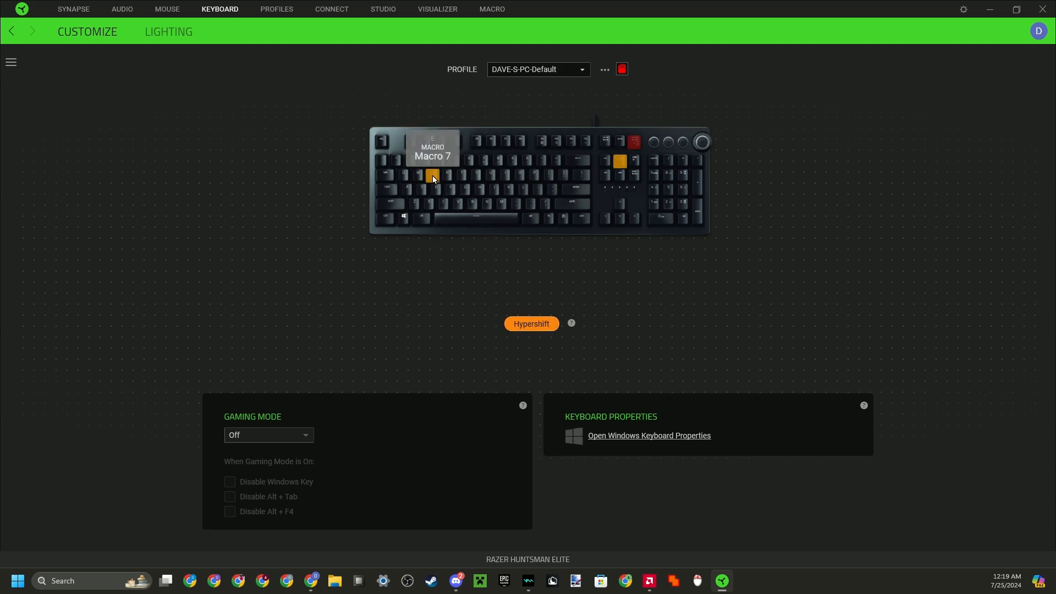
click(432, 176)
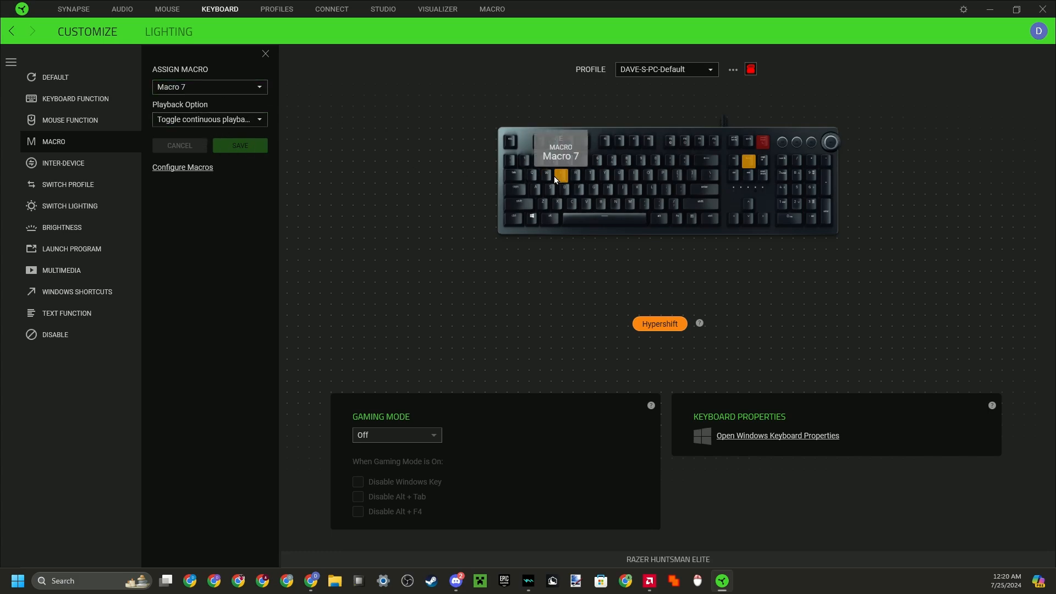
mouse_move(250, 101)
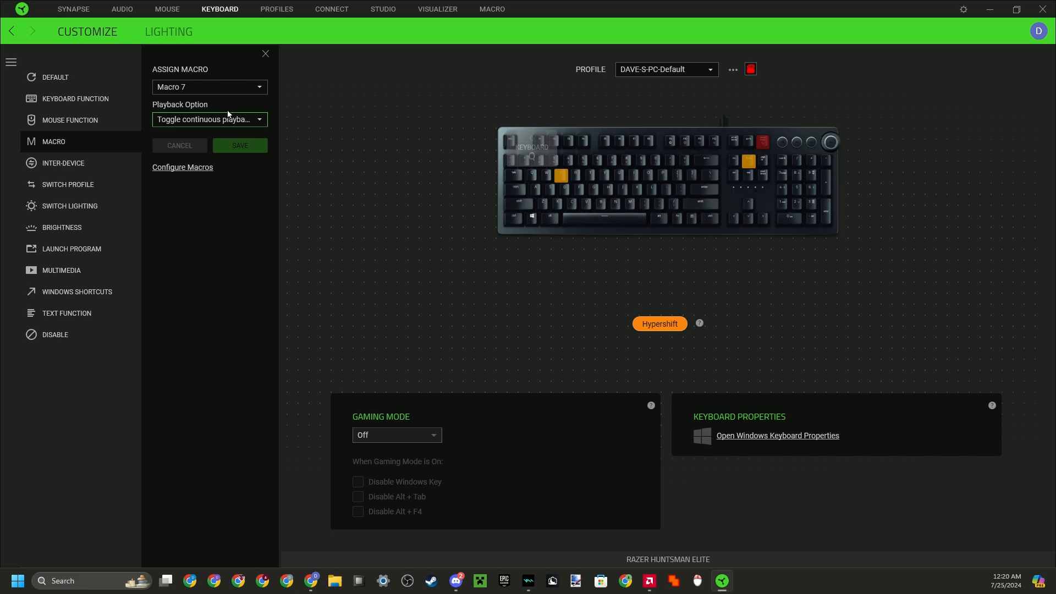
Step: Assign the keybind test macro to the Hypershift key, then switch to the mouse page
click(209, 86)
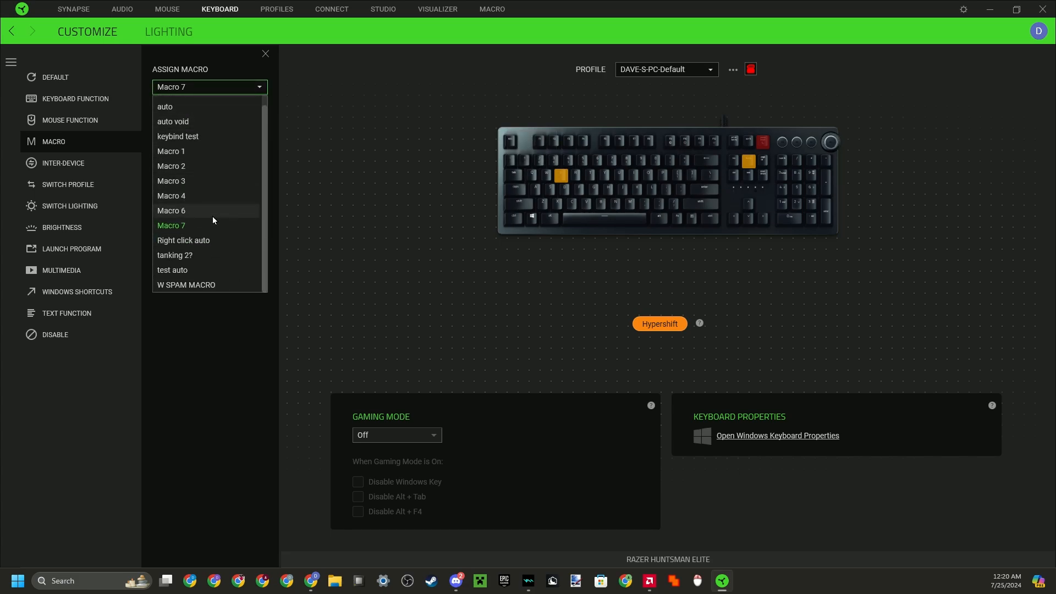
click(177, 137)
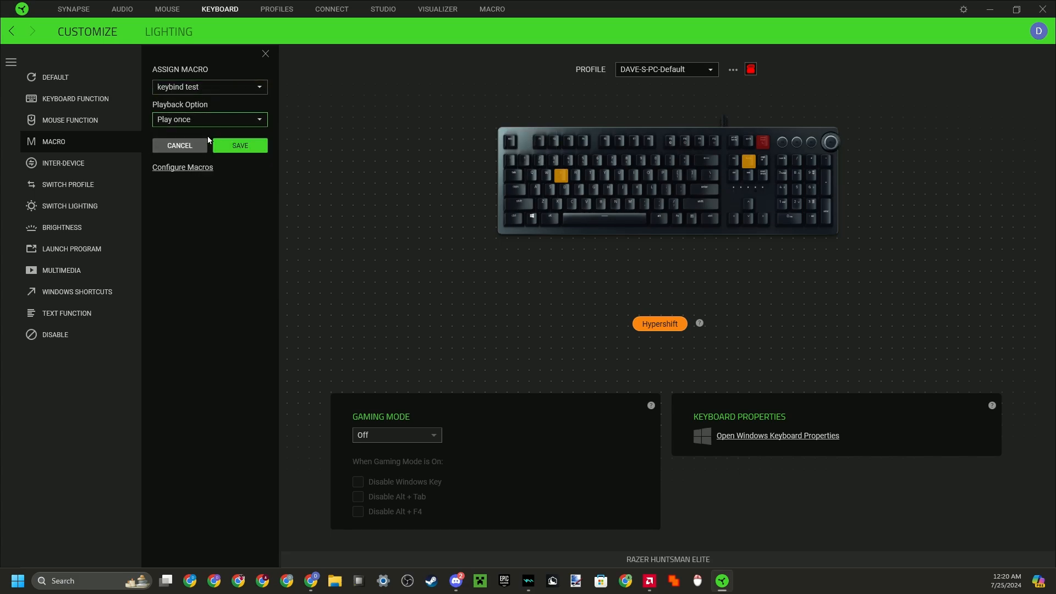
click(209, 86)
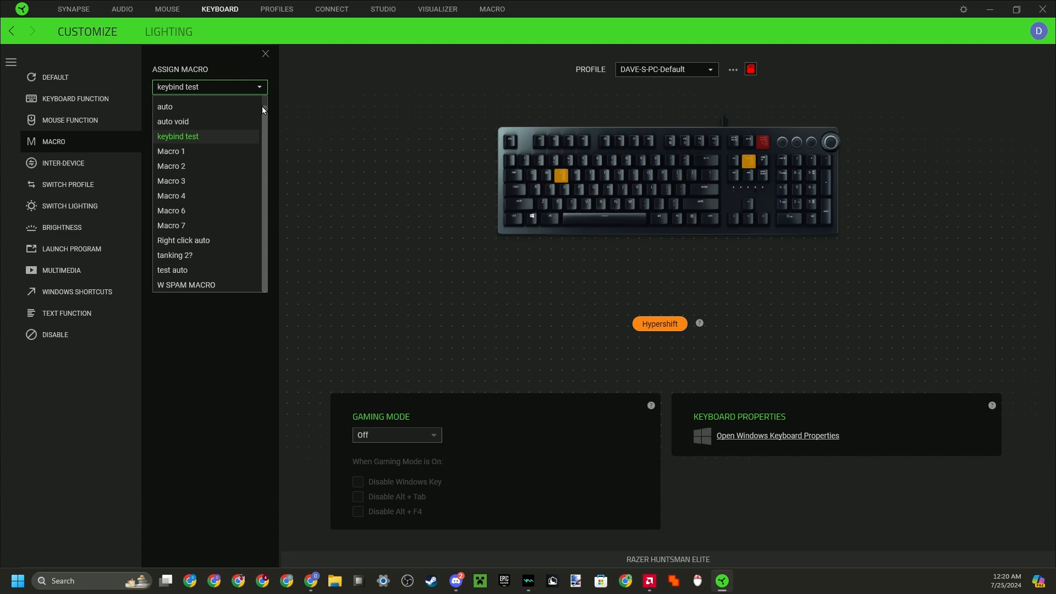
click(177, 136)
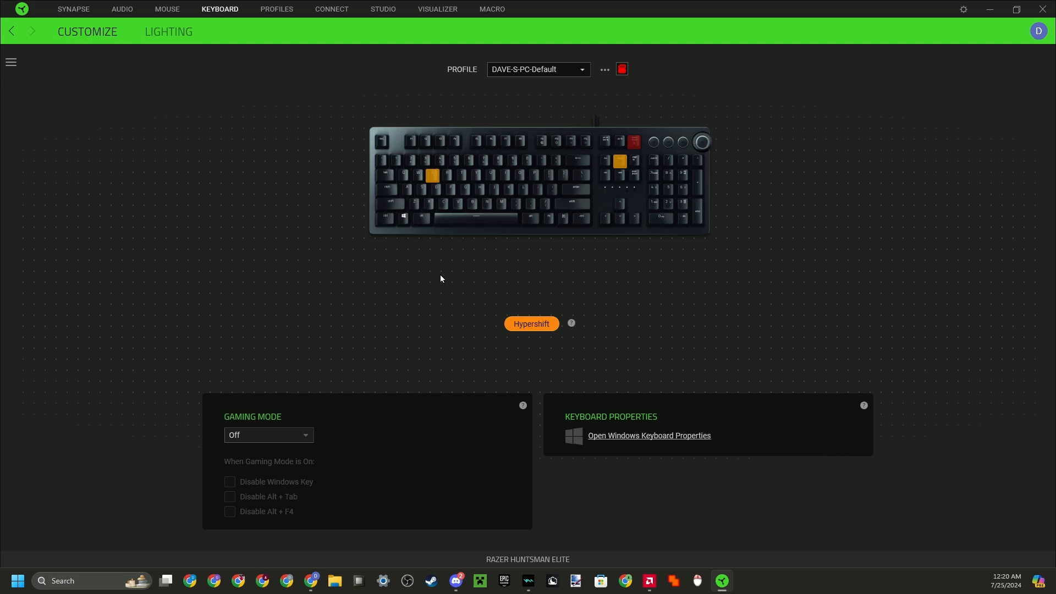
mouse_move(529, 280)
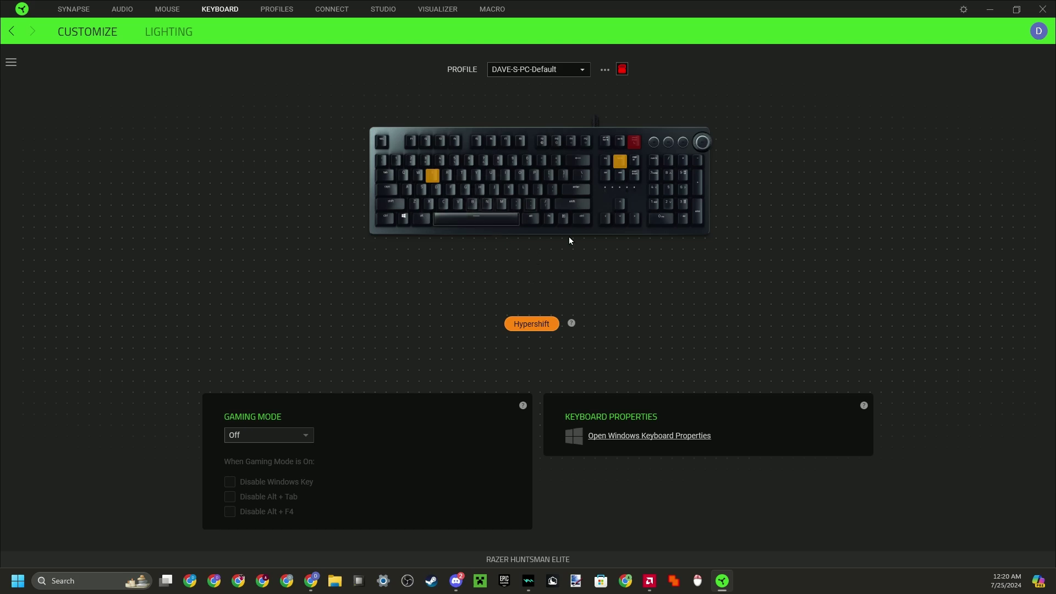
mouse_move(558, 244)
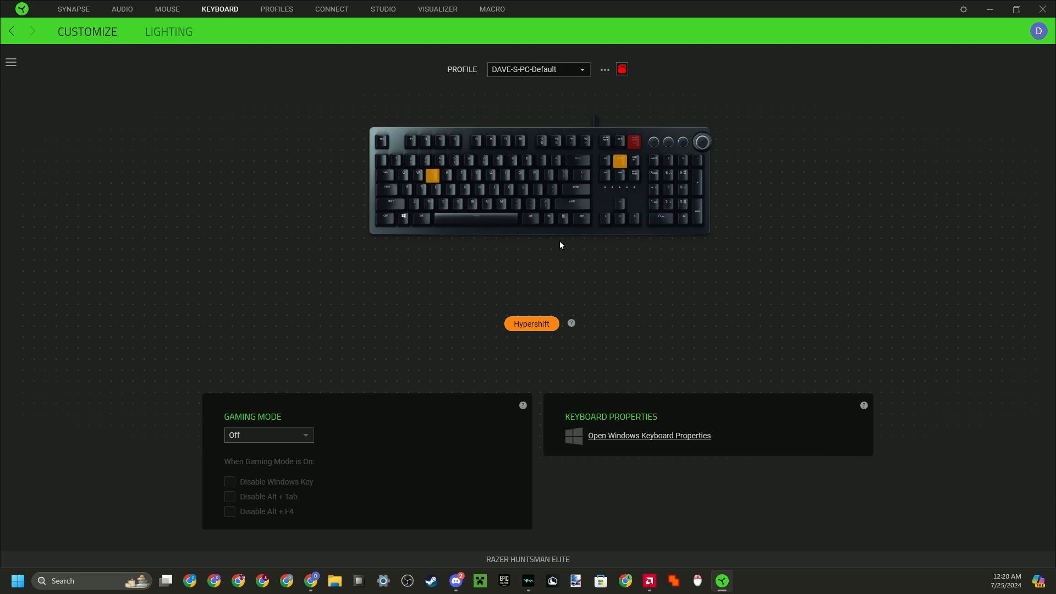
mouse_move(441, 261)
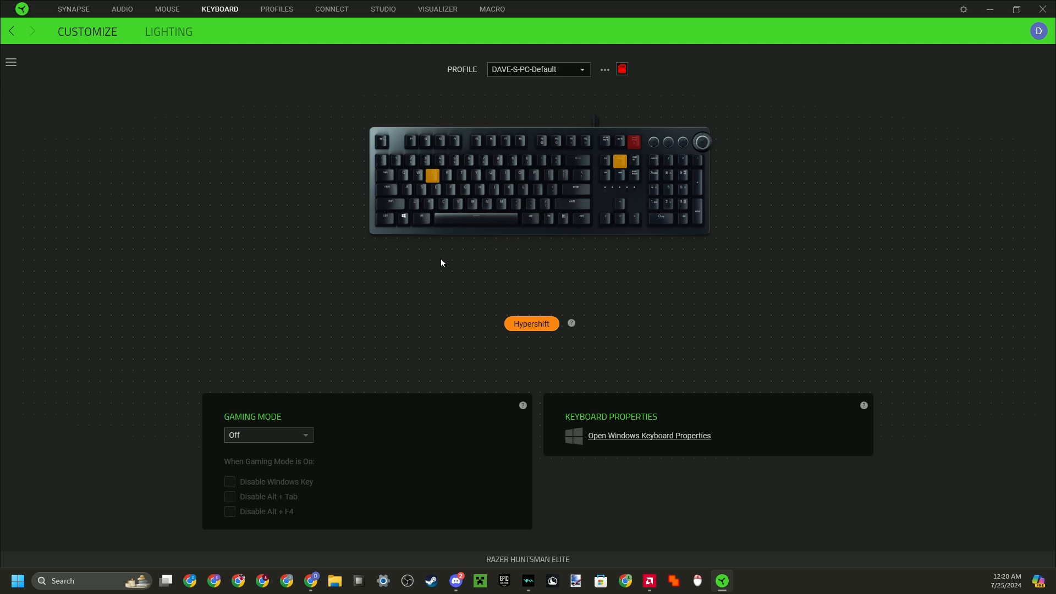
mouse_move(463, 275)
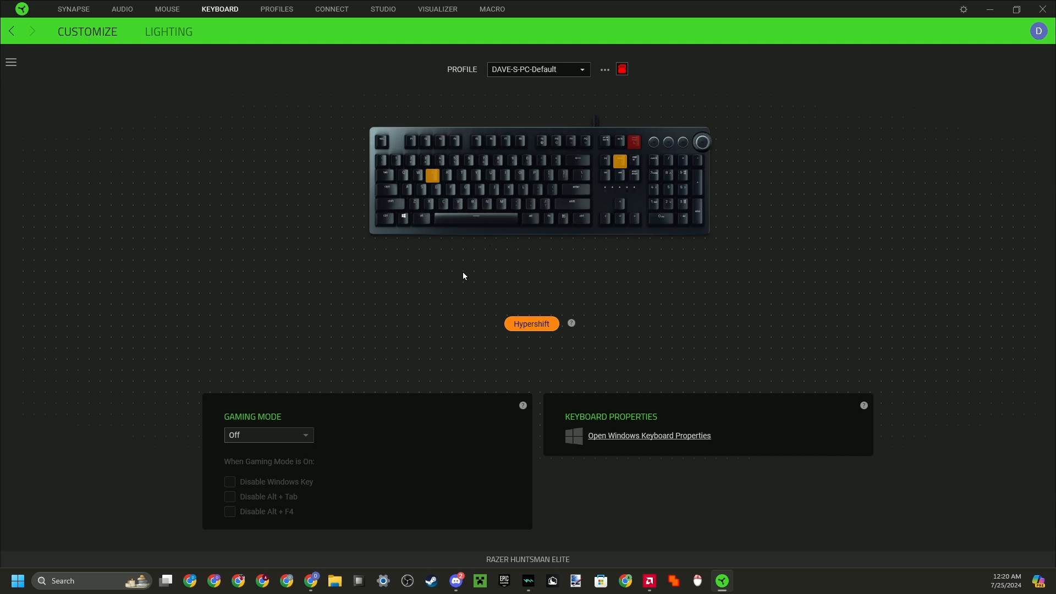
click(166, 9)
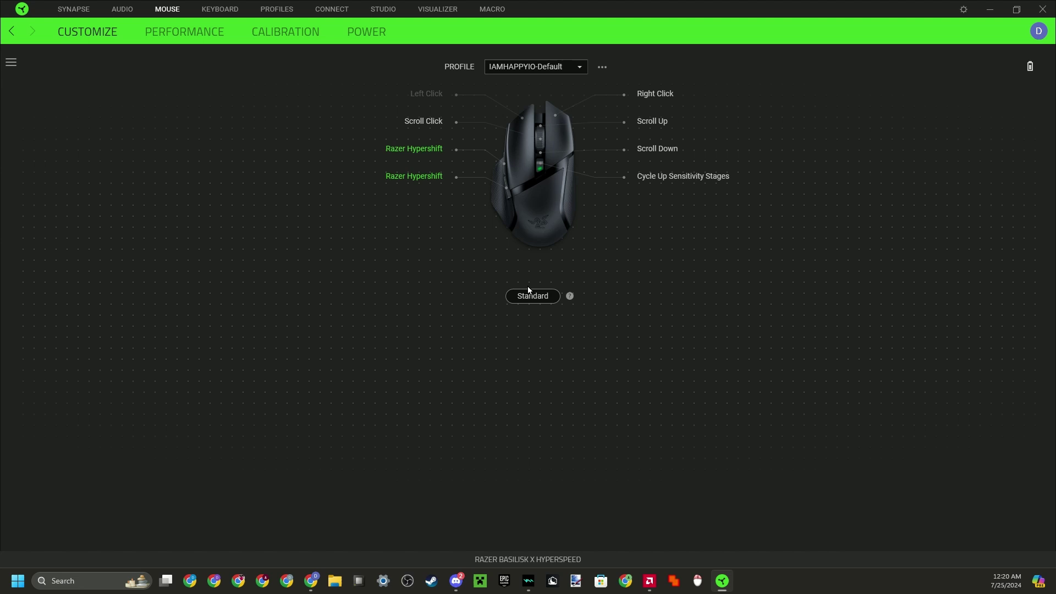
Step: Switch the mouse to its Hypershift layer showing test auto and Right click auto
click(532, 295)
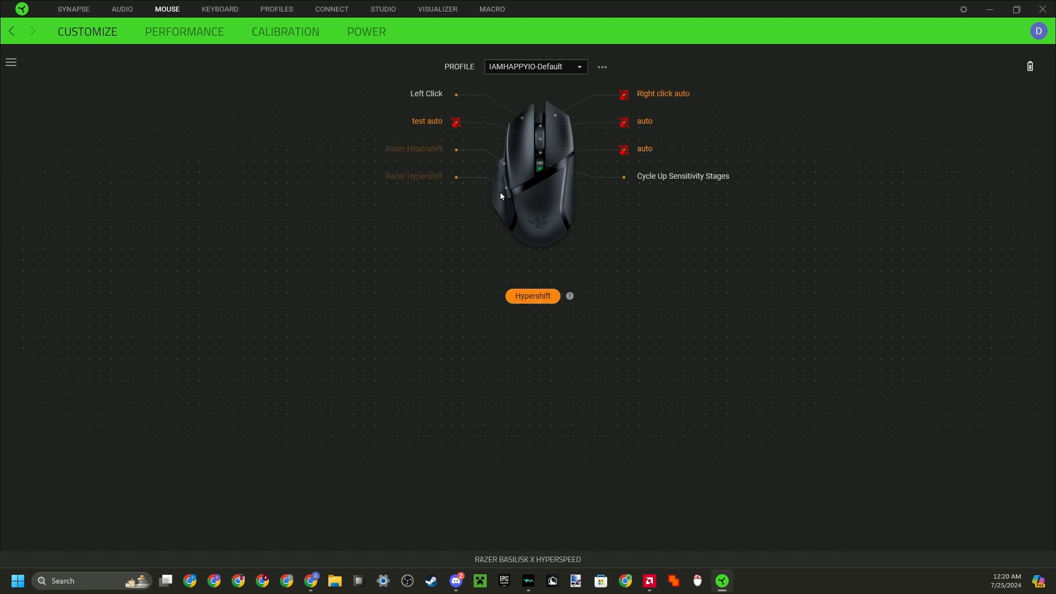
mouse_move(389, 441)
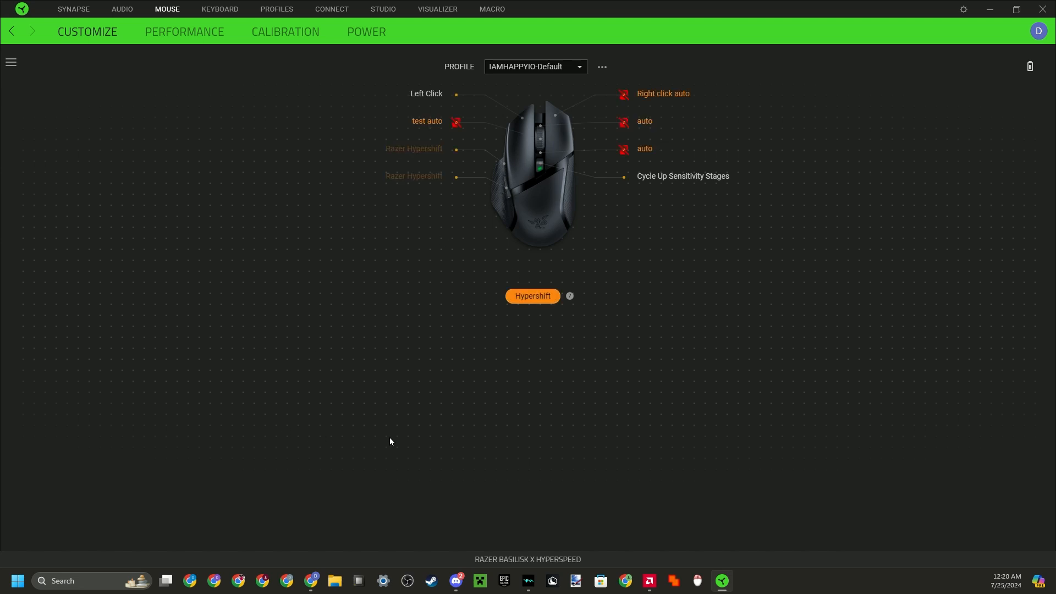
mouse_move(497, 178)
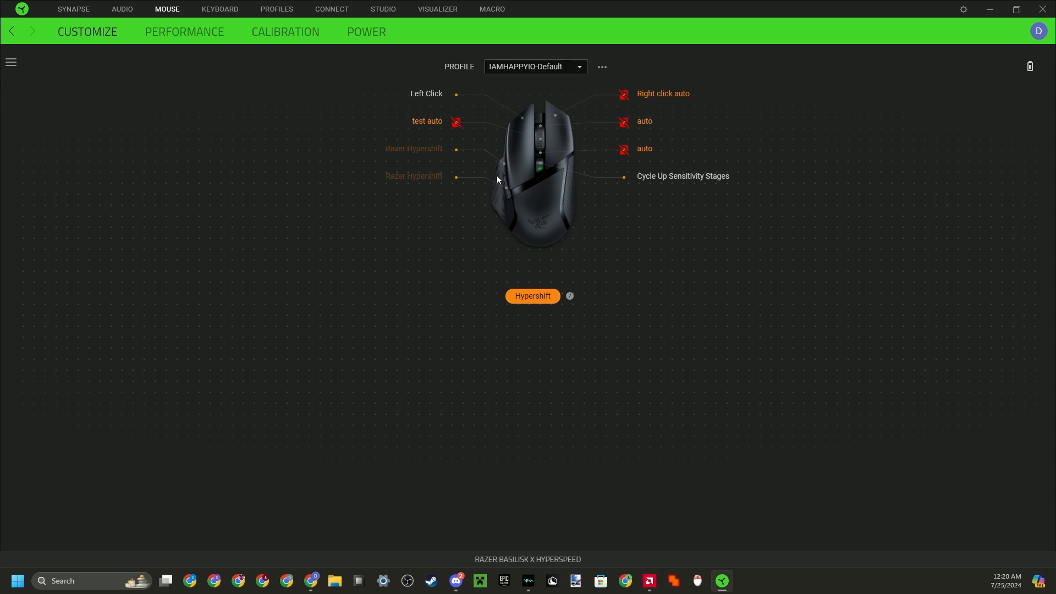
mouse_move(505, 173)
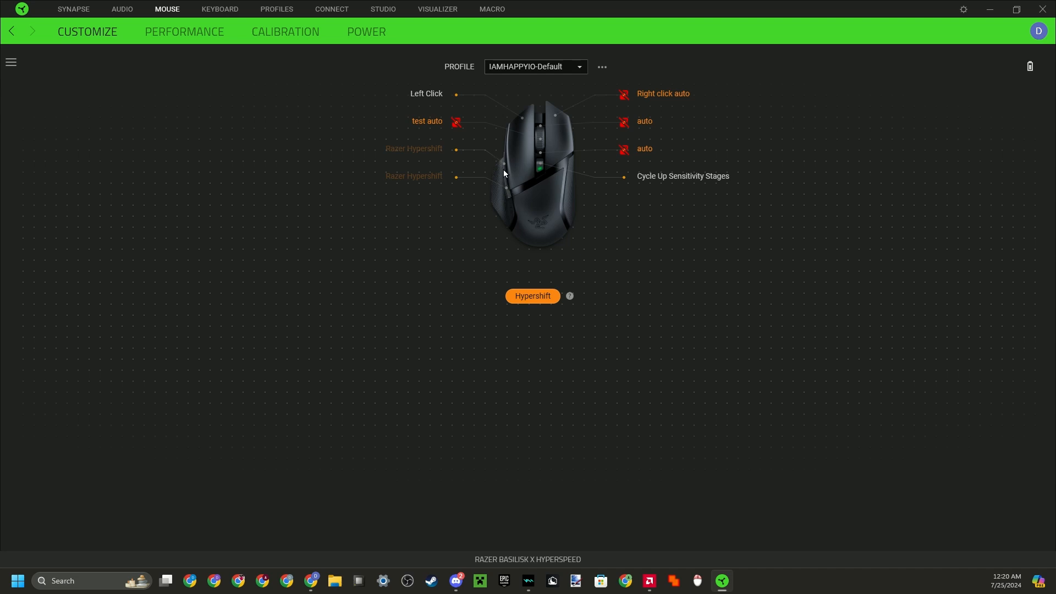
mouse_move(337, 219)
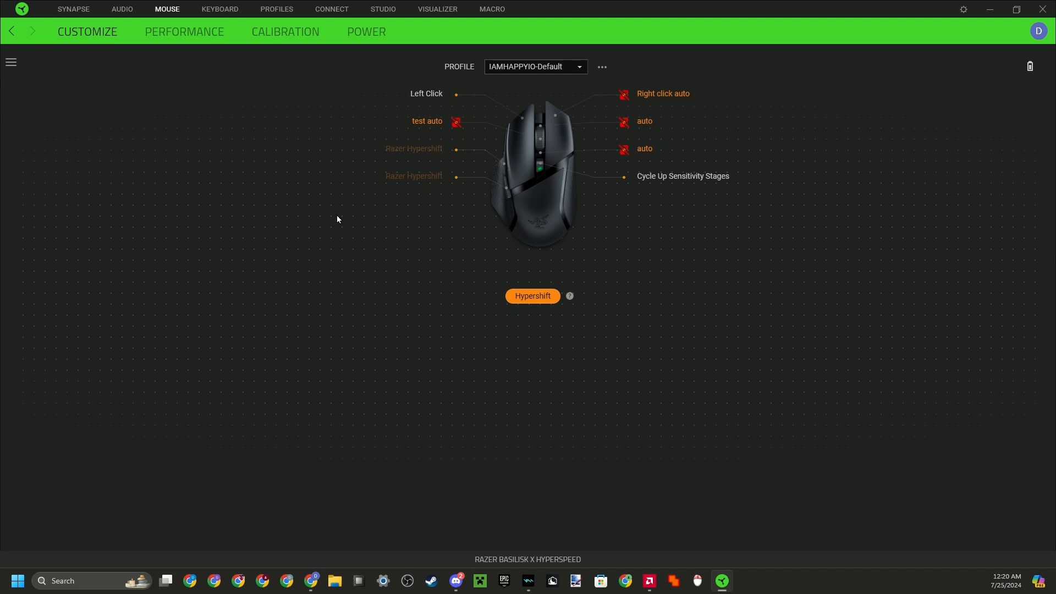
mouse_move(410, 239)
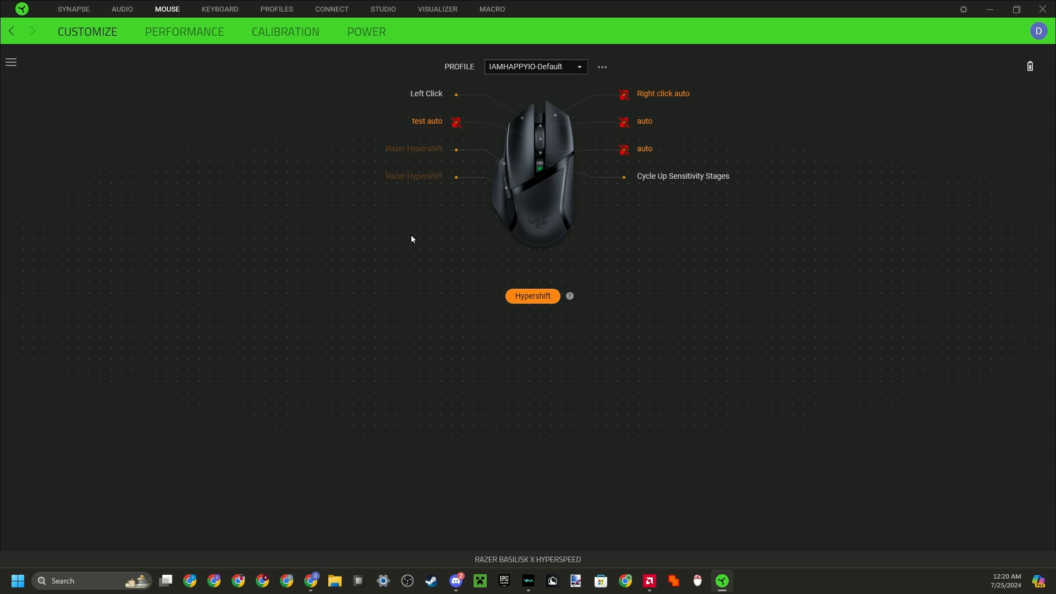
mouse_move(619, 233)
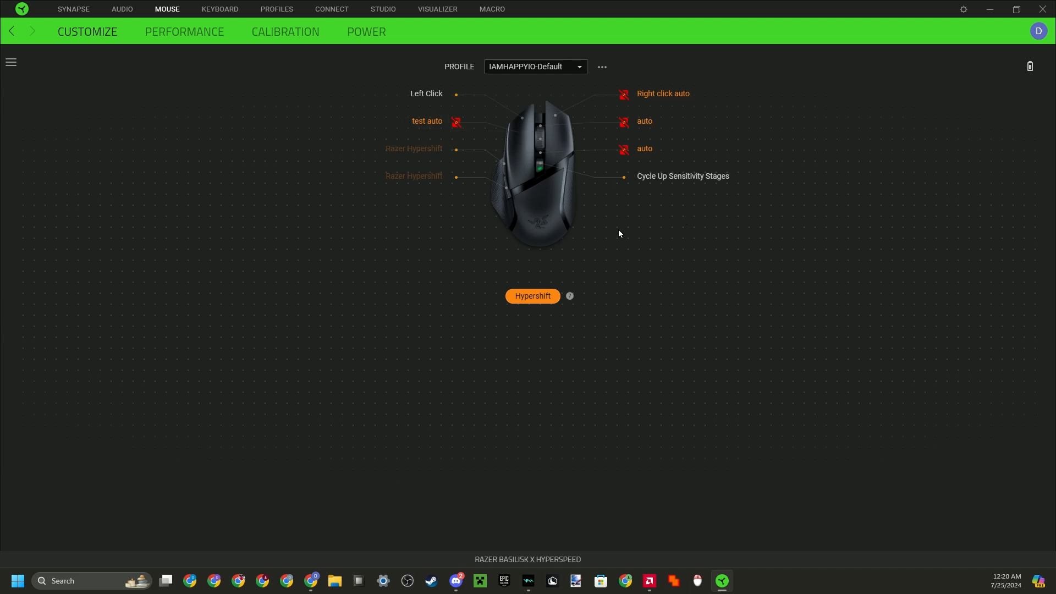
mouse_move(501, 176)
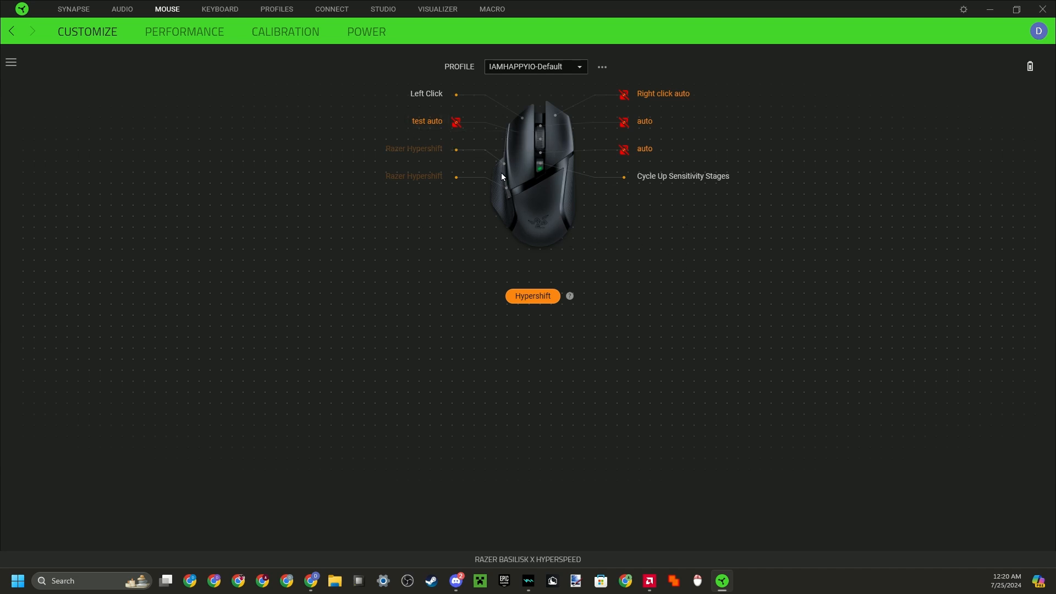
mouse_move(536, 143)
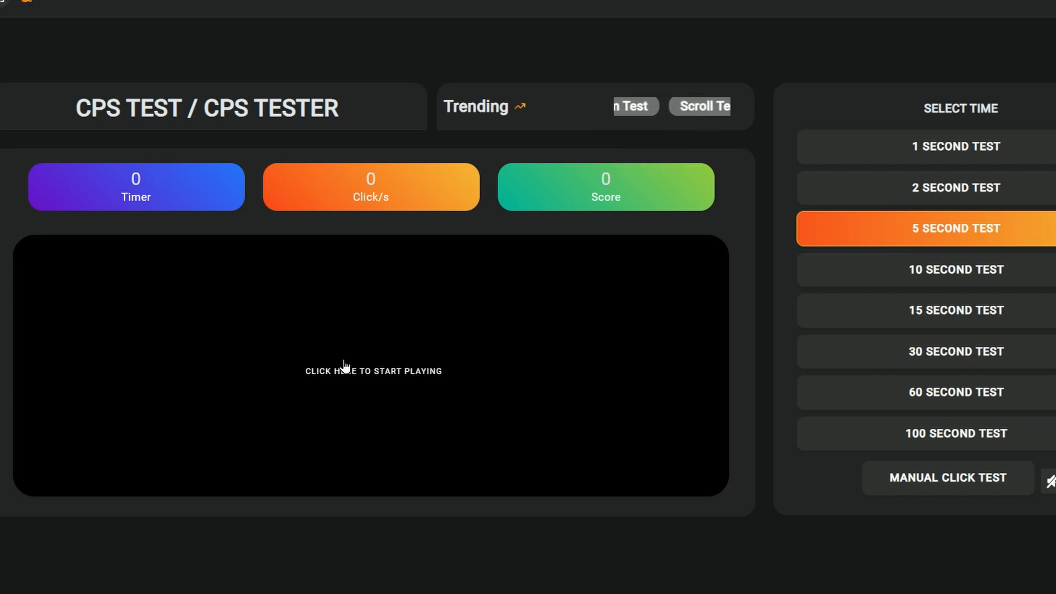
Step: Start the 5-second click test and trigger the auto-clicker at about 24.75 CPS
click(358, 376)
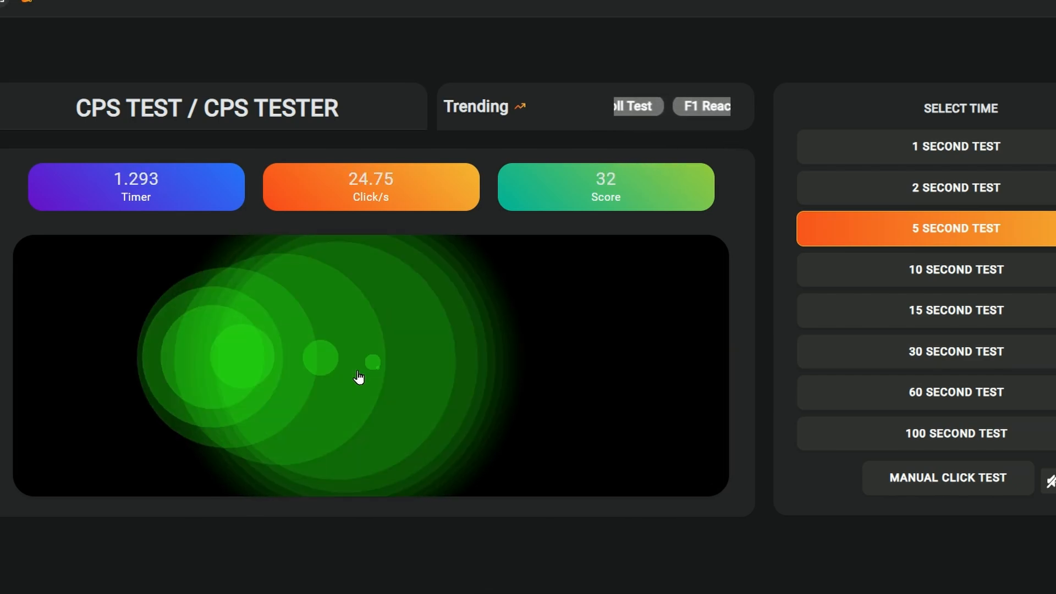
click(310, 361)
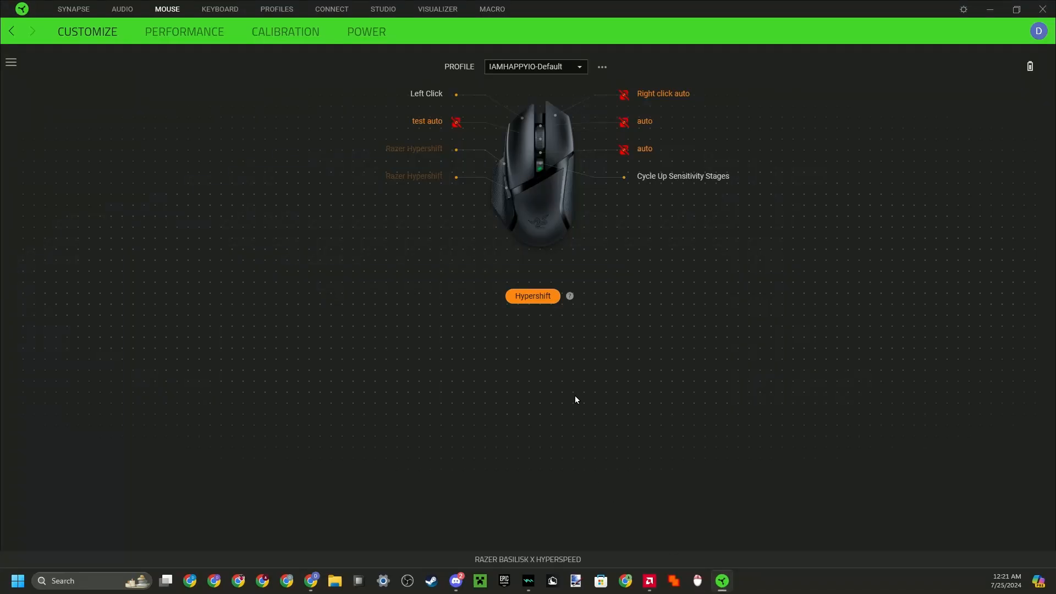
mouse_move(311, 323)
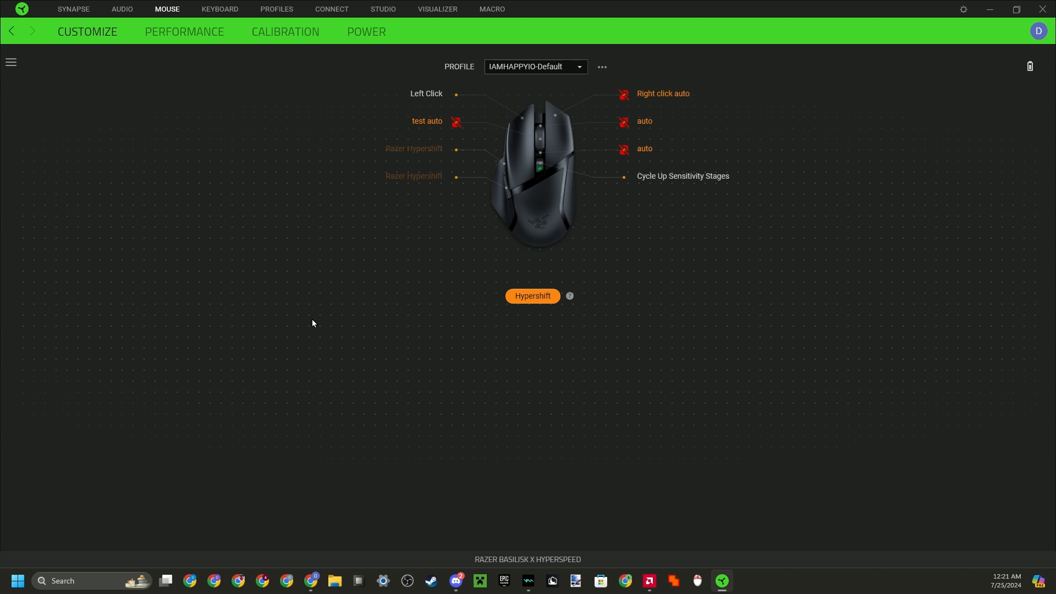
mouse_move(443, 208)
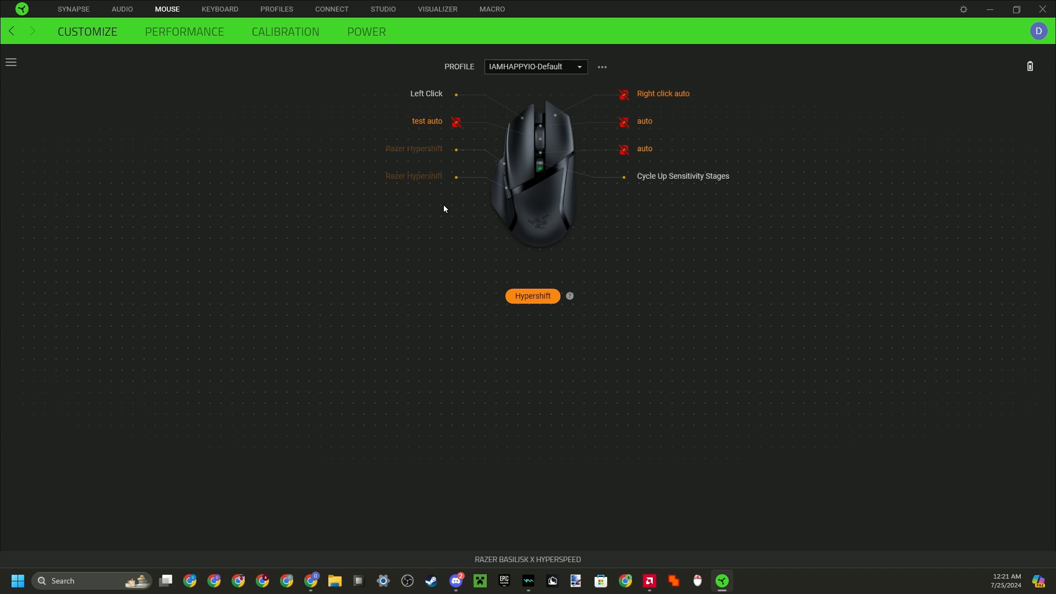